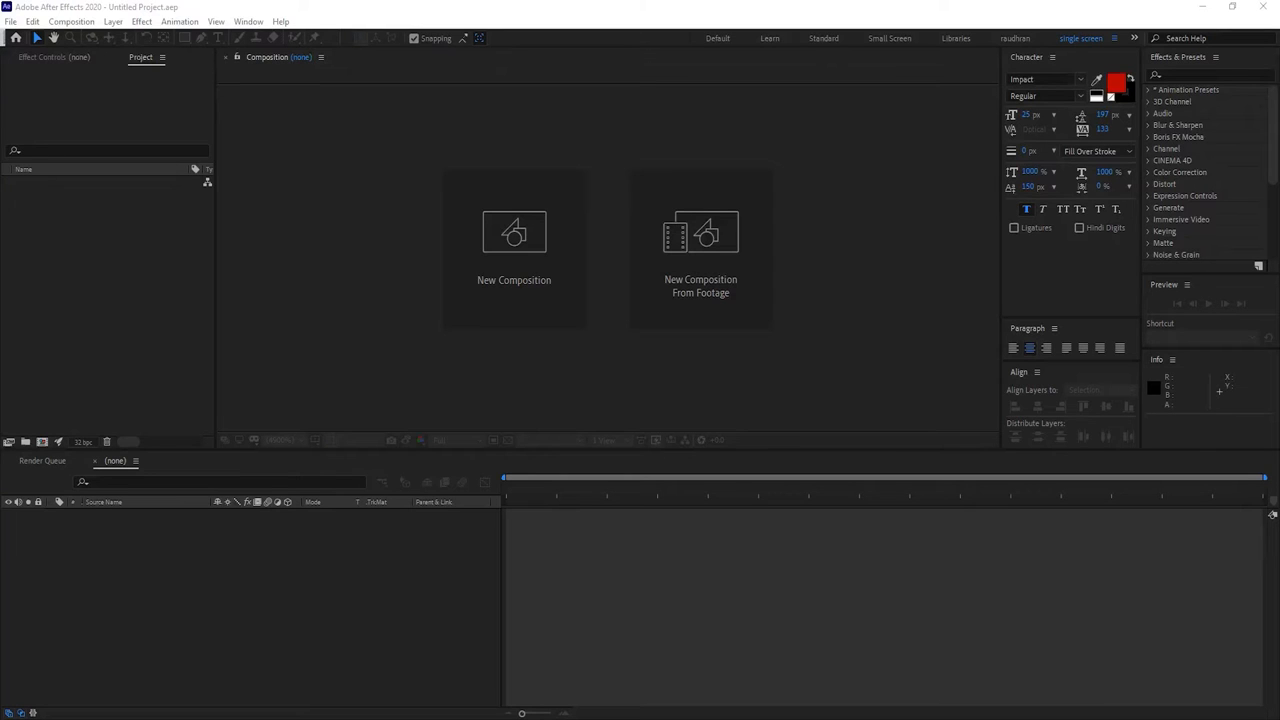
mouse_move(1266, 435)
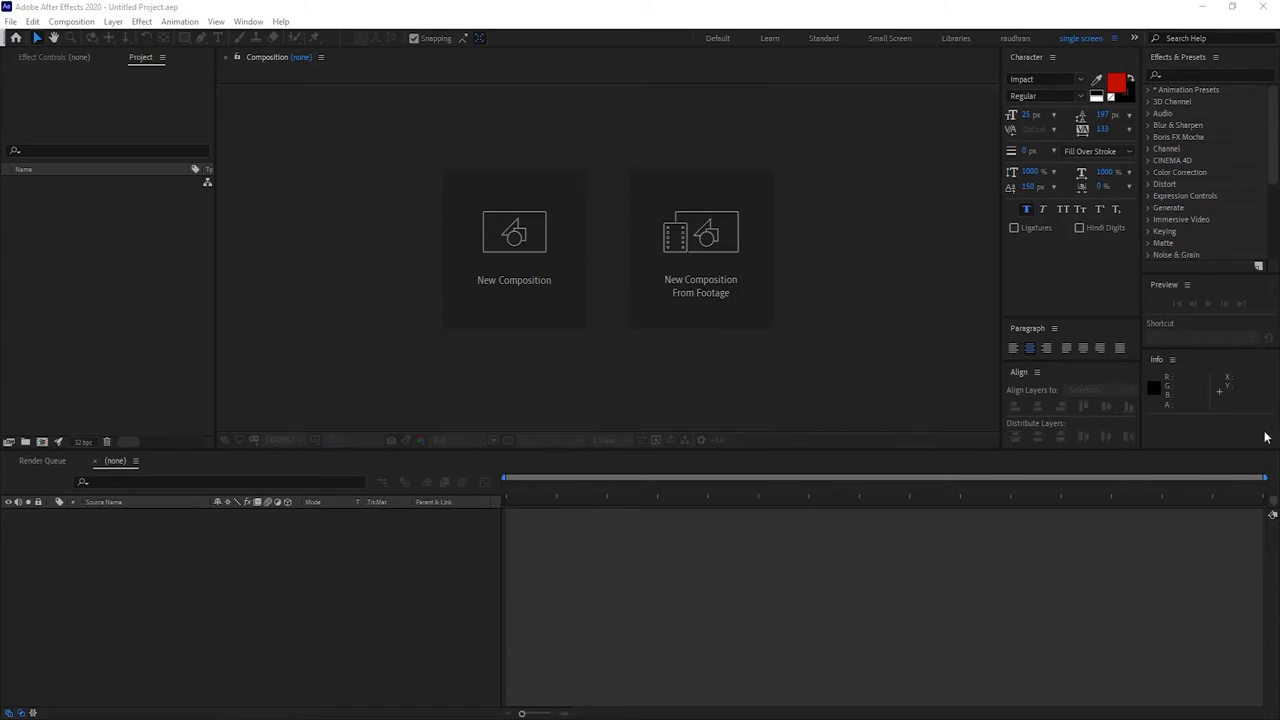
Create a new 1920×1080, 30 fps composition named 'main'.
left_click(513, 232)
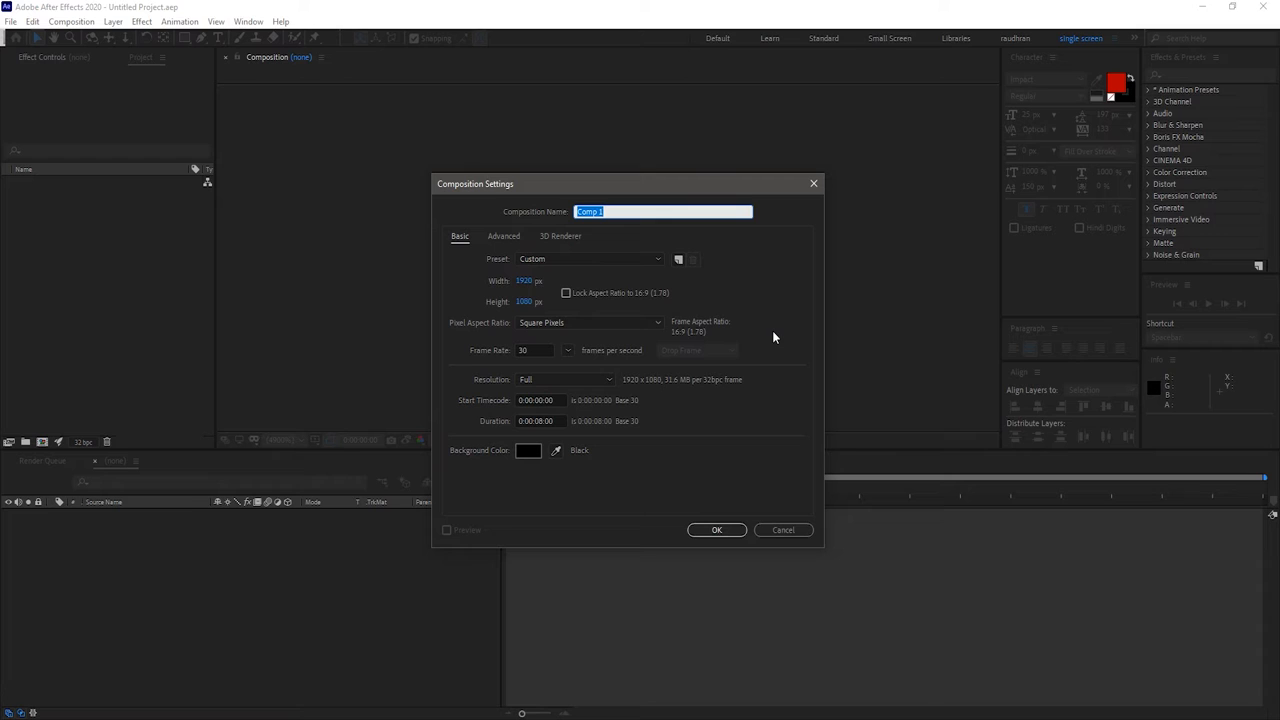
type("main")
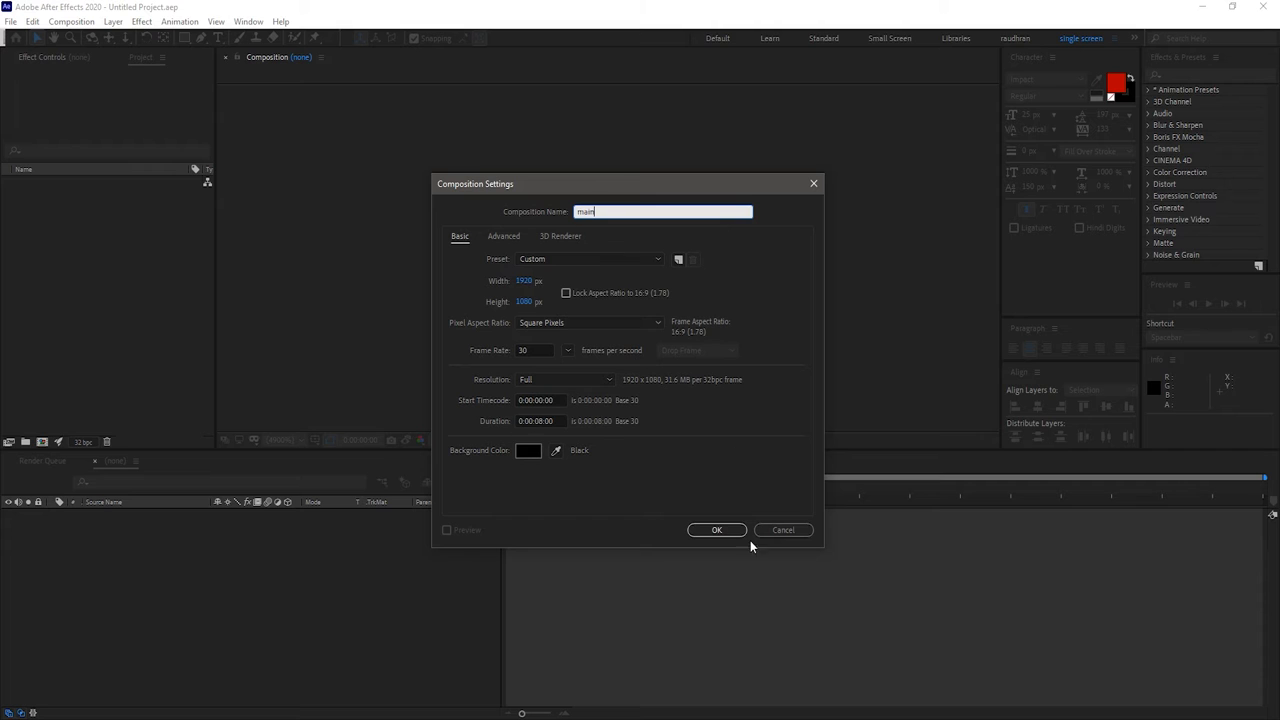
left_click(717, 530)
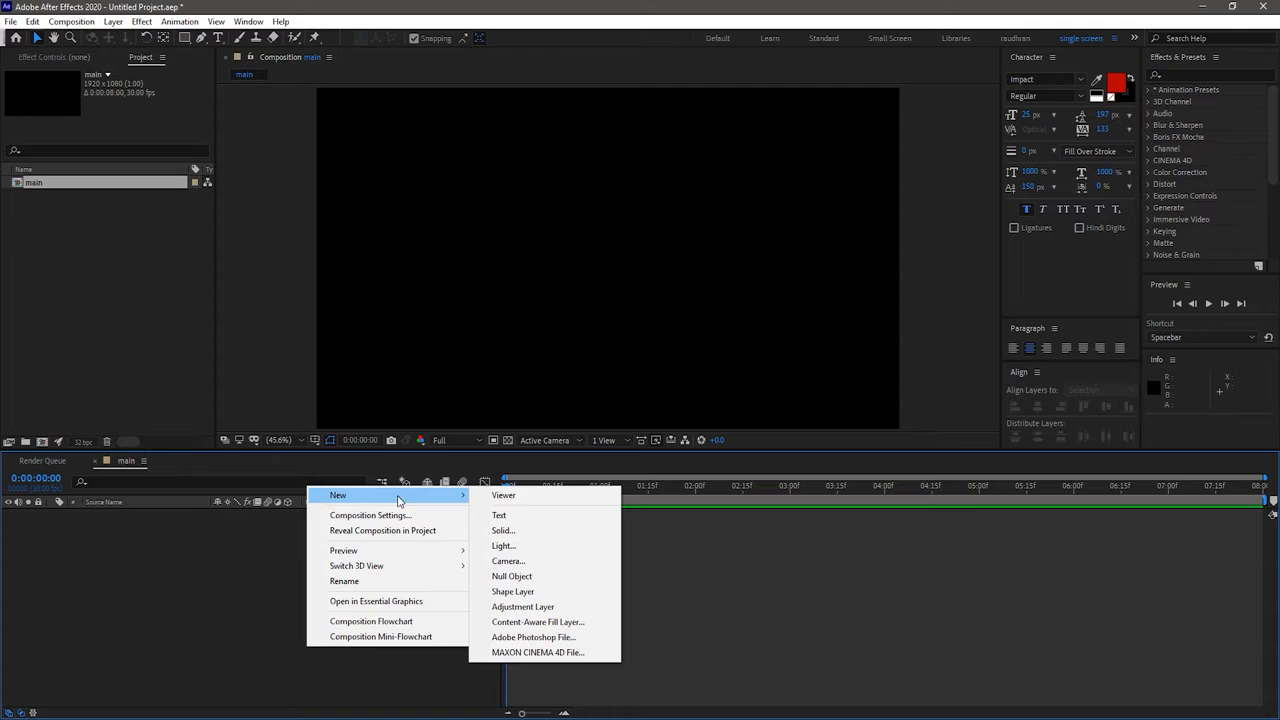
Add a SUBSCRIBE text layer with grey ADADAD fill colour.
left_click(499, 515)
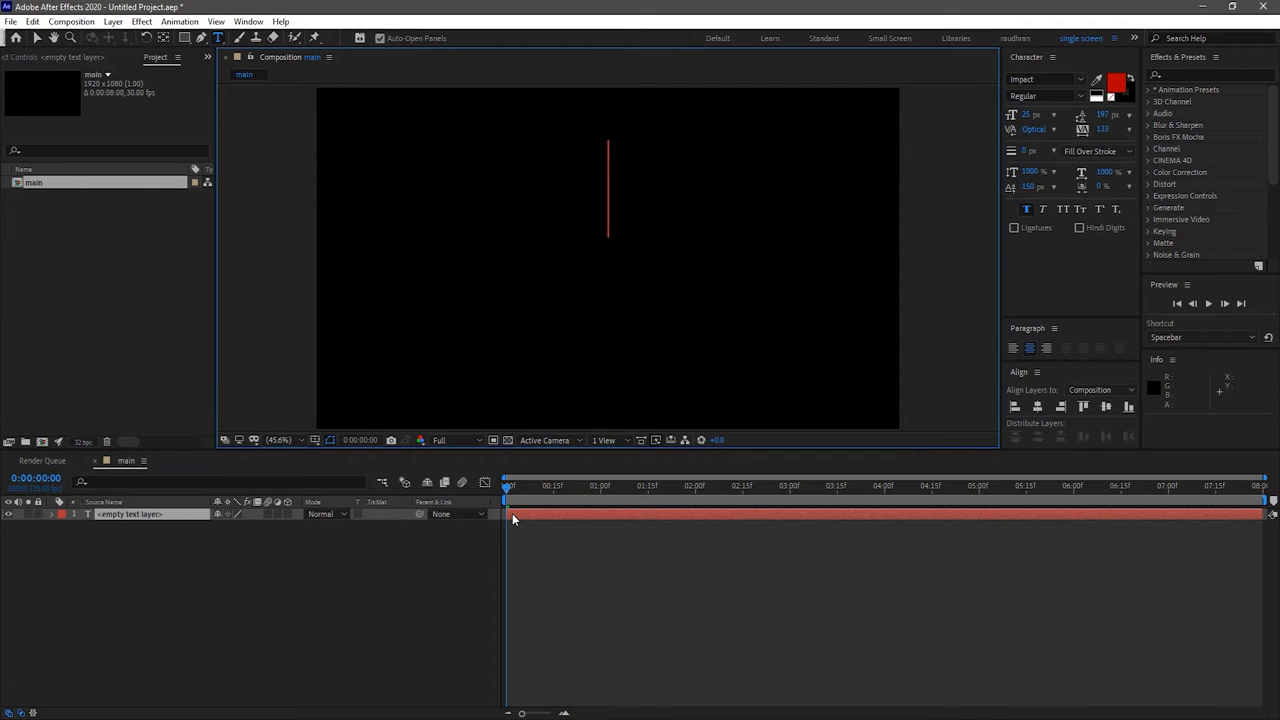
type("SUBSC")
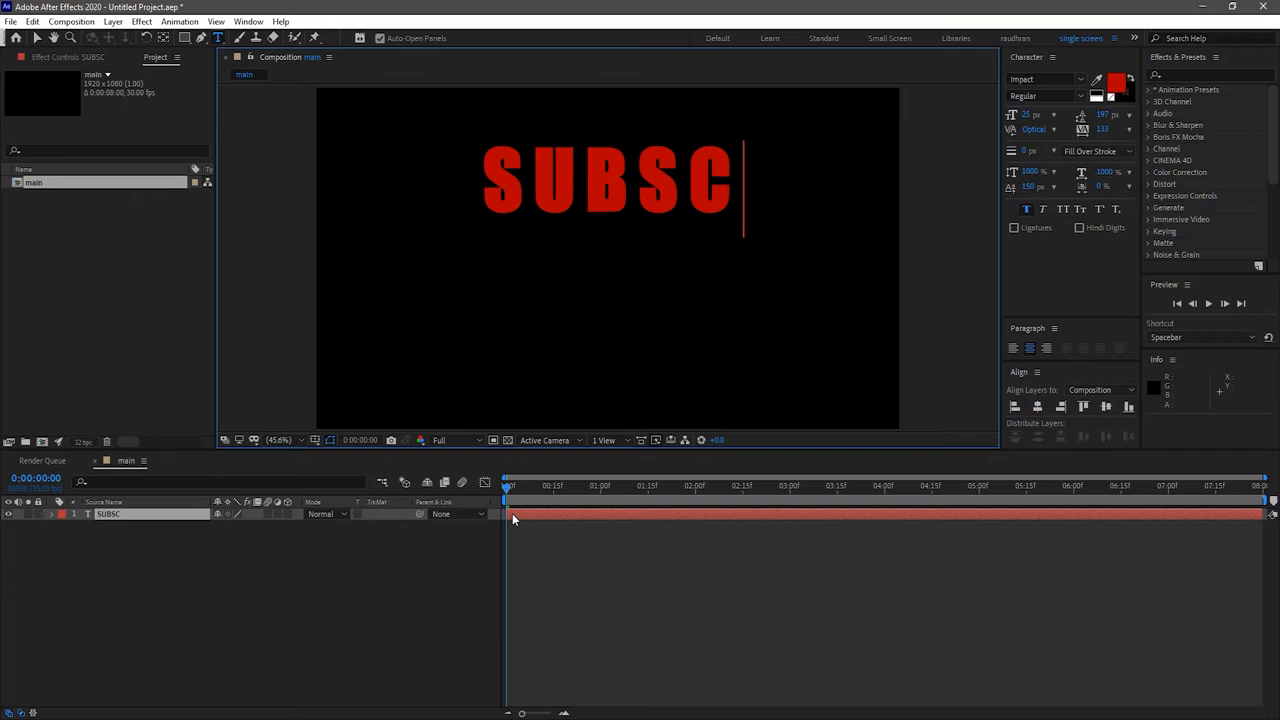
type("RIBE")
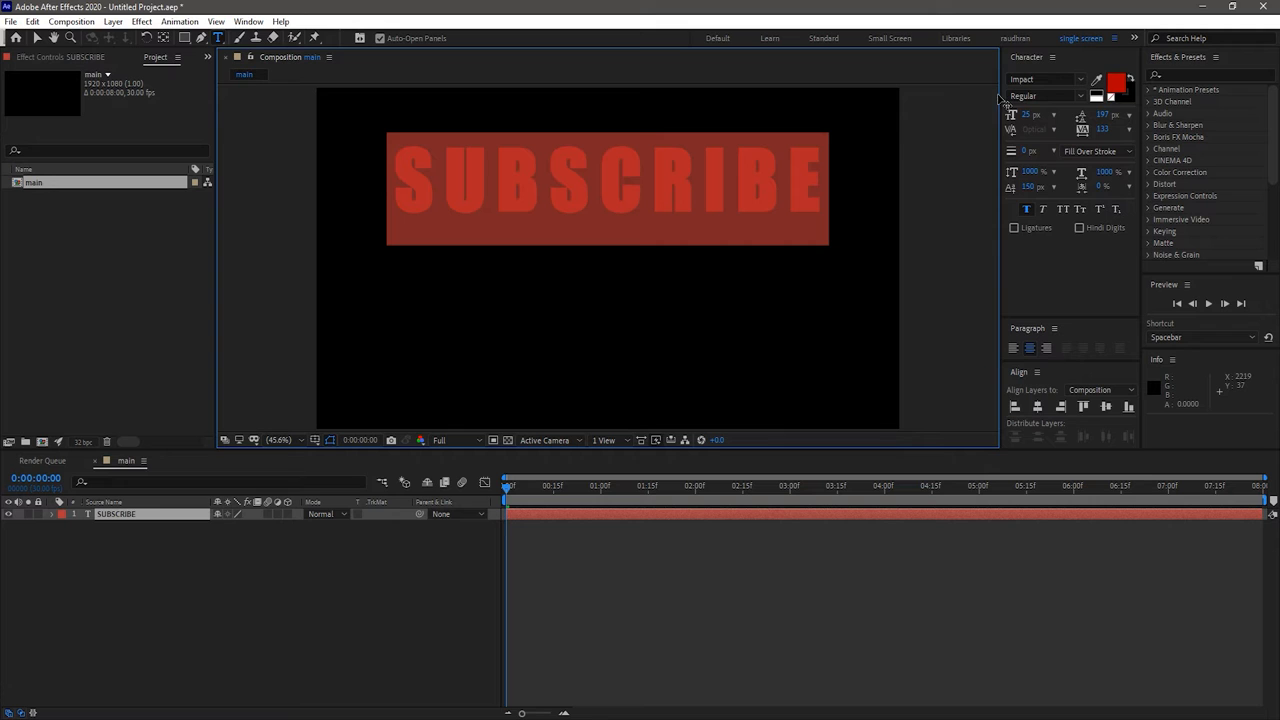
left_click(1117, 80)
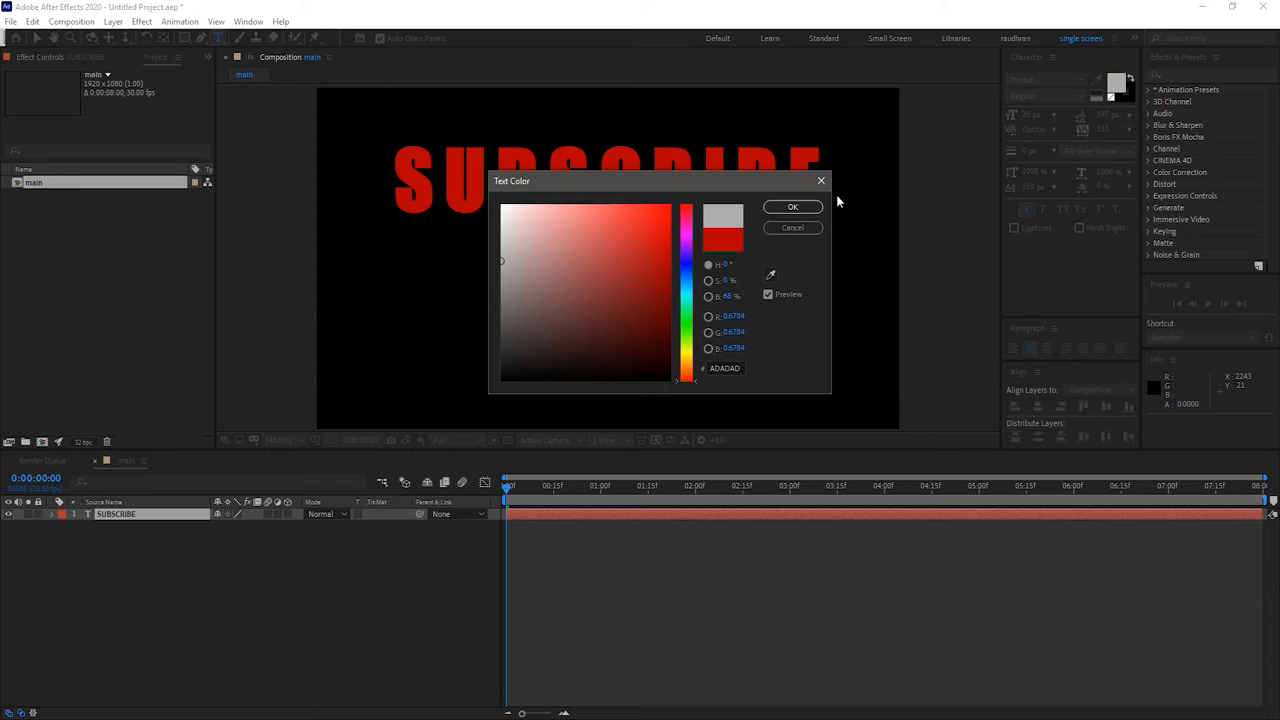
left_click(791, 206)
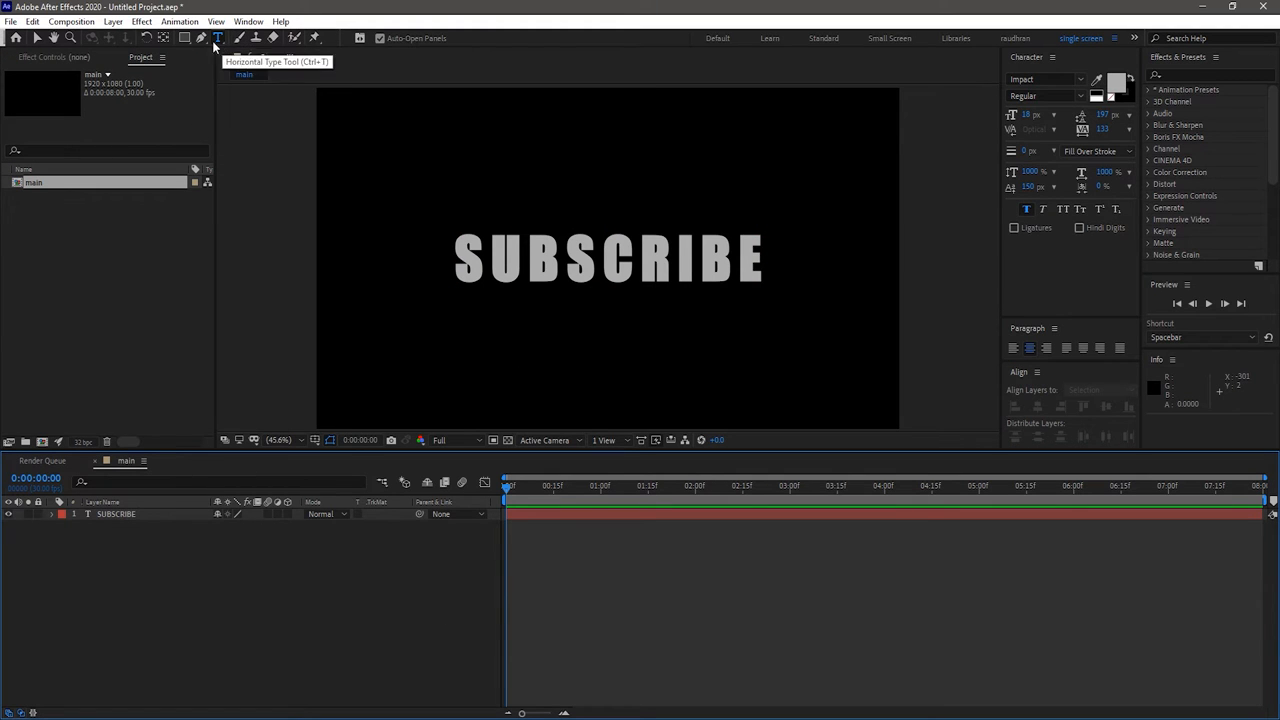
Draw a solid grey 15 px horizontal line under SUBSCRIBE with the Pen tool.
left_click(200, 38)
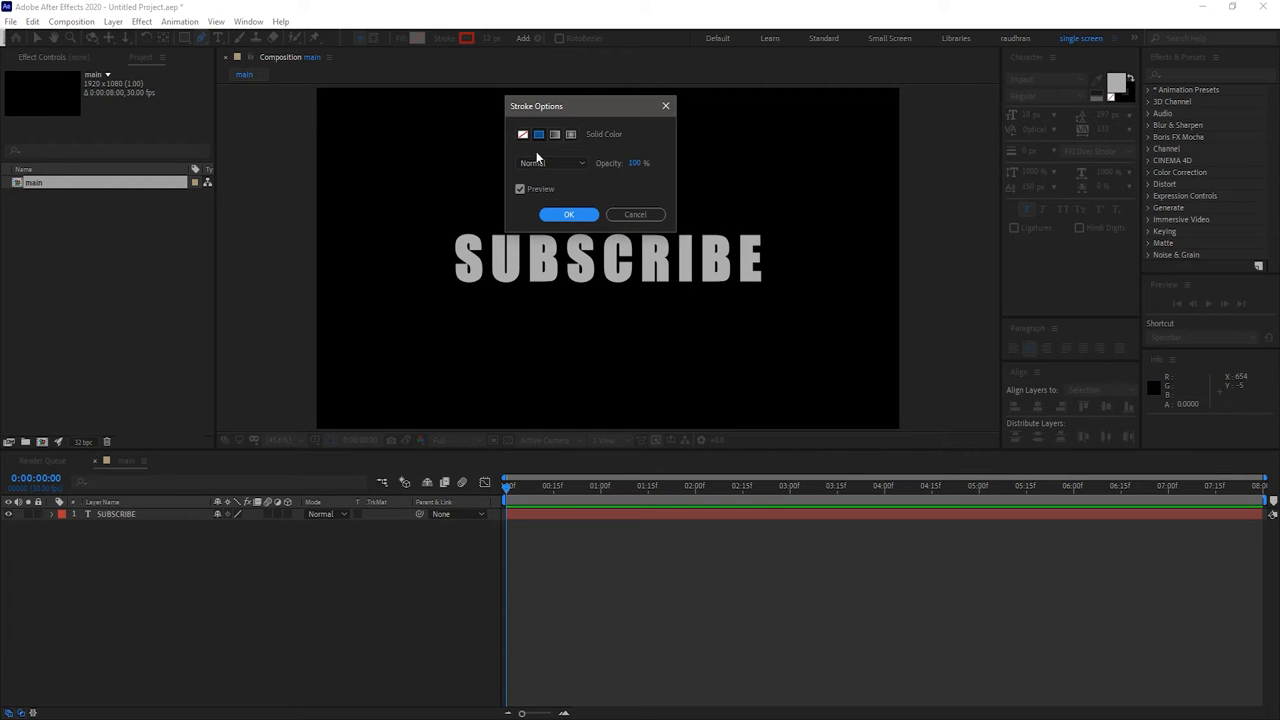
left_click(568, 214)
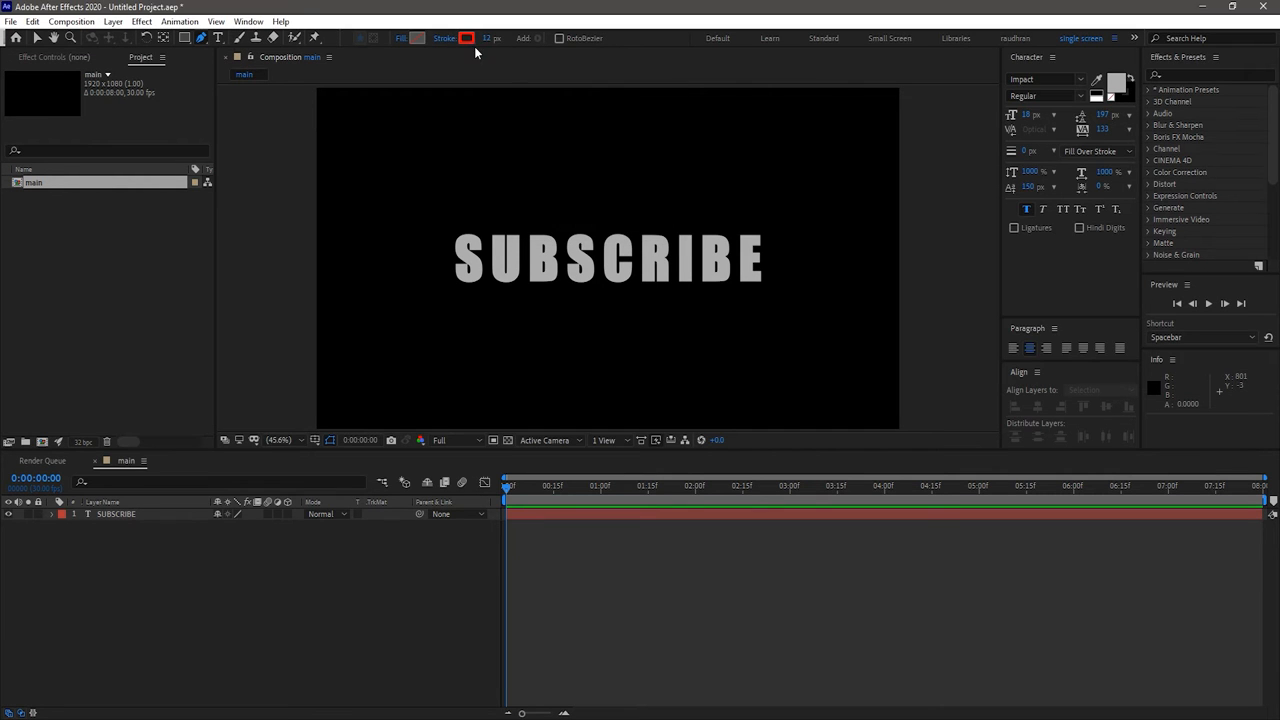
left_click(466, 38)
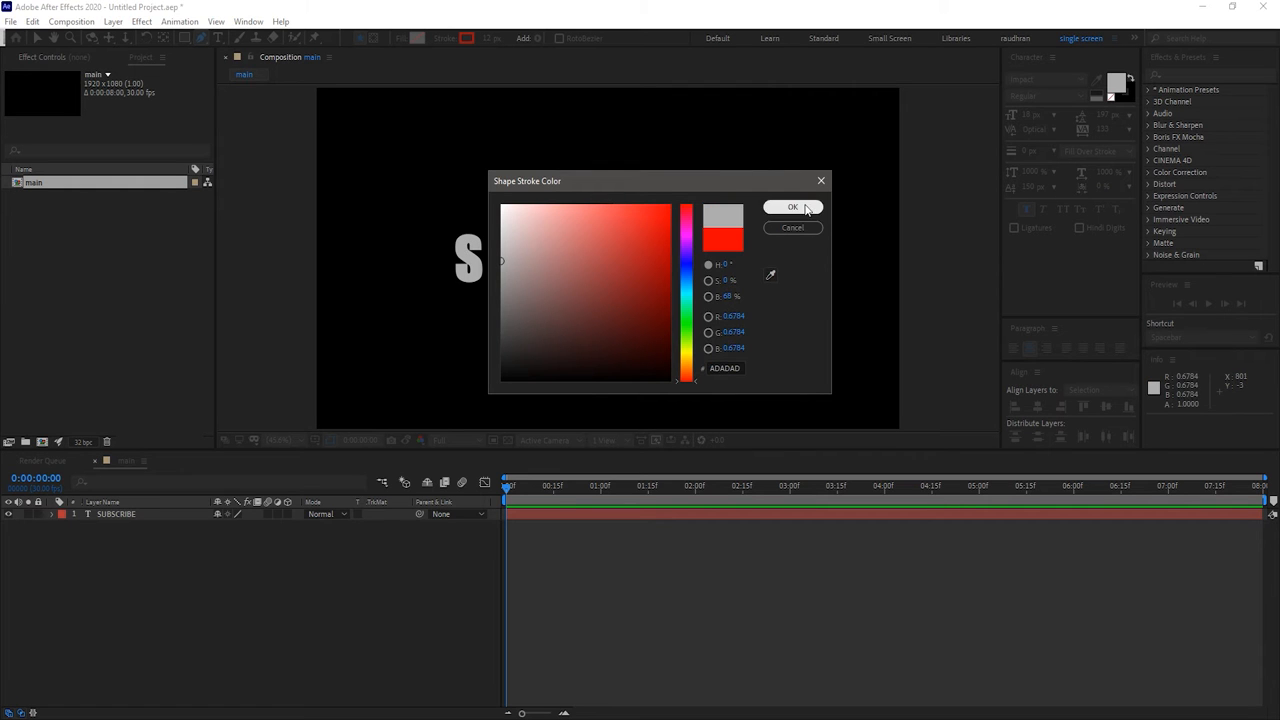
left_click(792, 207)
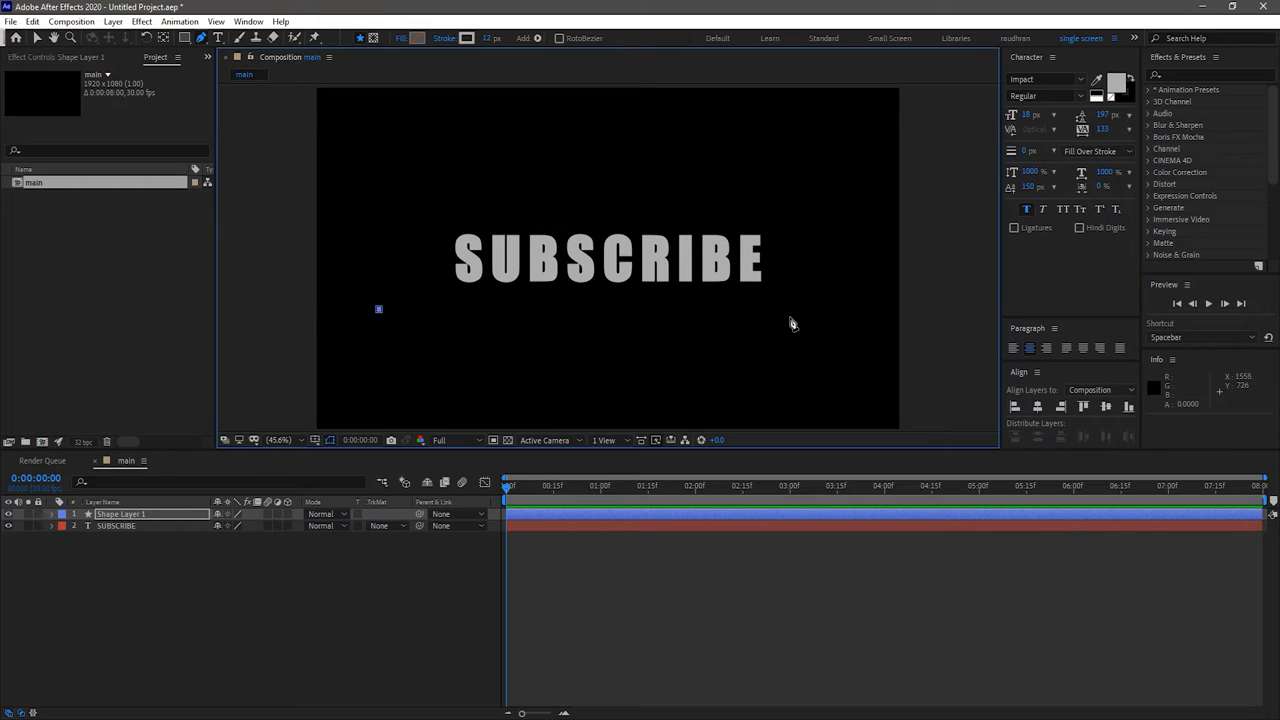
left_click_drag(378, 308, 795, 315)
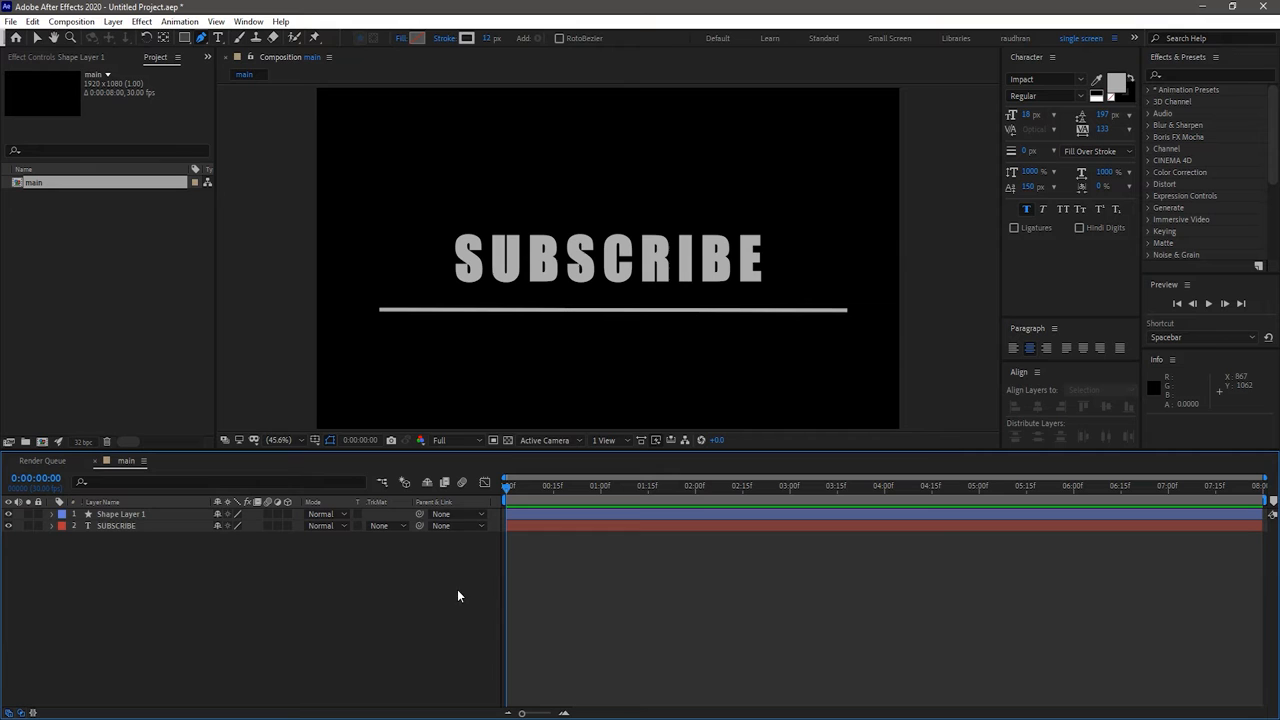
mouse_move(1141, 234)
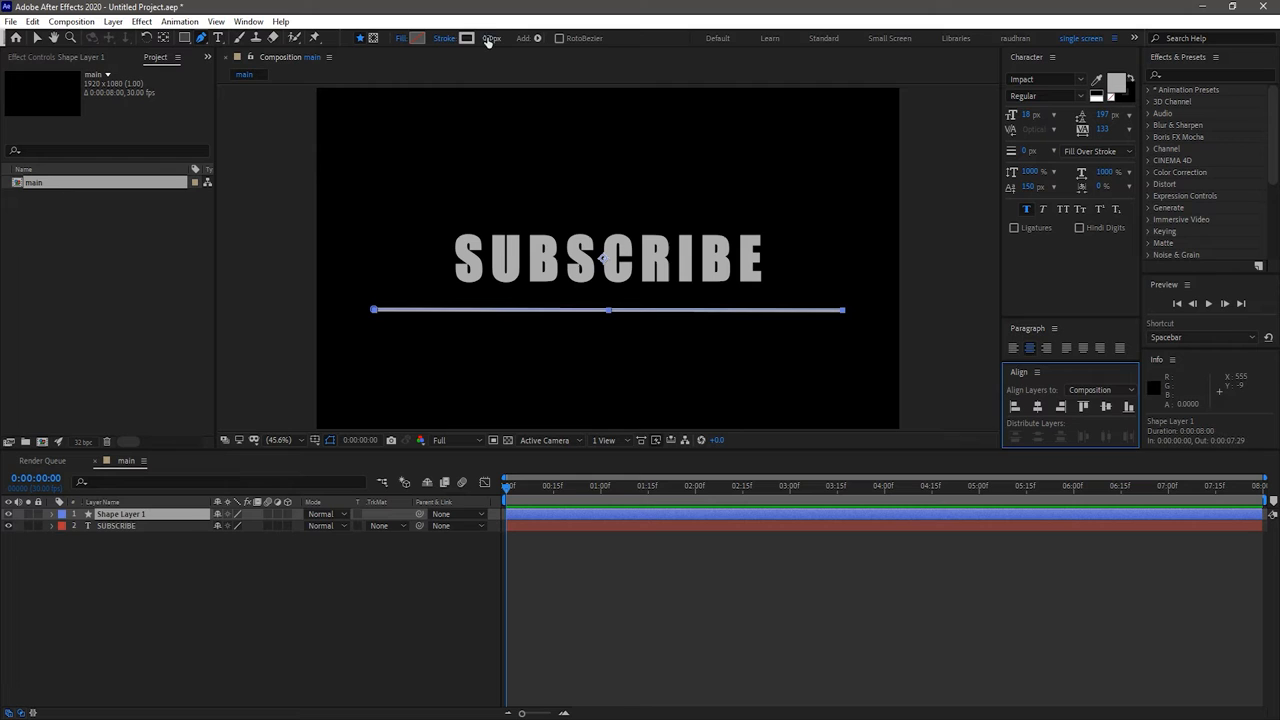
left_click(490, 38)
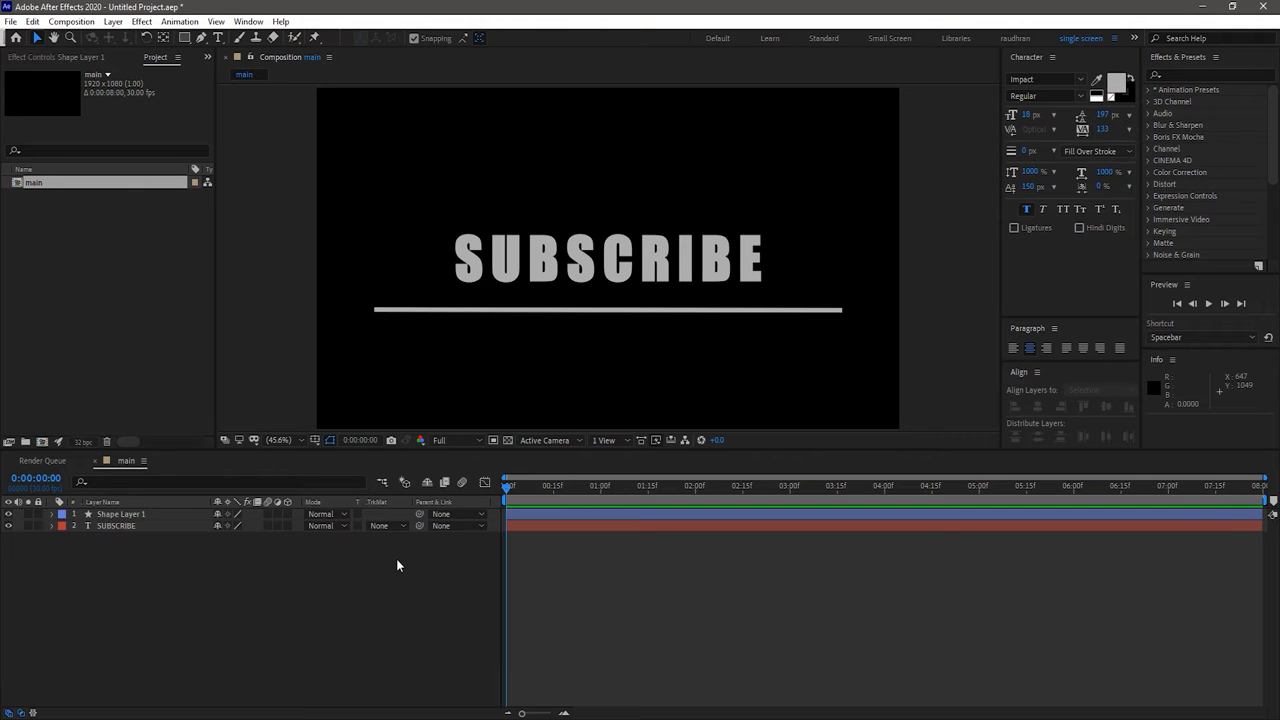
Select the line's shape layer, reveal its Scale property, and move the time indicator to 1:15.
left_click(120, 513)
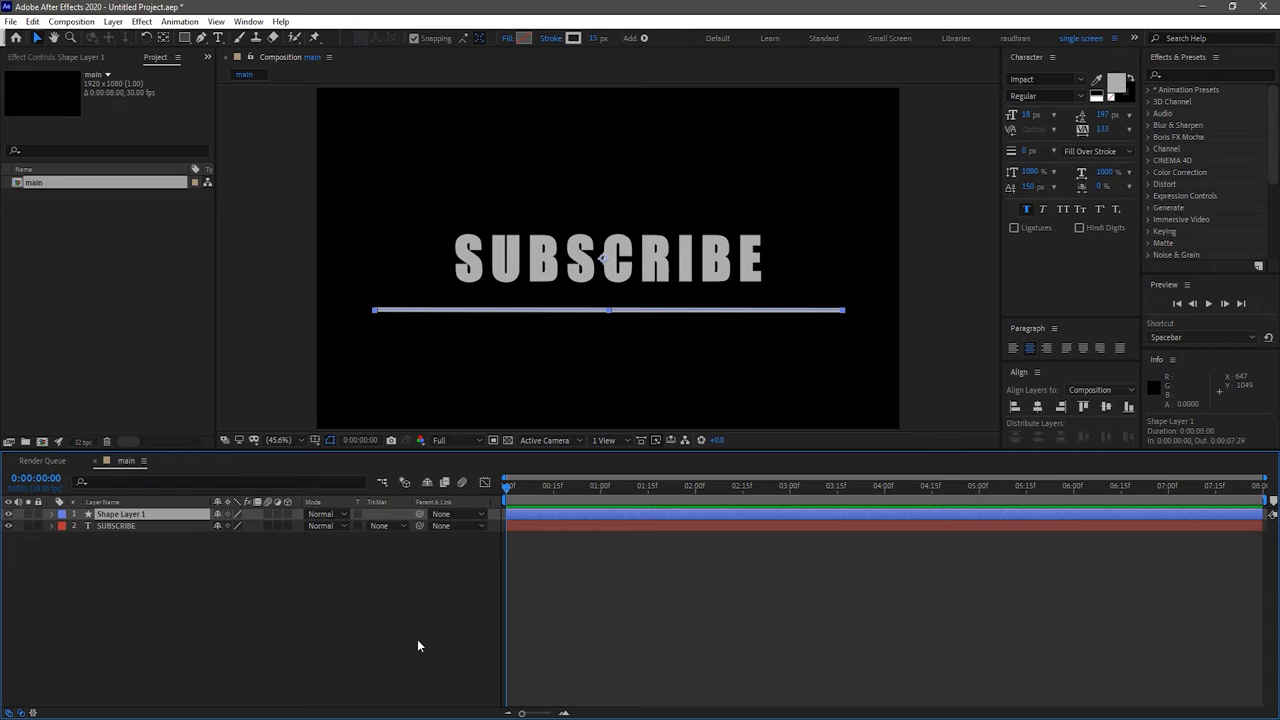
left_click(50, 513)
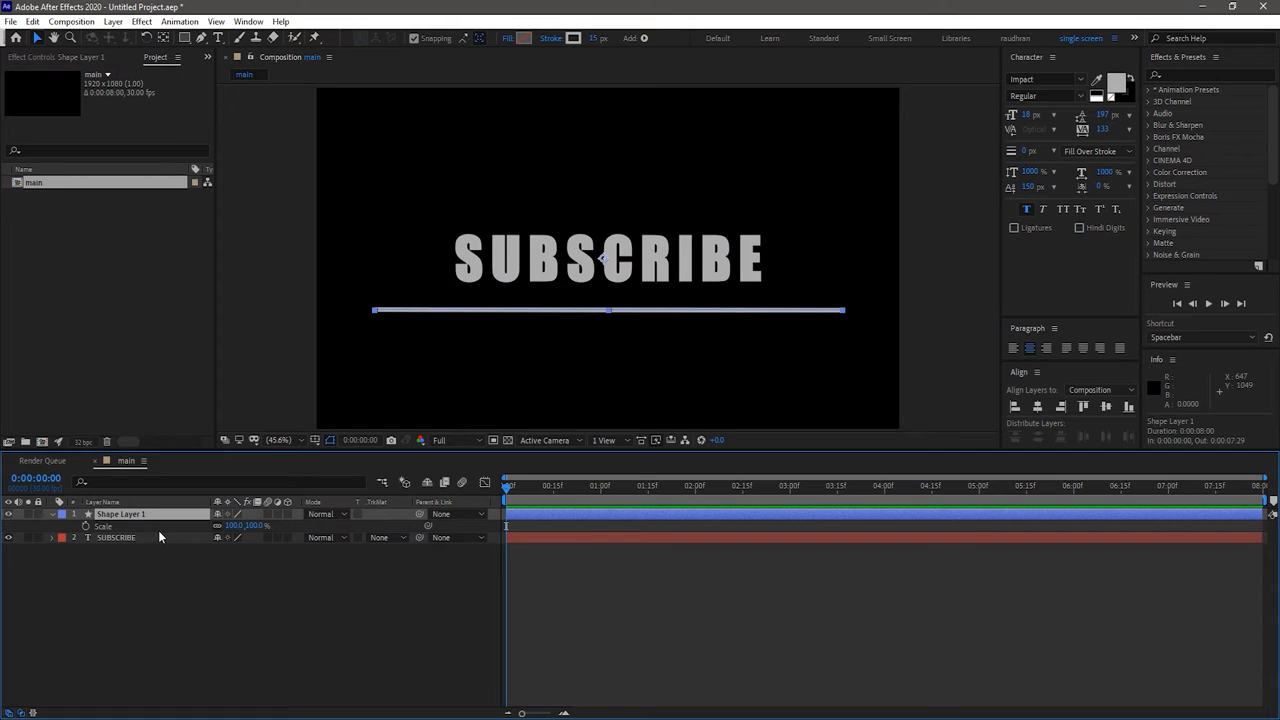
mouse_move(100, 530)
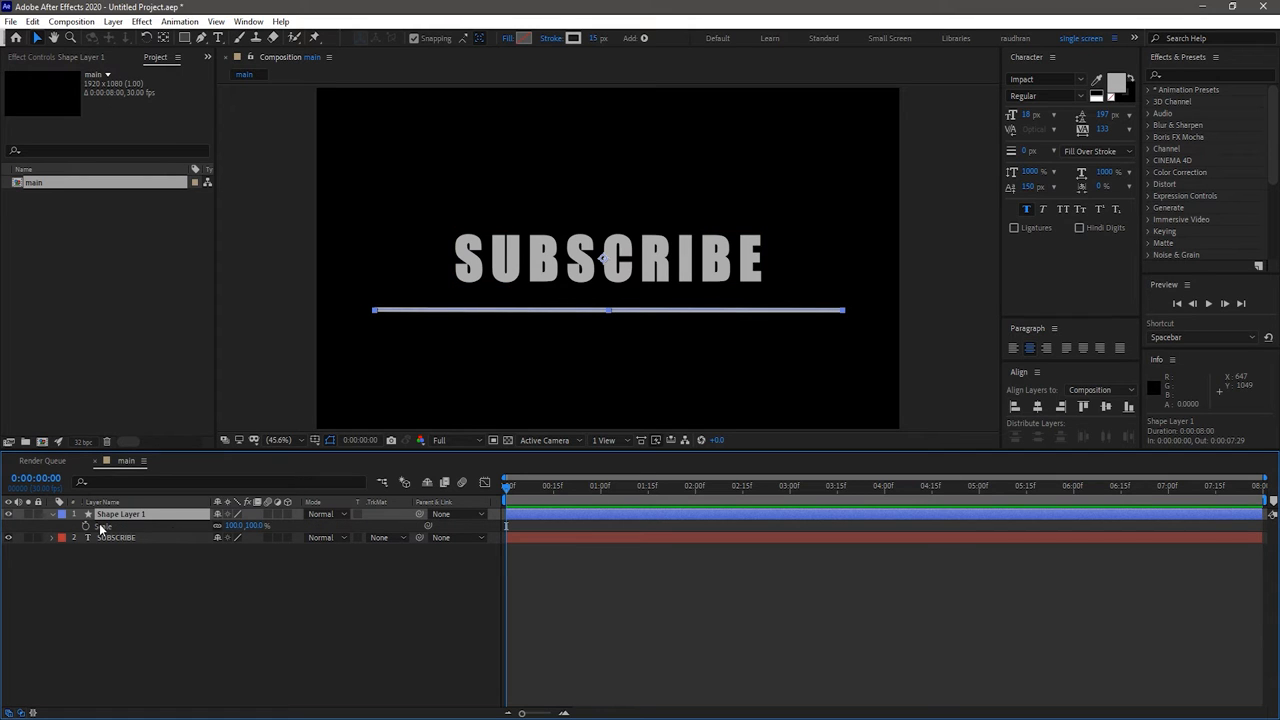
mouse_move(599, 490)
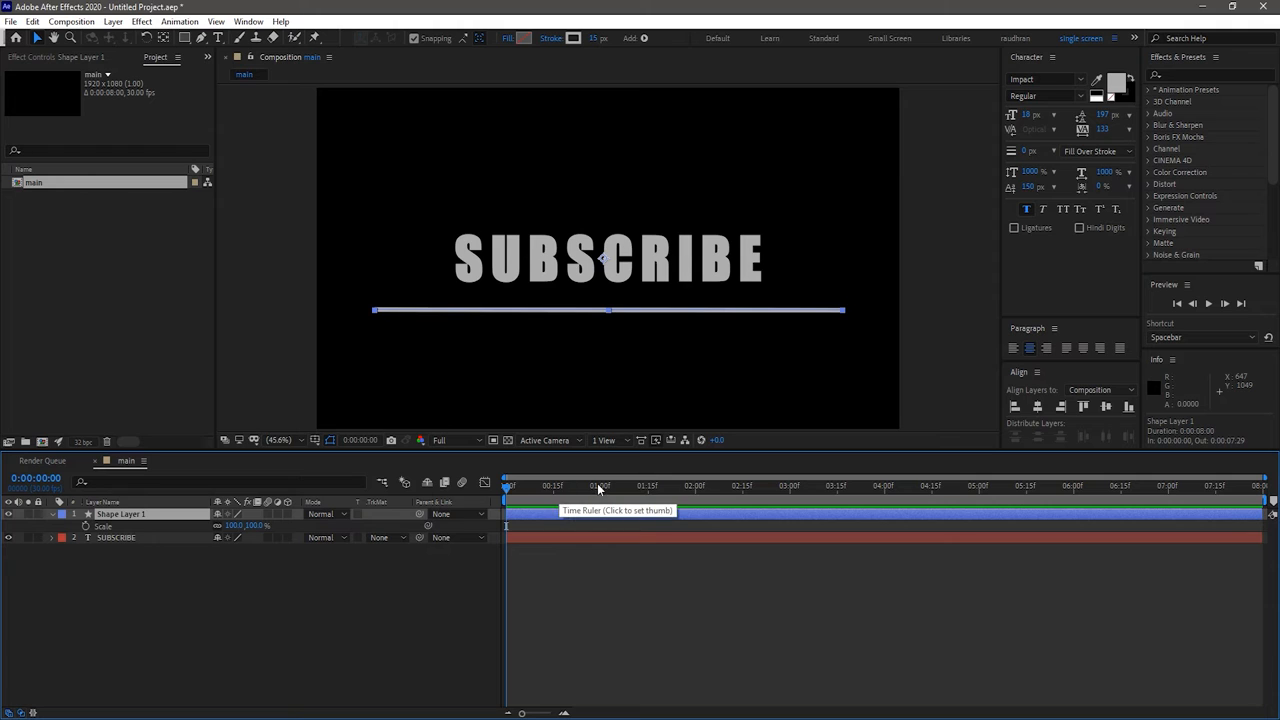
mouse_move(555, 492)
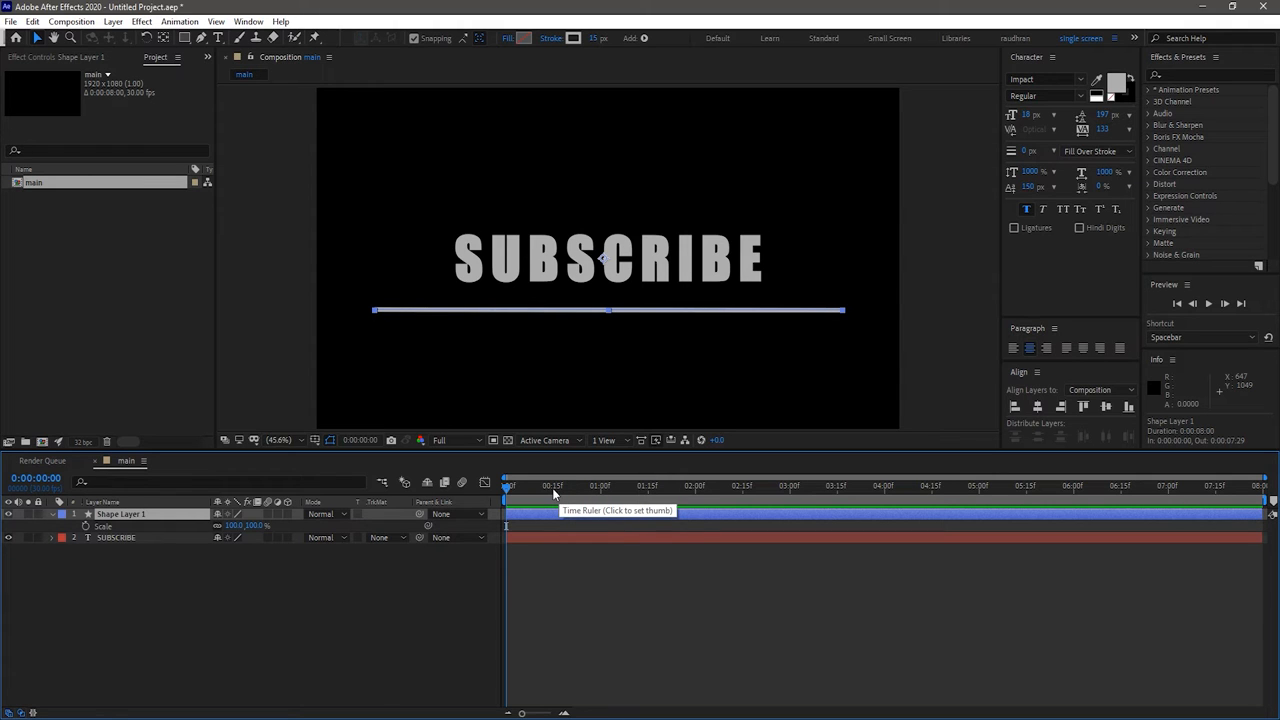
left_click(552, 486)
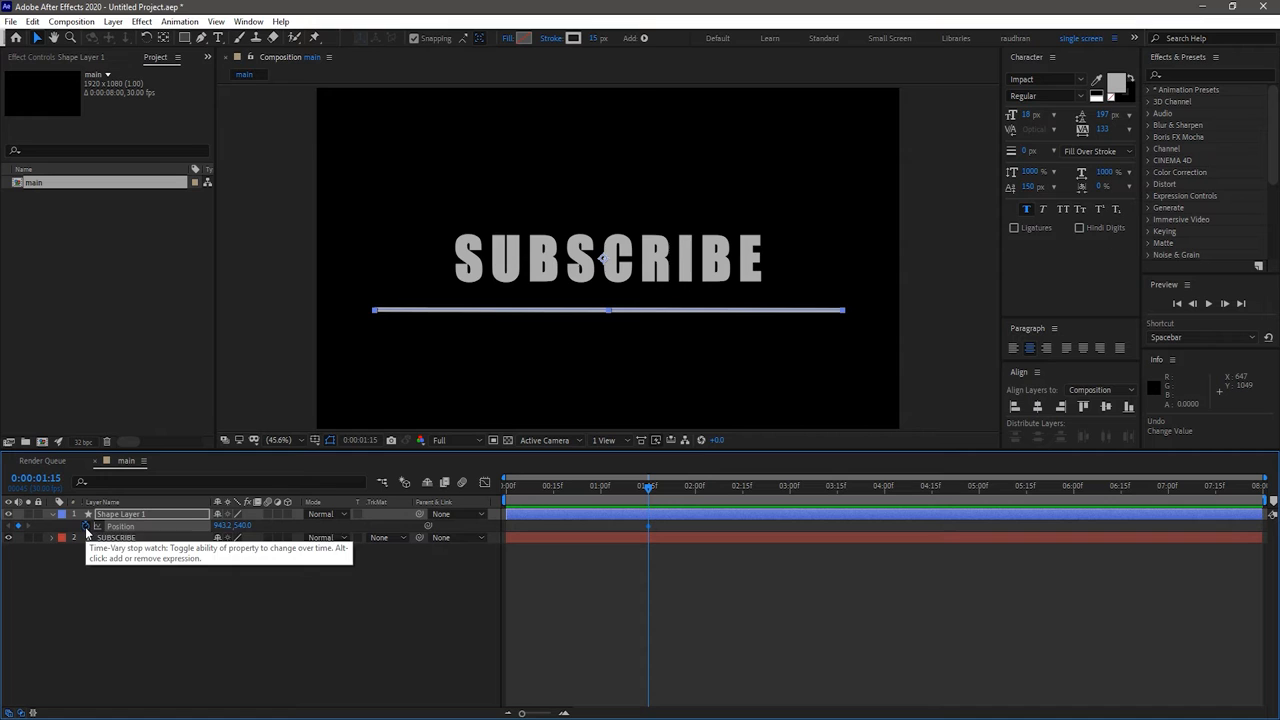
mouse_move(744, 496)
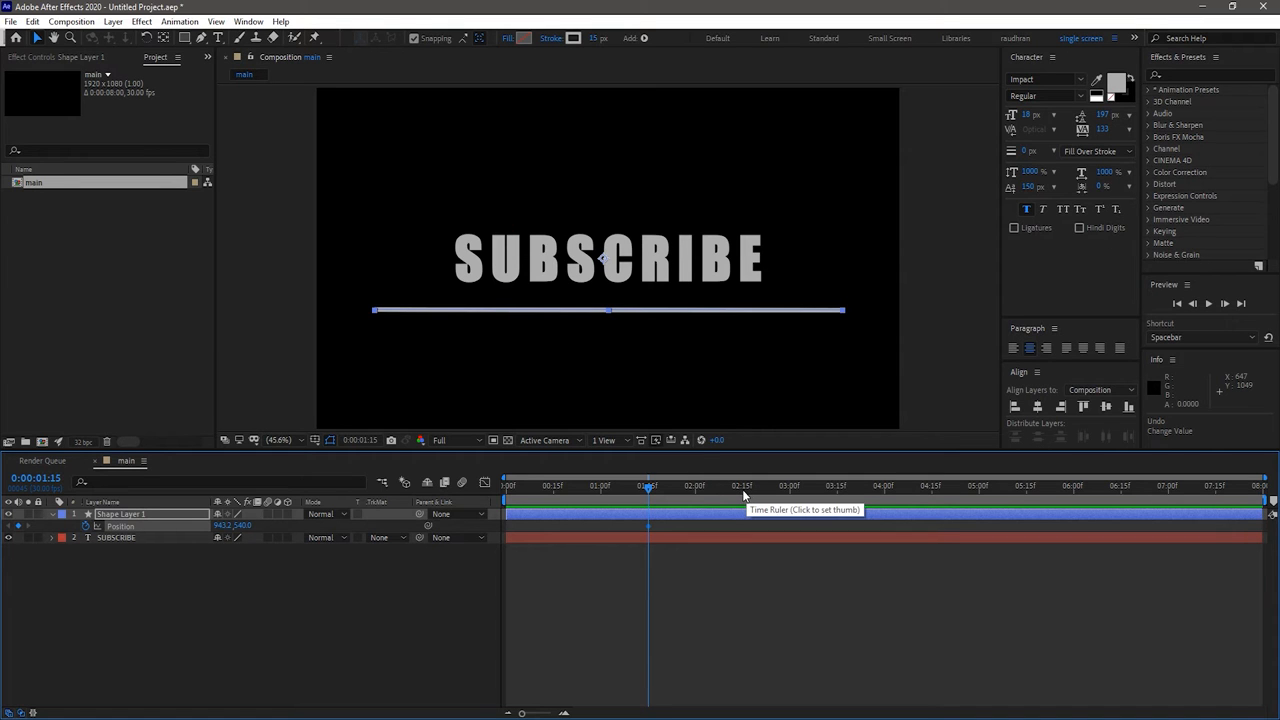
Add Position keyframes from 1:15 to 6:15, alternating the line above and below SUBSCRIBE.
left_click(743, 486)
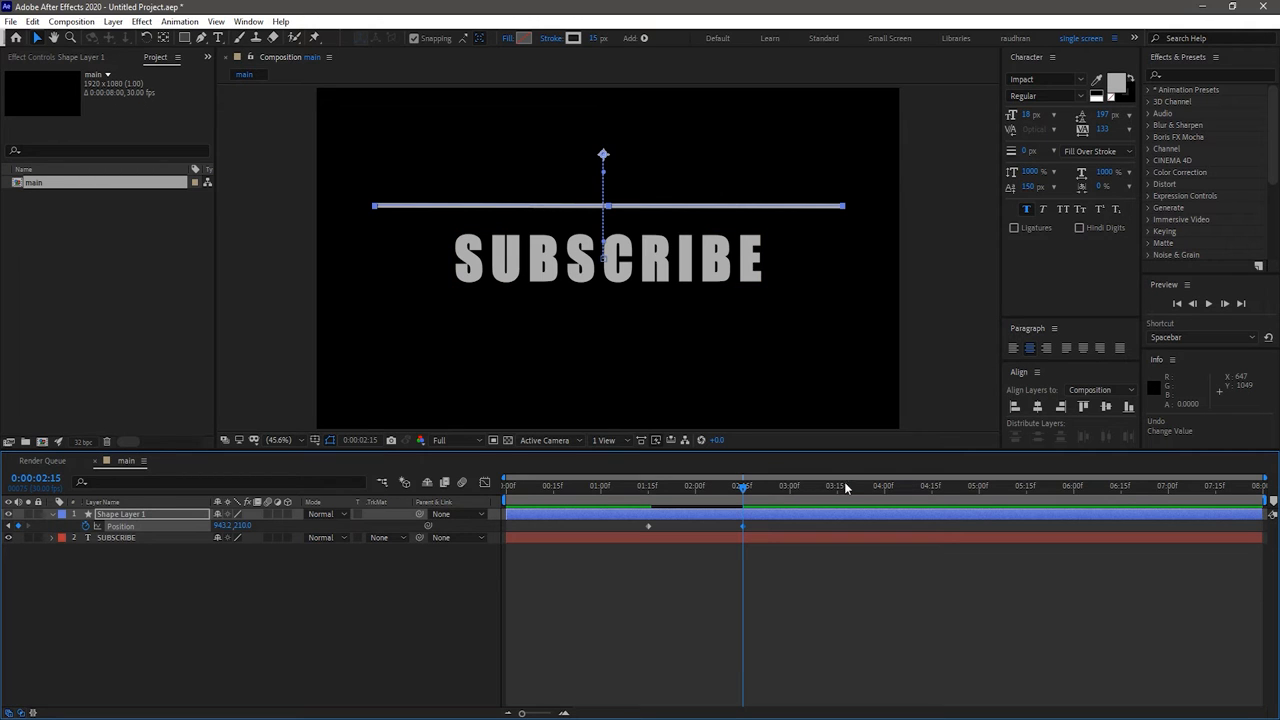
mouse_move(840, 490)
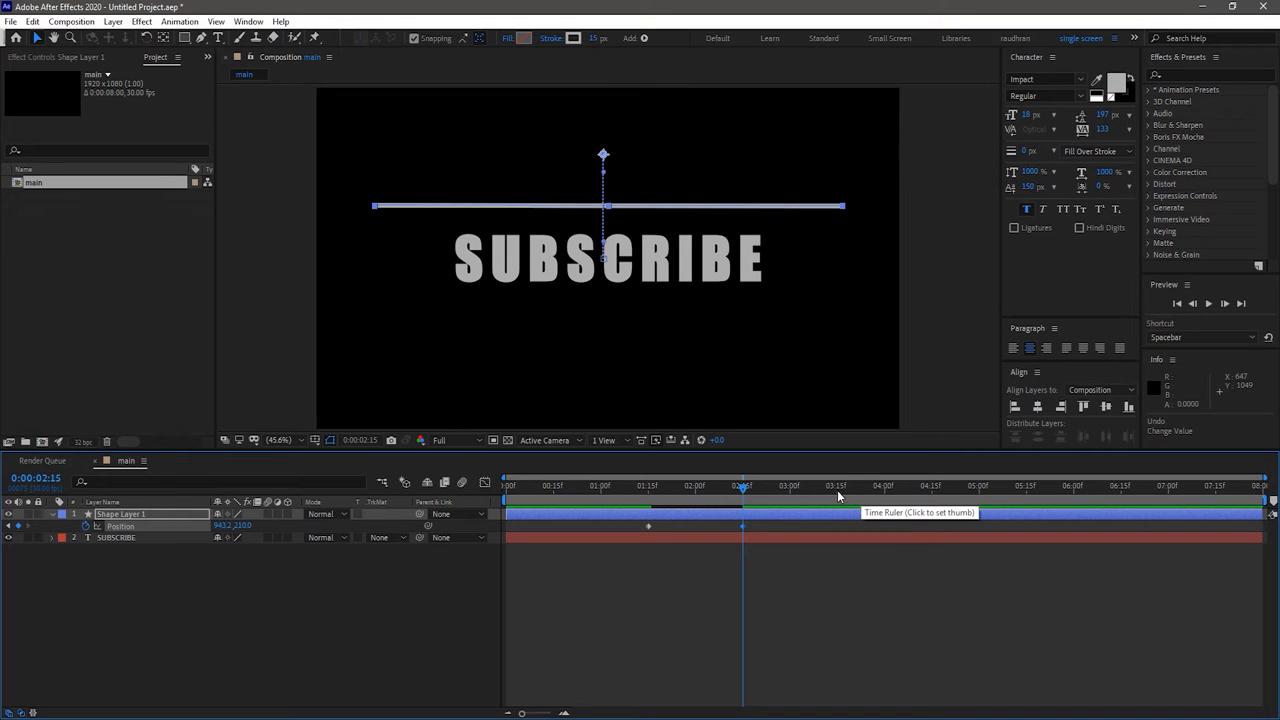
mouse_move(930, 494)
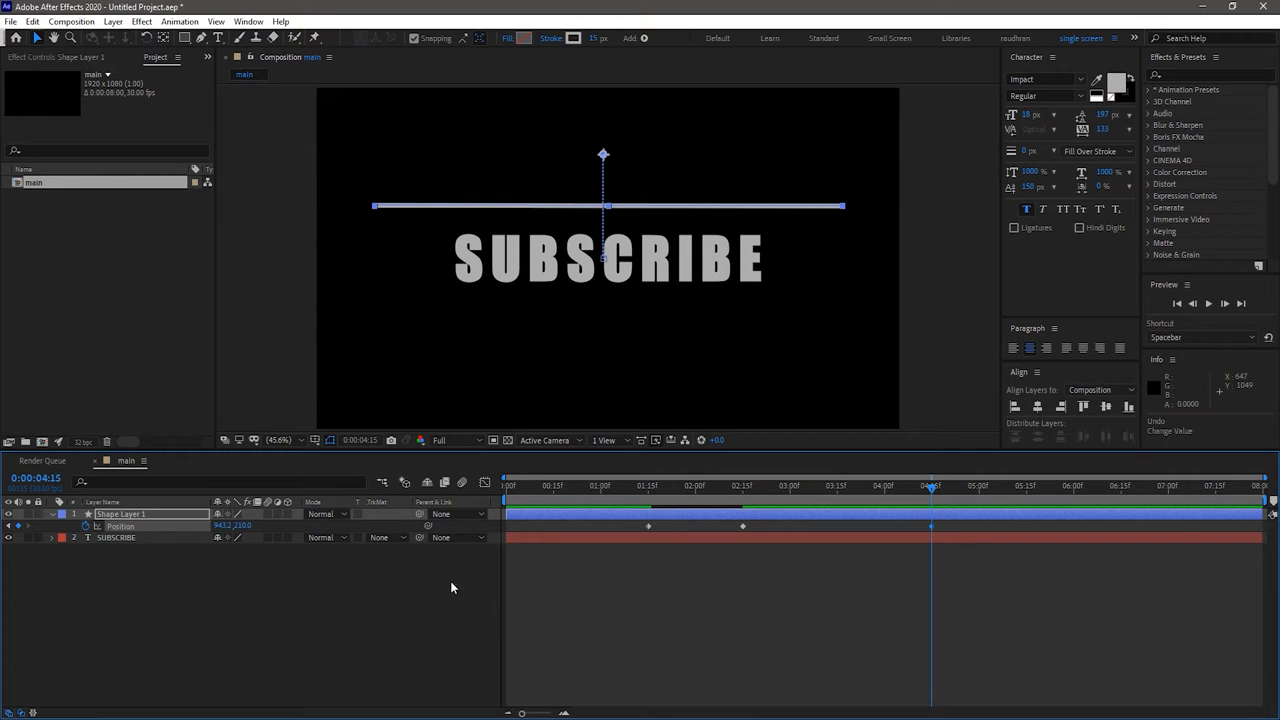
mouse_move(1031, 492)
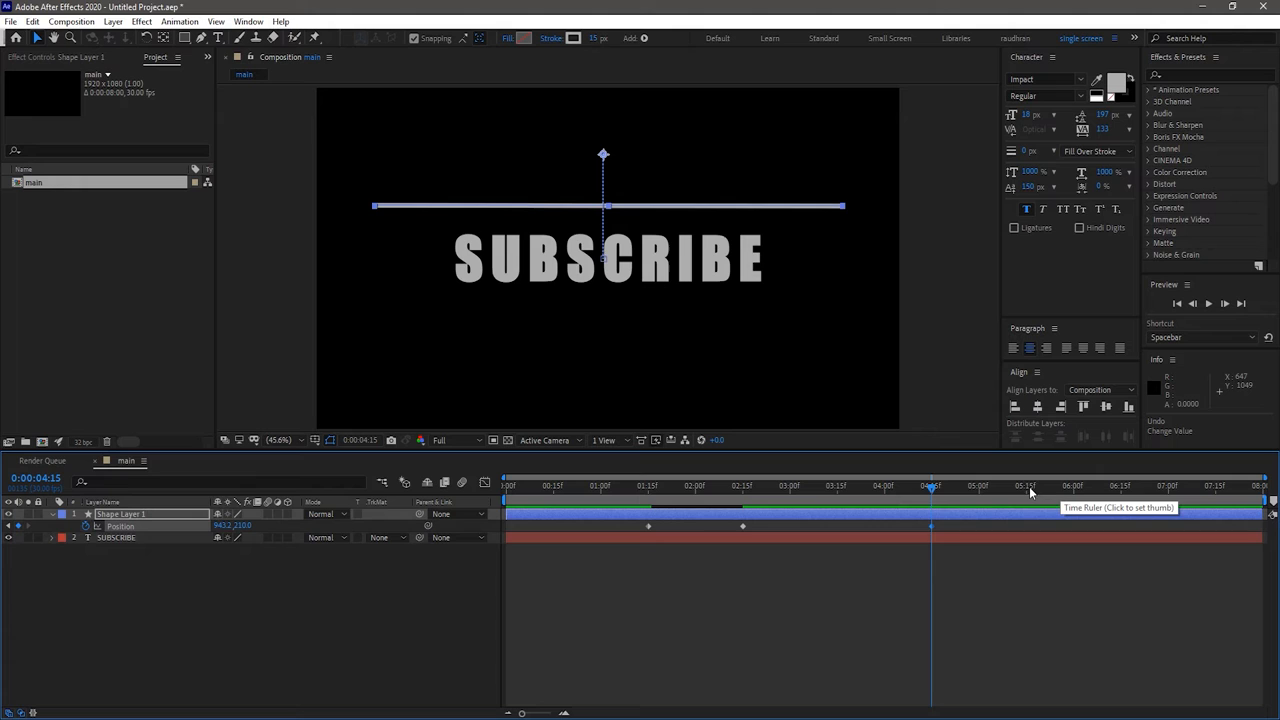
left_click(1025, 486)
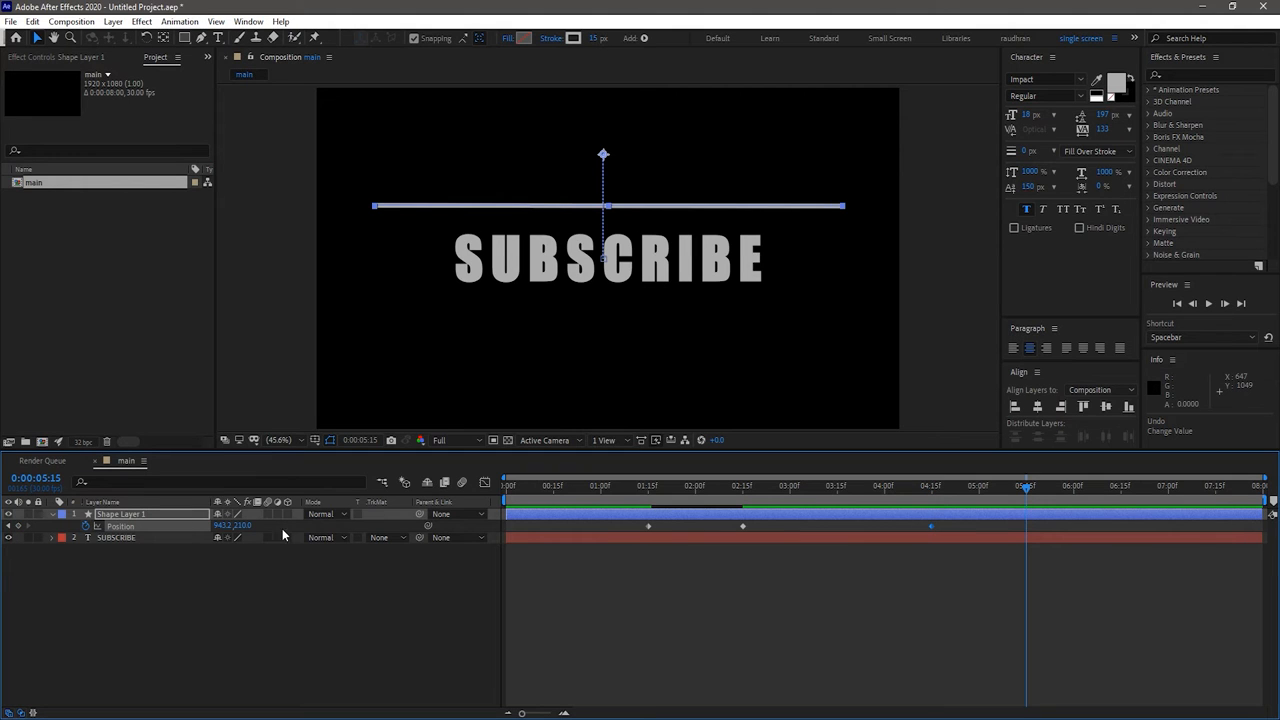
mouse_move(1124, 492)
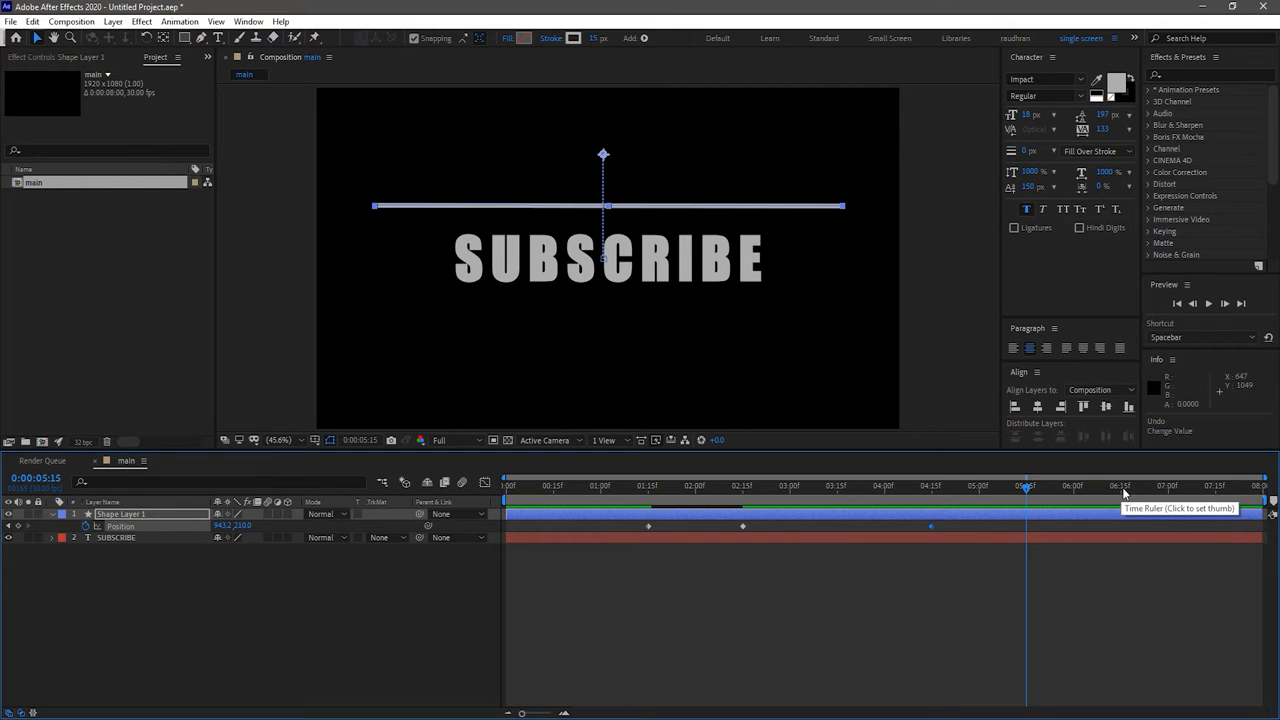
left_click(1125, 490)
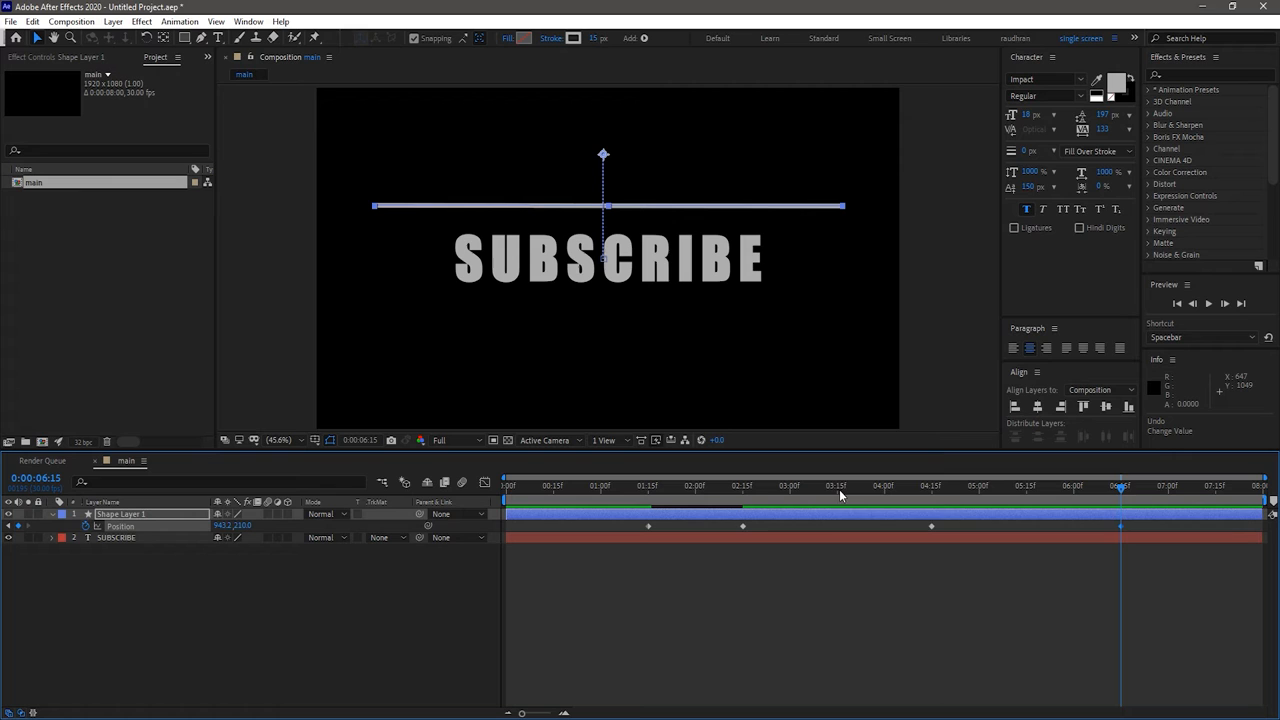
left_click(837, 485)
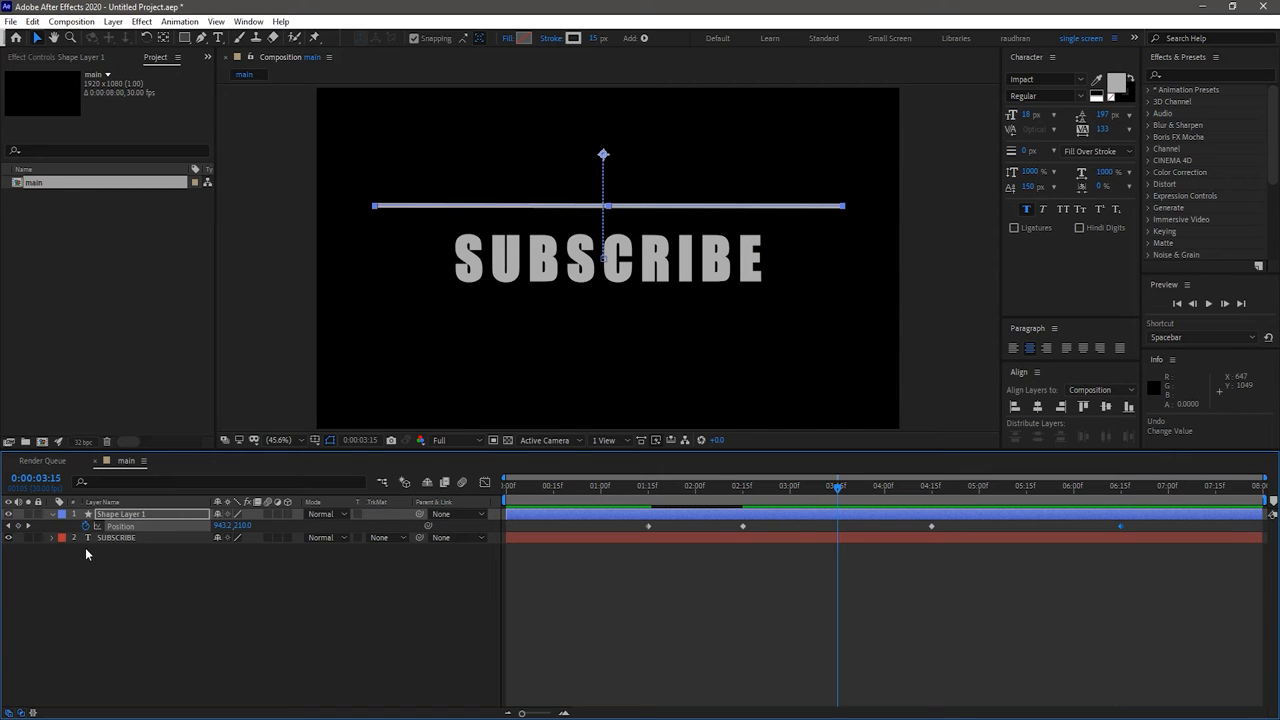
left_click(742, 485)
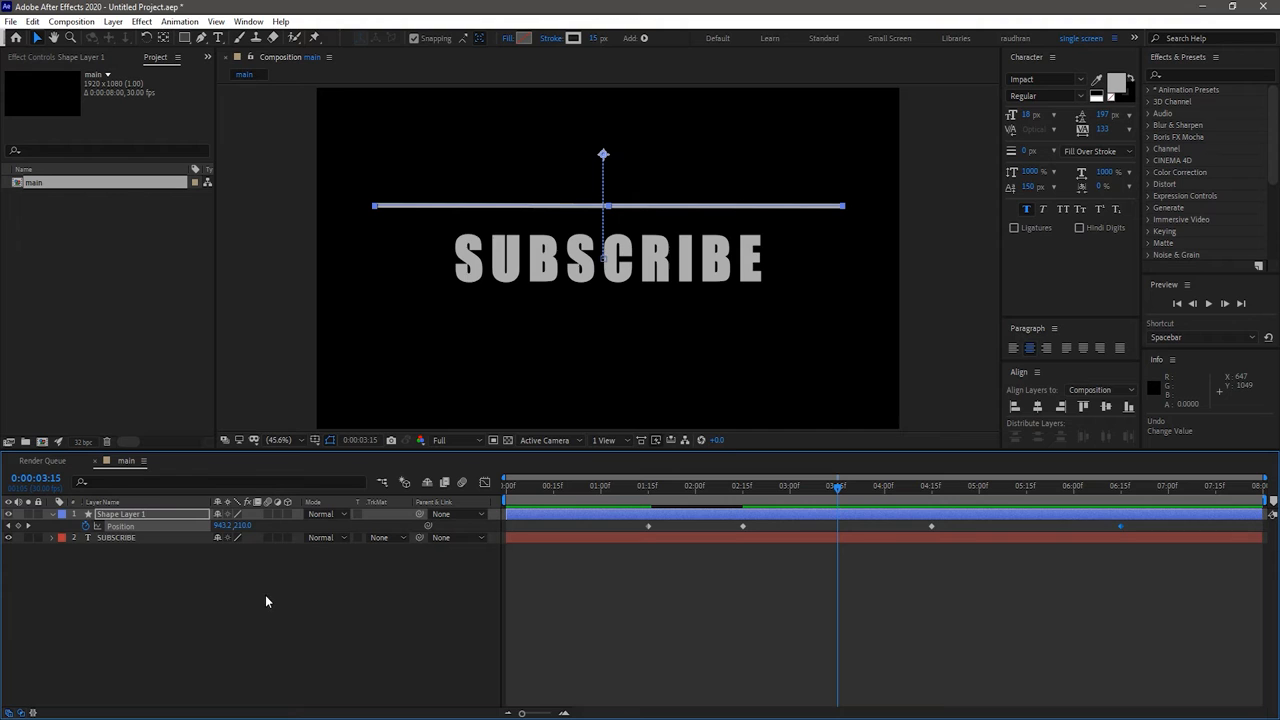
double_click(243, 525)
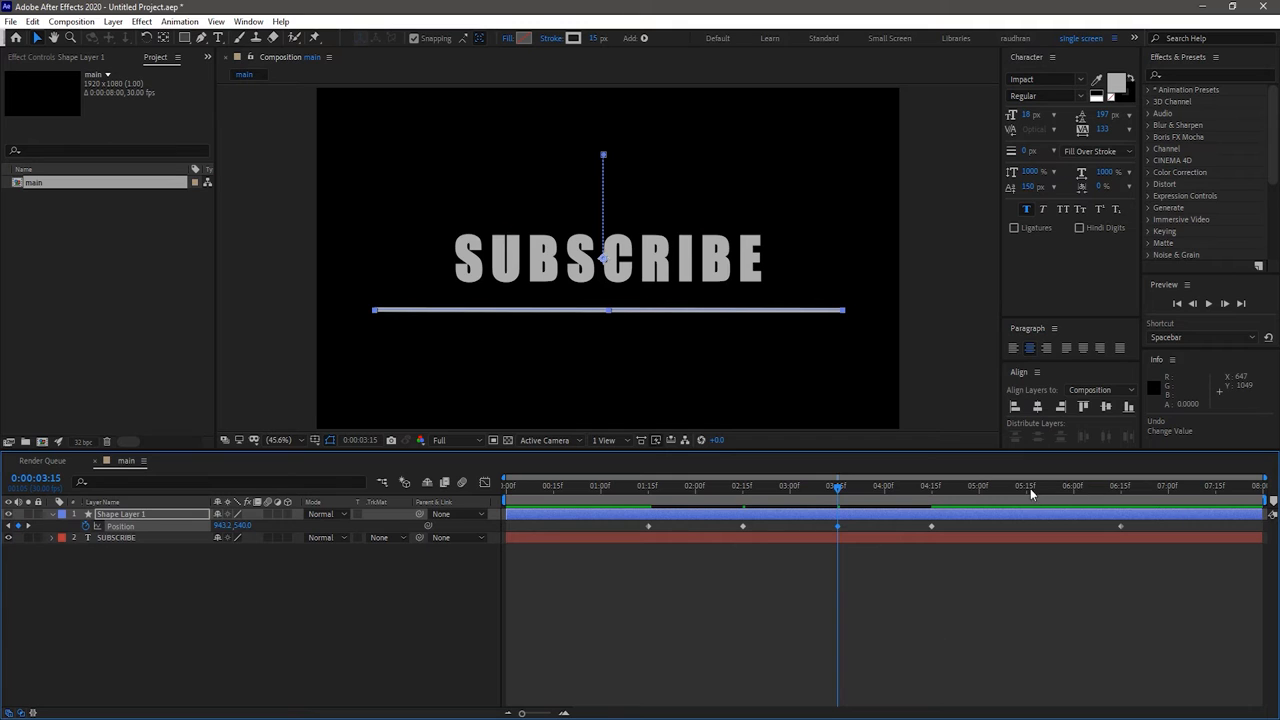
left_click(1026, 485)
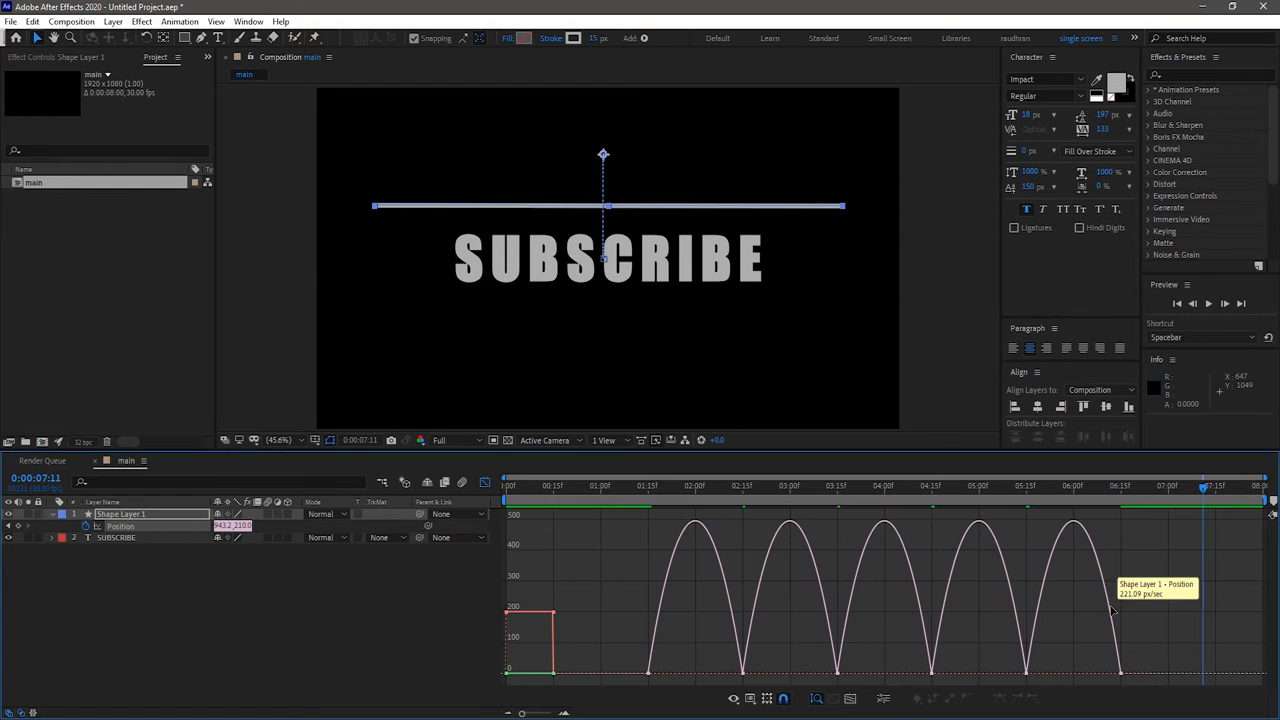
mouse_move(1100, 653)
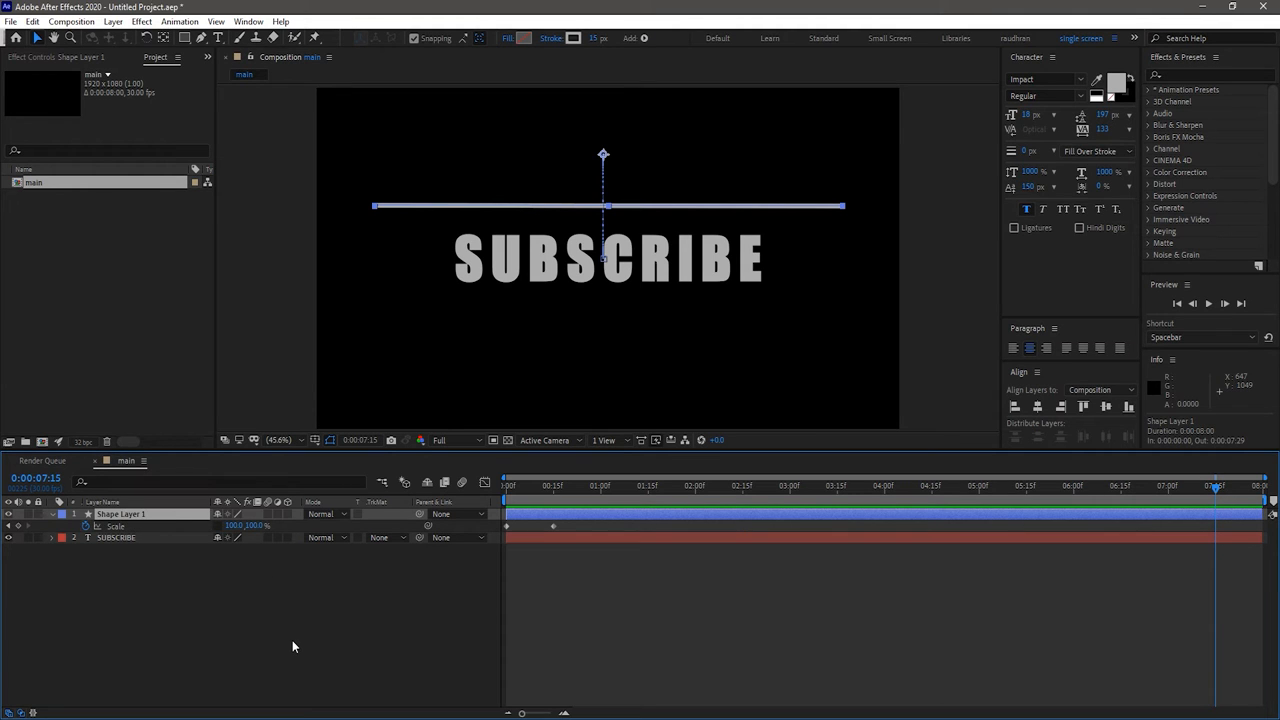
Add Scale keyframes on the line layer at 6:15 and 7:15.
left_click(1122, 485)
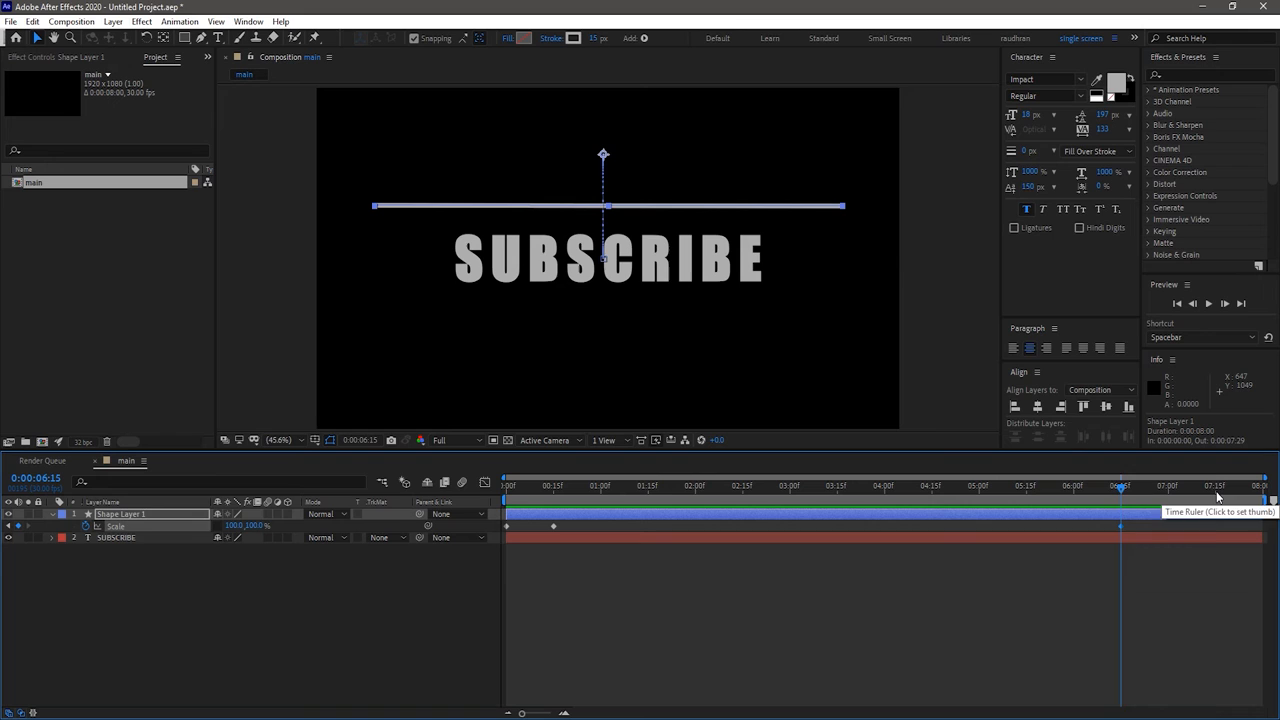
left_click(1215, 486)
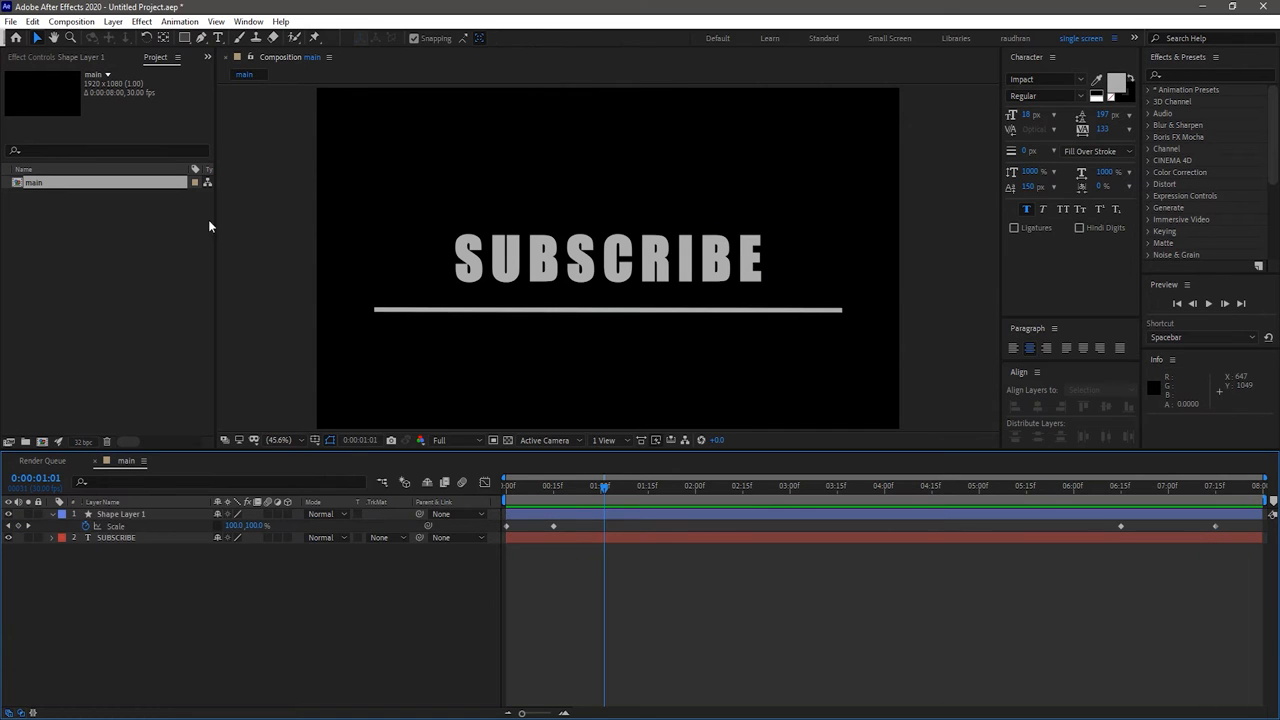
Set the Rectangle tool to a solid fill and no stroke.
left_click(184, 38)
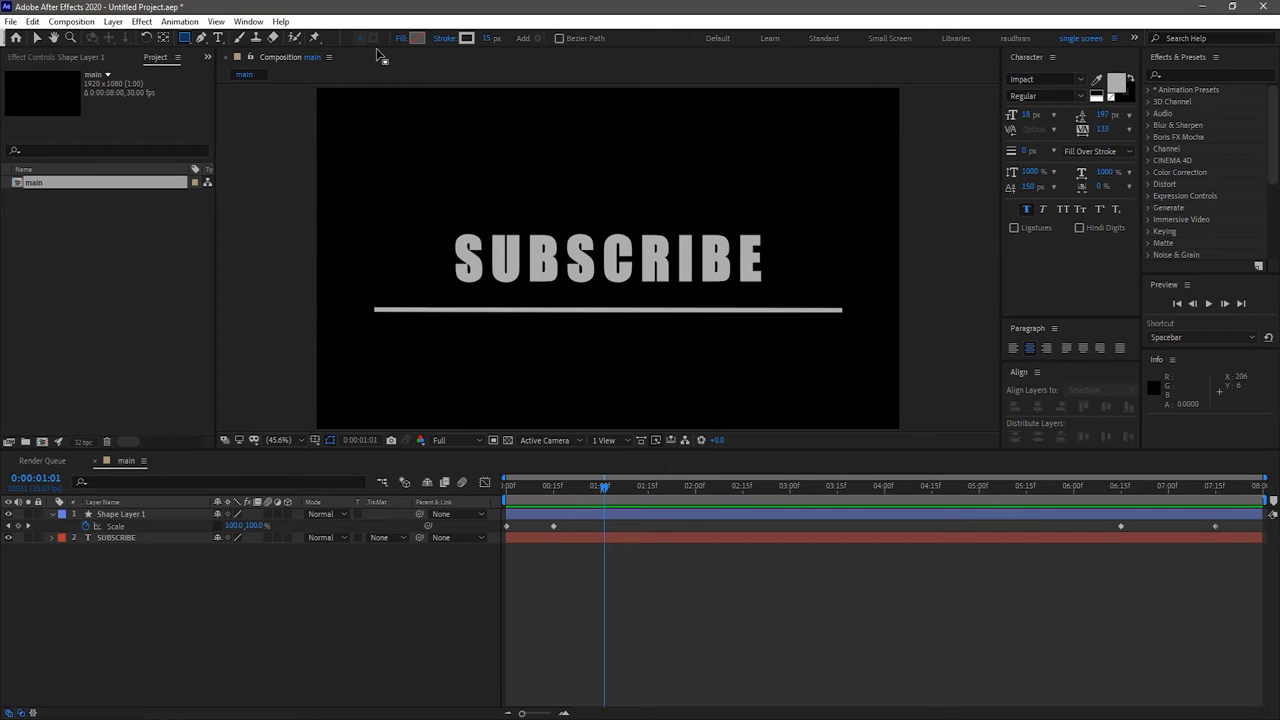
left_click(400, 38)
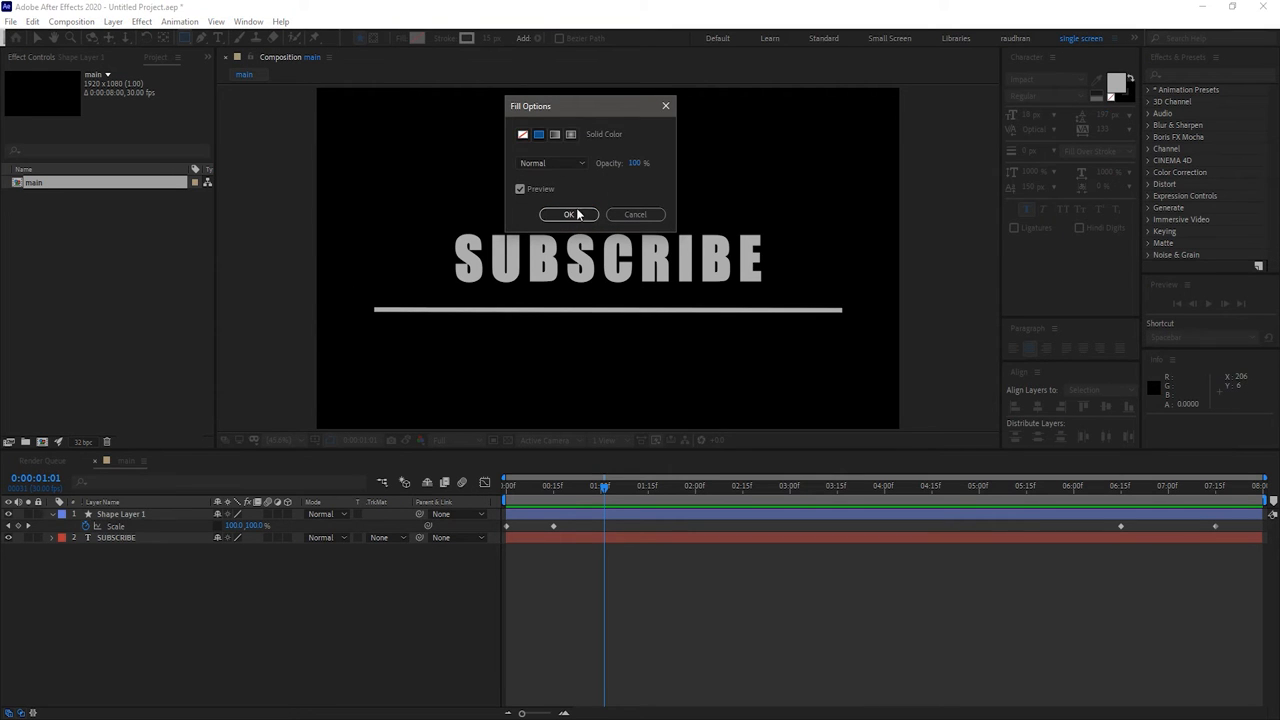
left_click(569, 214)
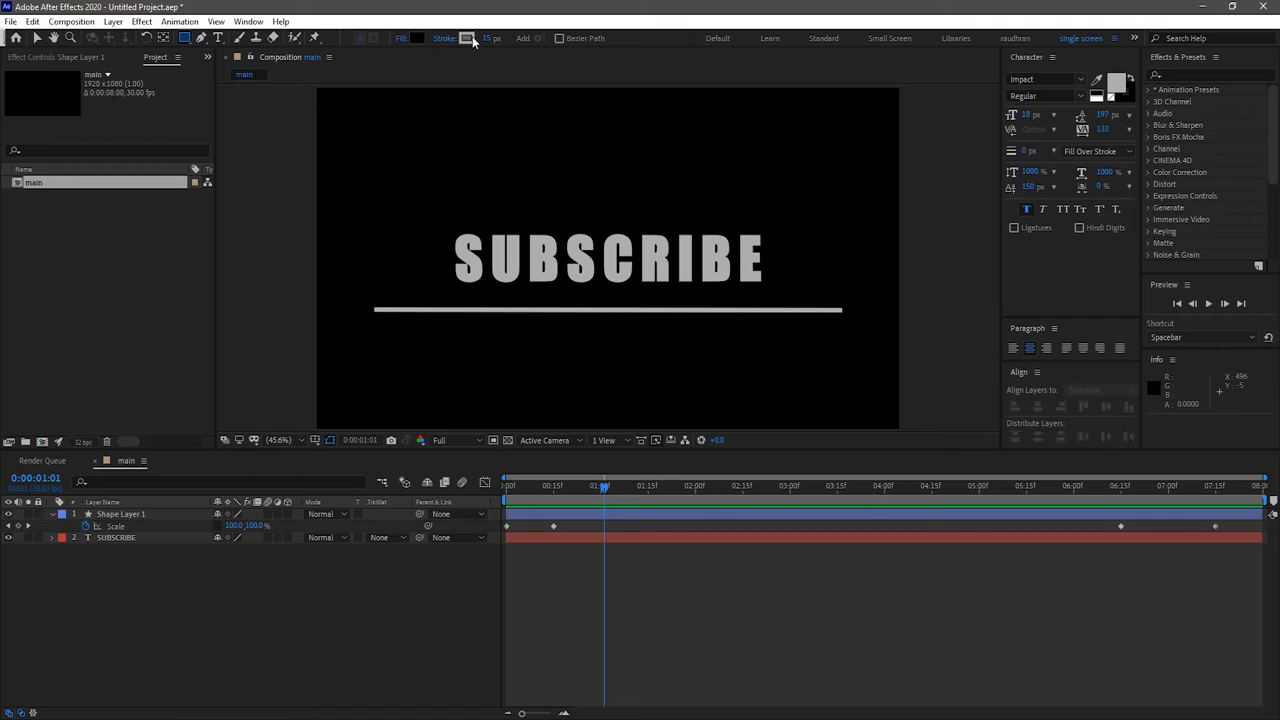
mouse_move(448, 42)
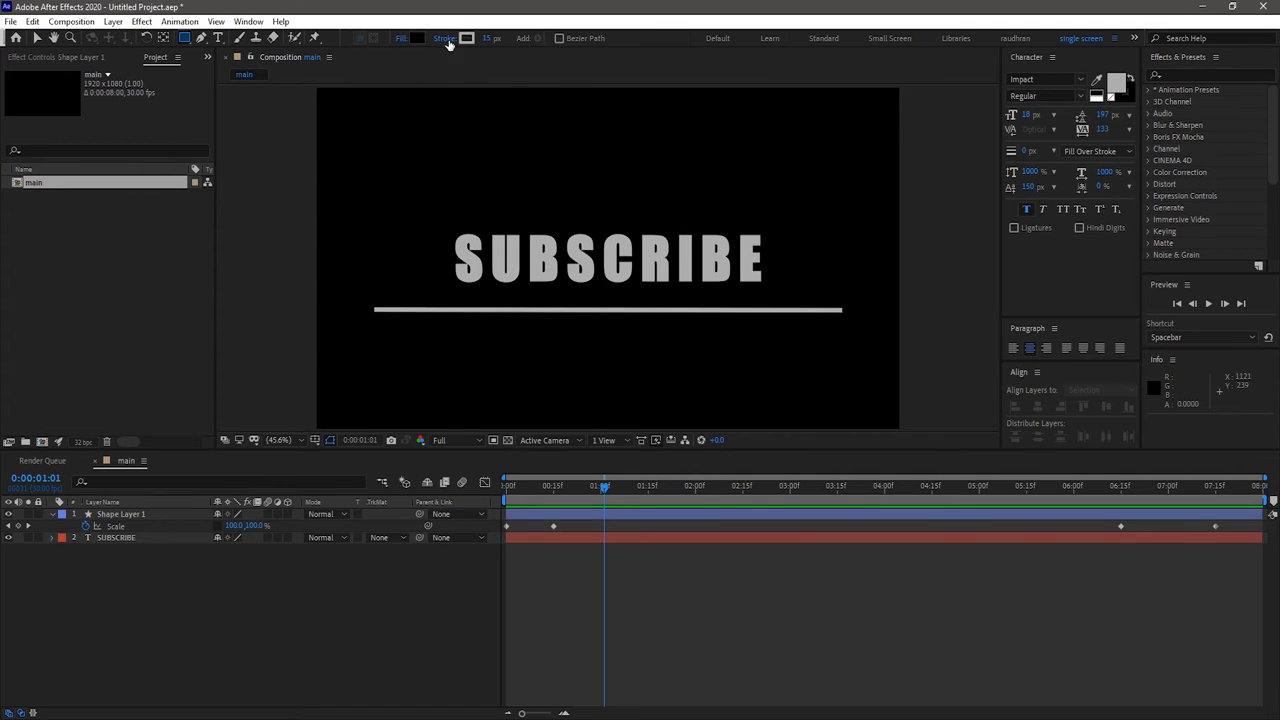
left_click(445, 38)
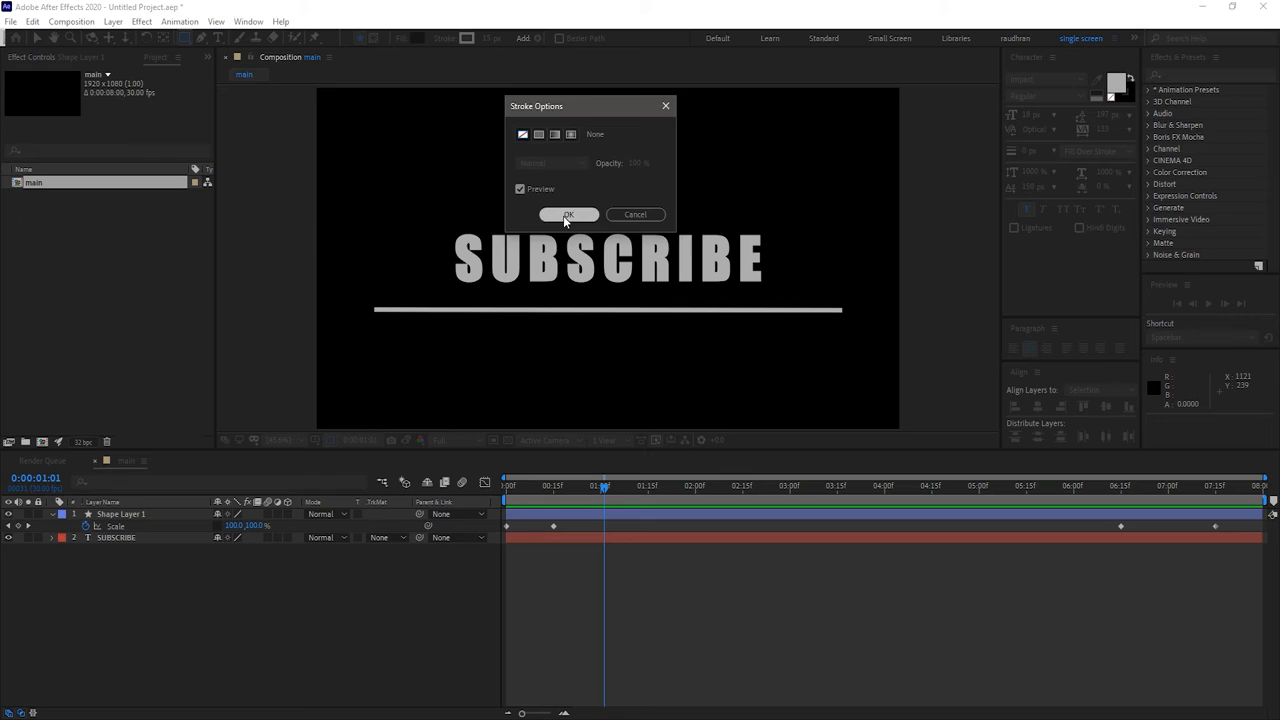
left_click(568, 214)
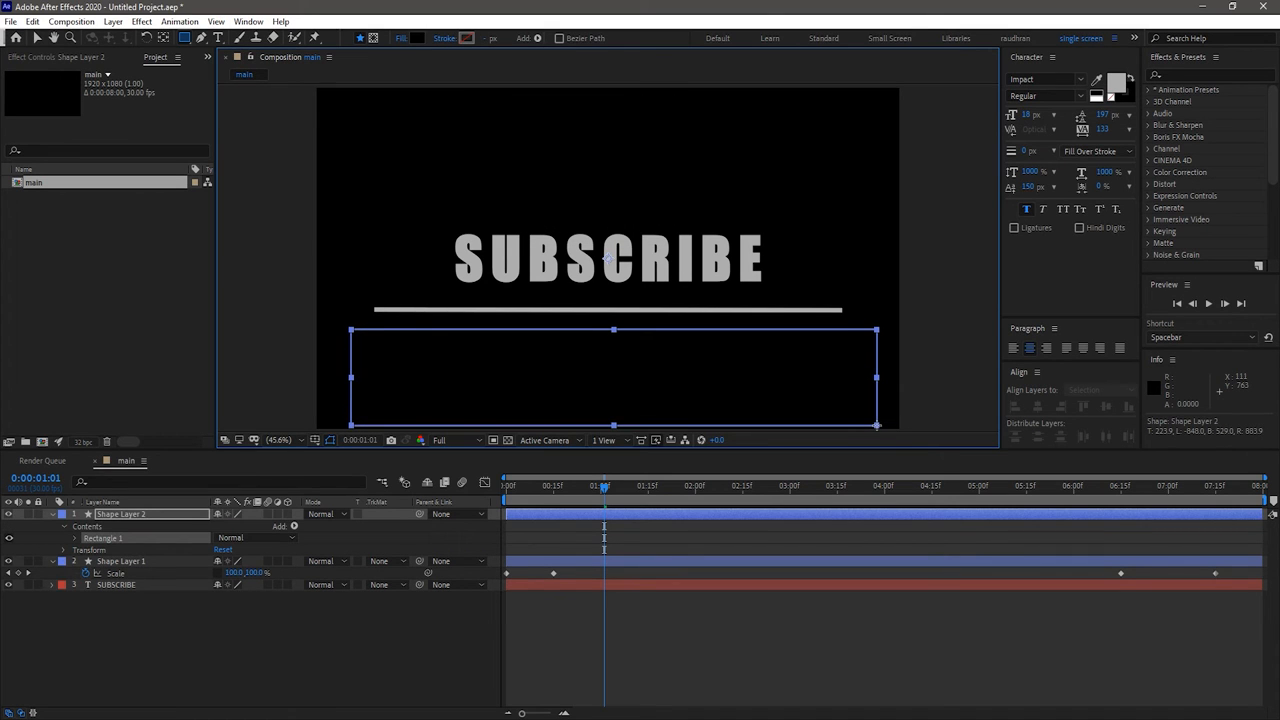
Rename Shape Layer 1 to 'line', then select the rectangle layer's fill colour swatch.
left_click(1100, 389)
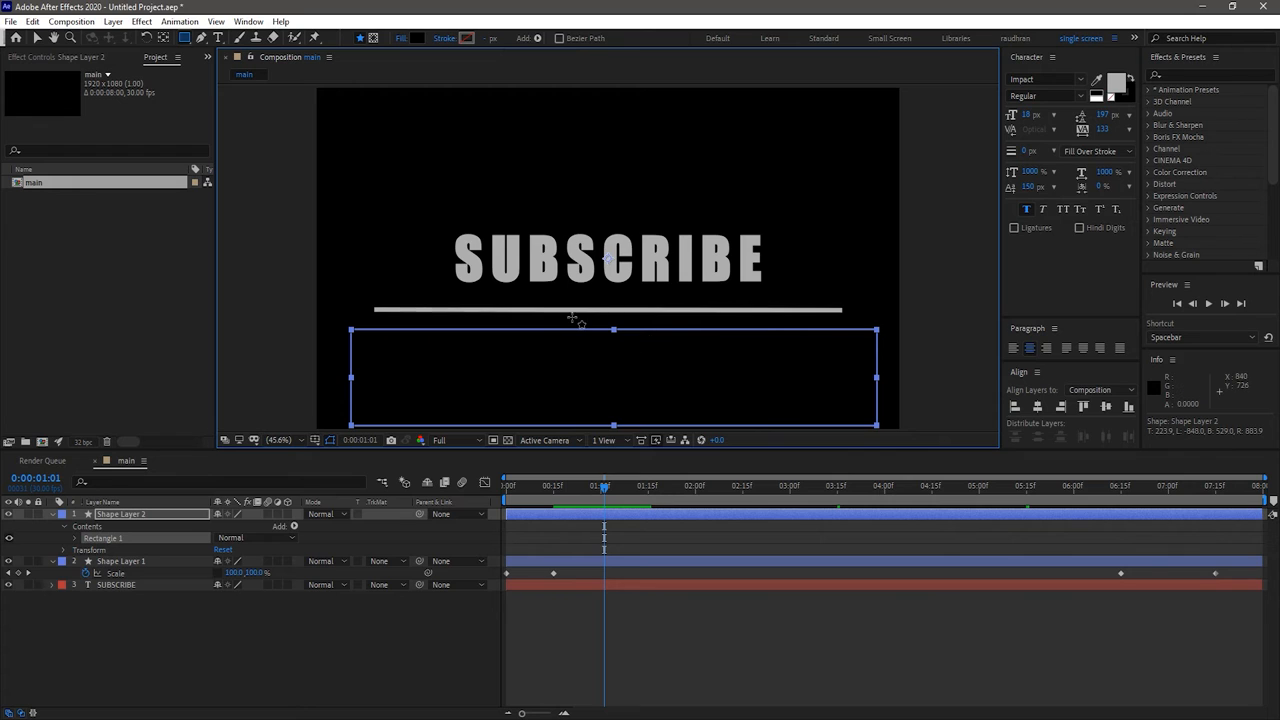
left_click(140, 514)
type("line")
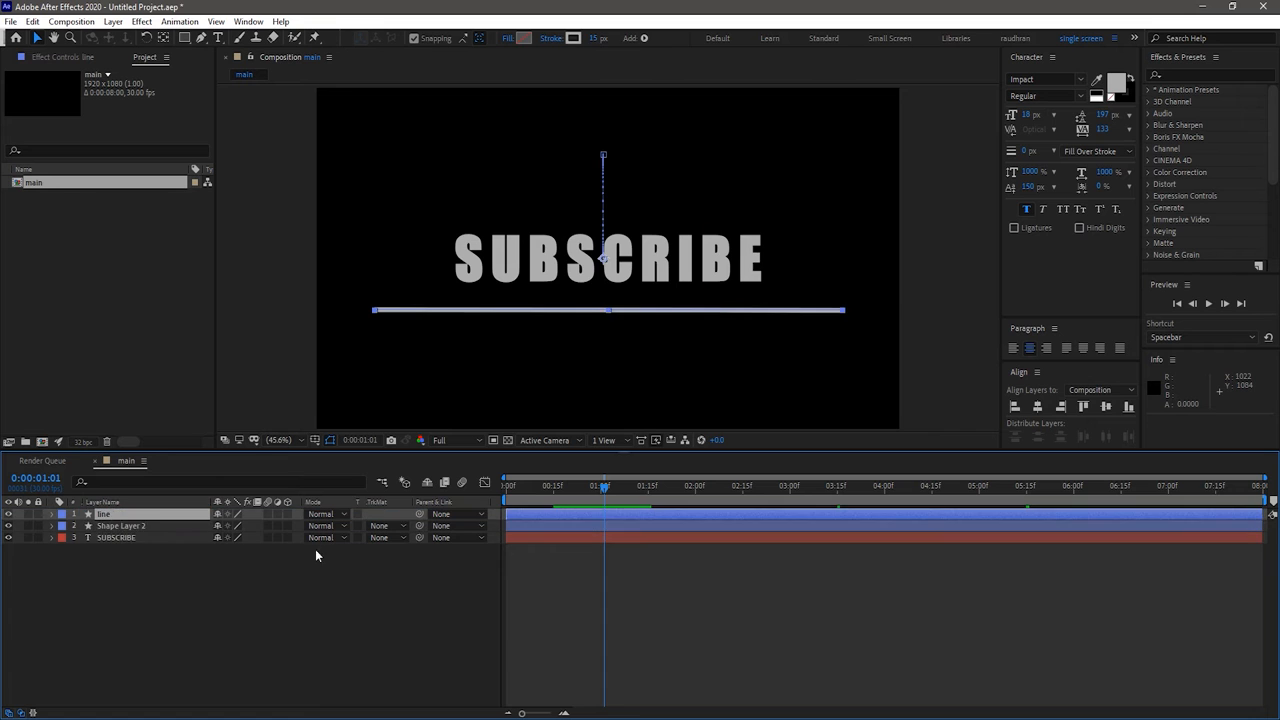
left_click(524, 38)
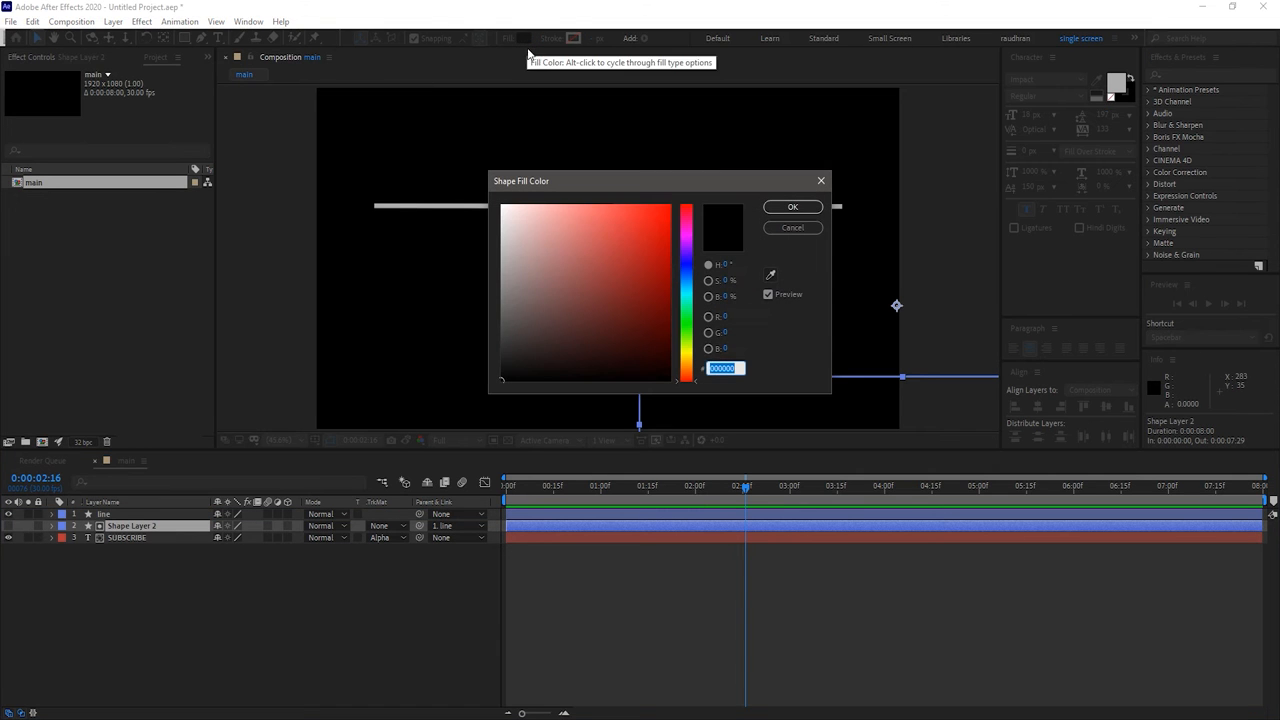
Choose pure white (FFFFFF) as the rectangle's fill colour.
left_click(505, 208)
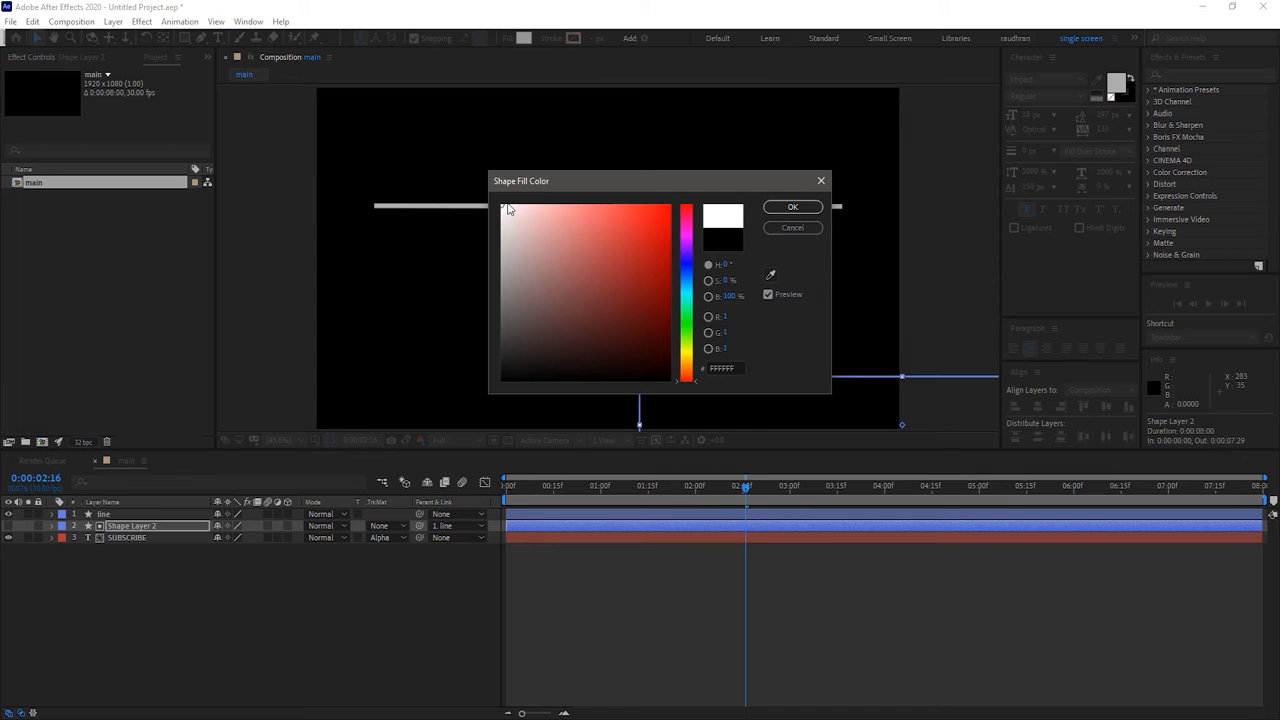
left_click(792, 207)
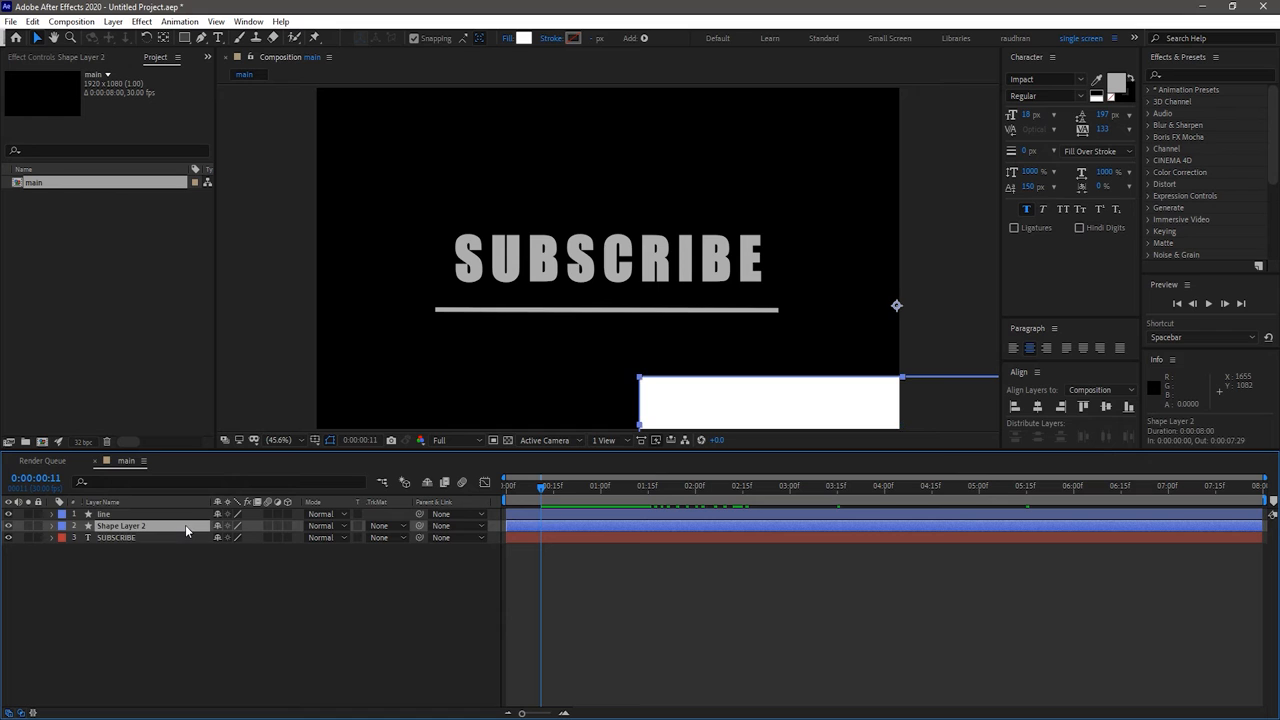
Move the white rectangle beneath the line and parent it to the 'line' layer.
left_click_drag(767, 400, 648, 380)
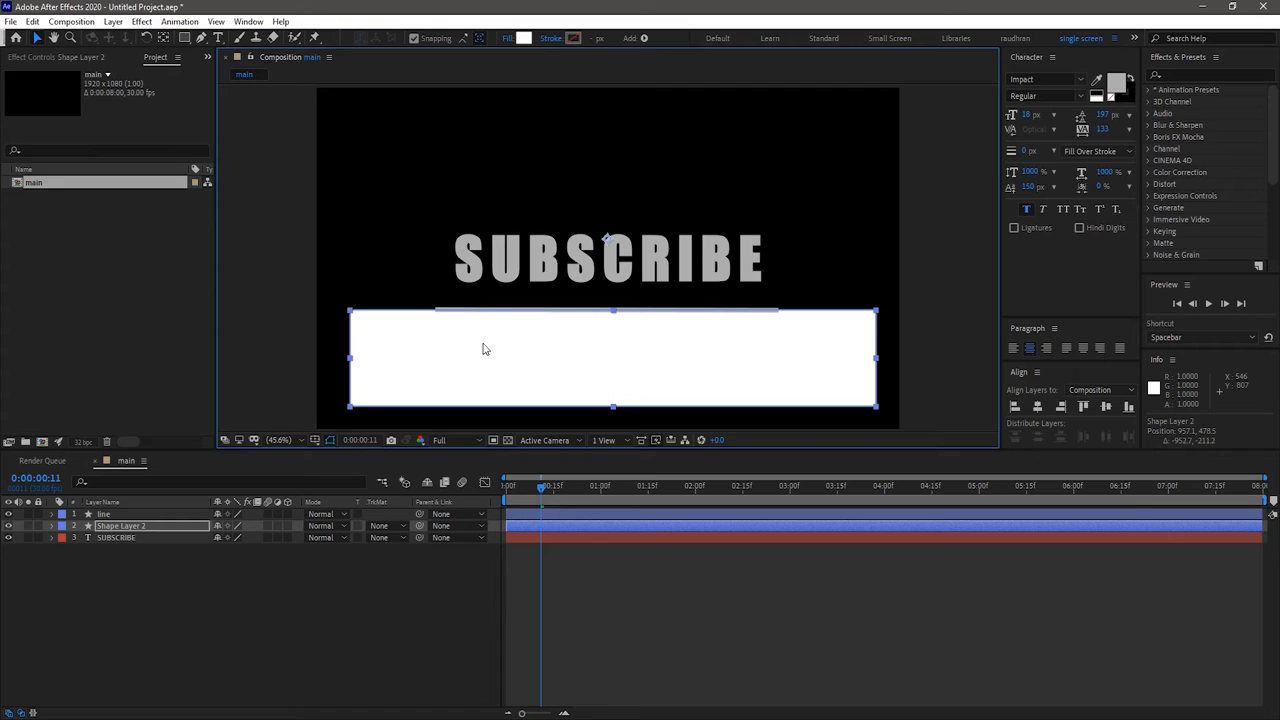
mouse_move(747, 447)
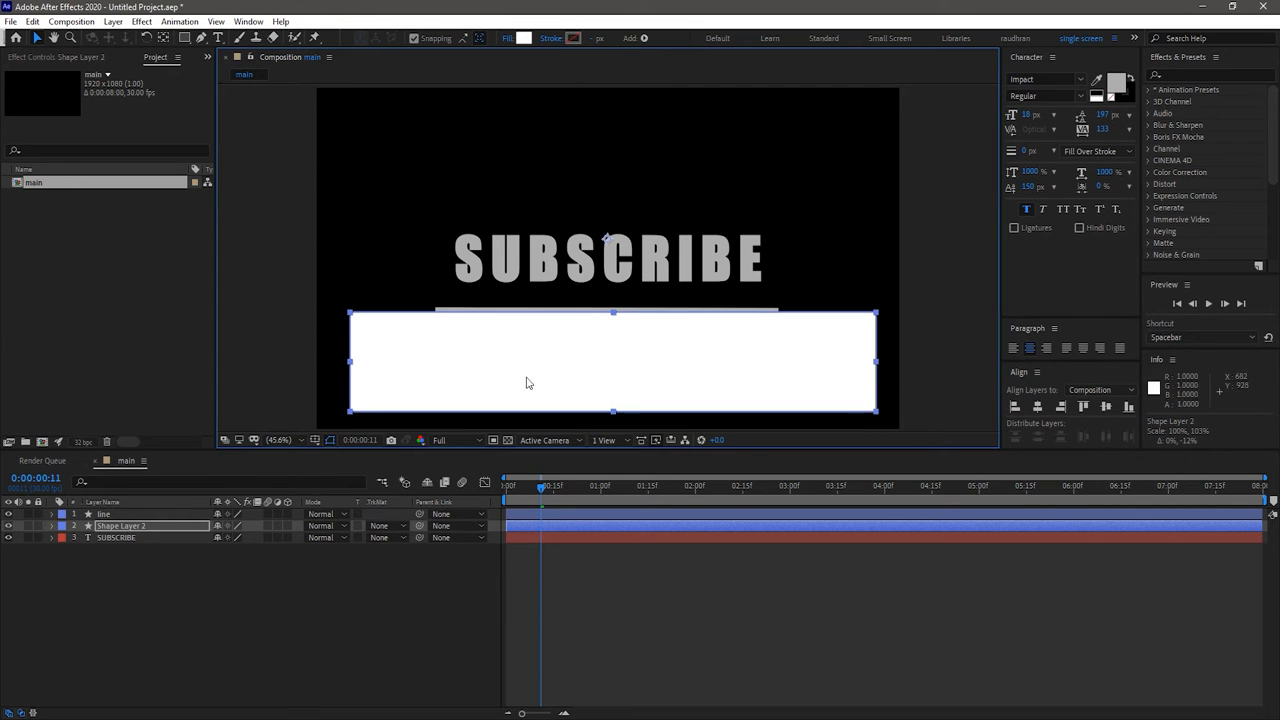
left_click(453, 525)
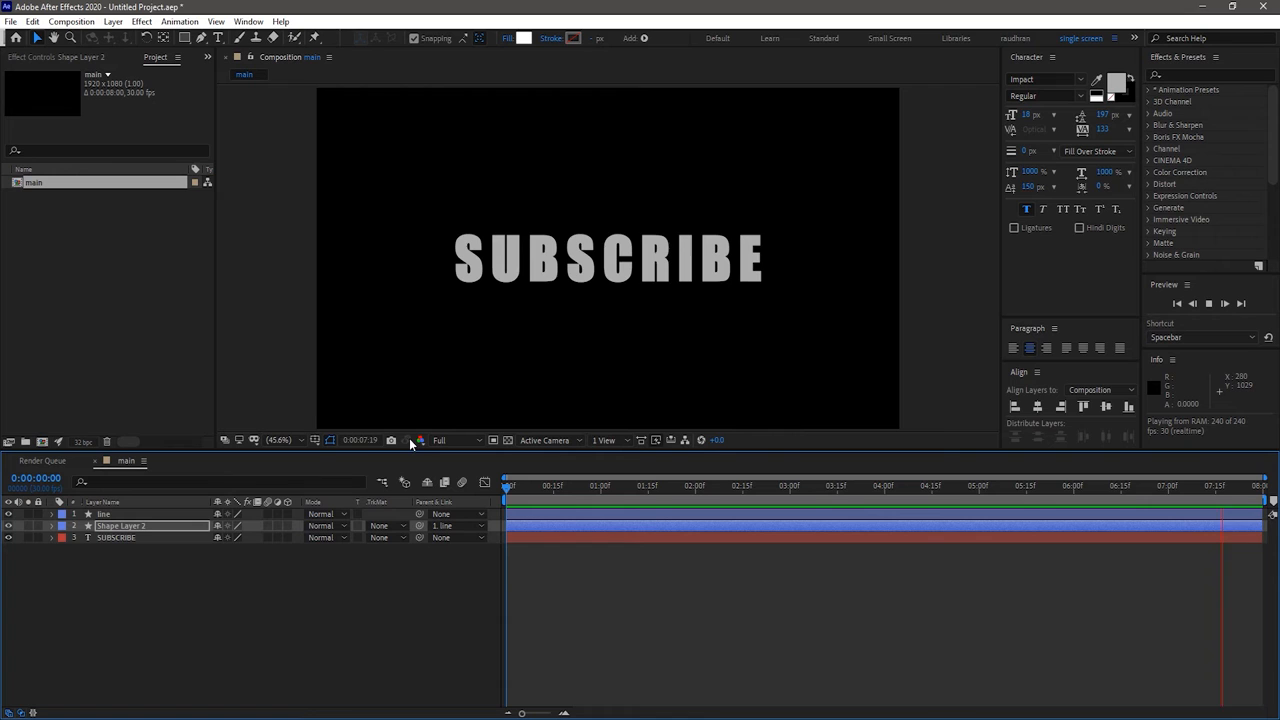
Set SUBSCRIBE's track matte to Shape Layer 2's alpha and parent that rectangle to the line.
left_click(823, 485)
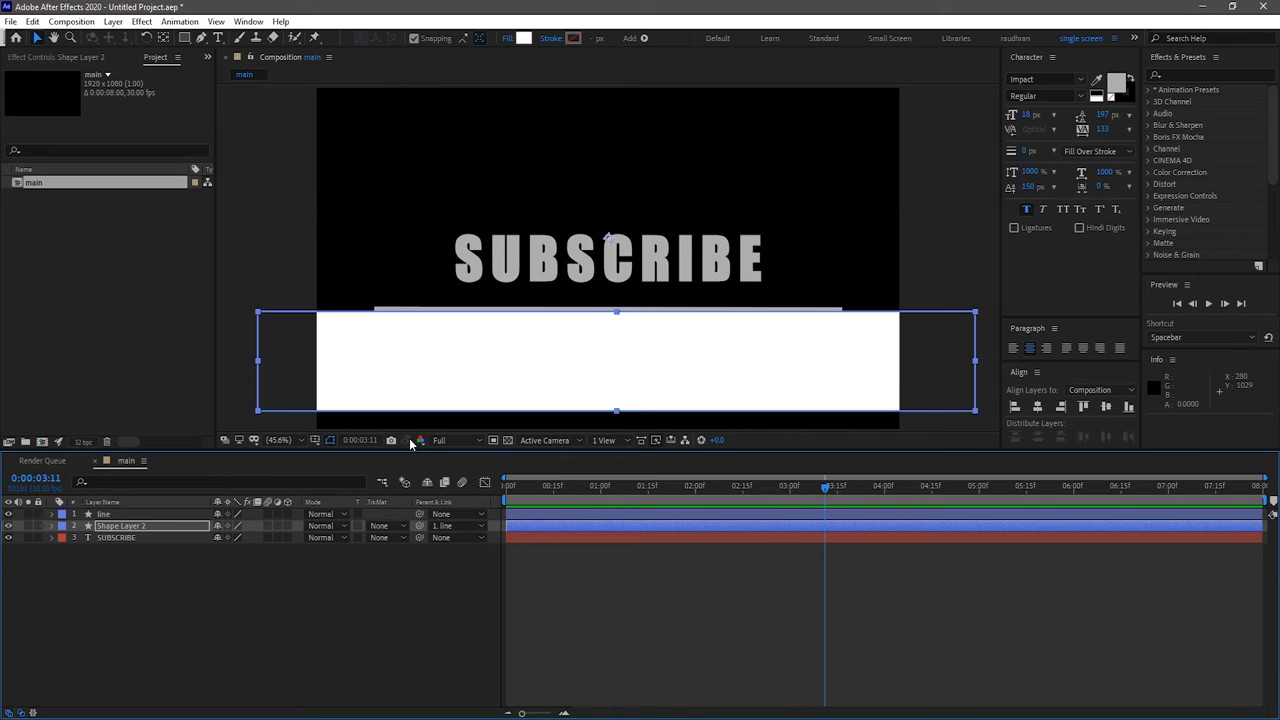
left_click(235, 623)
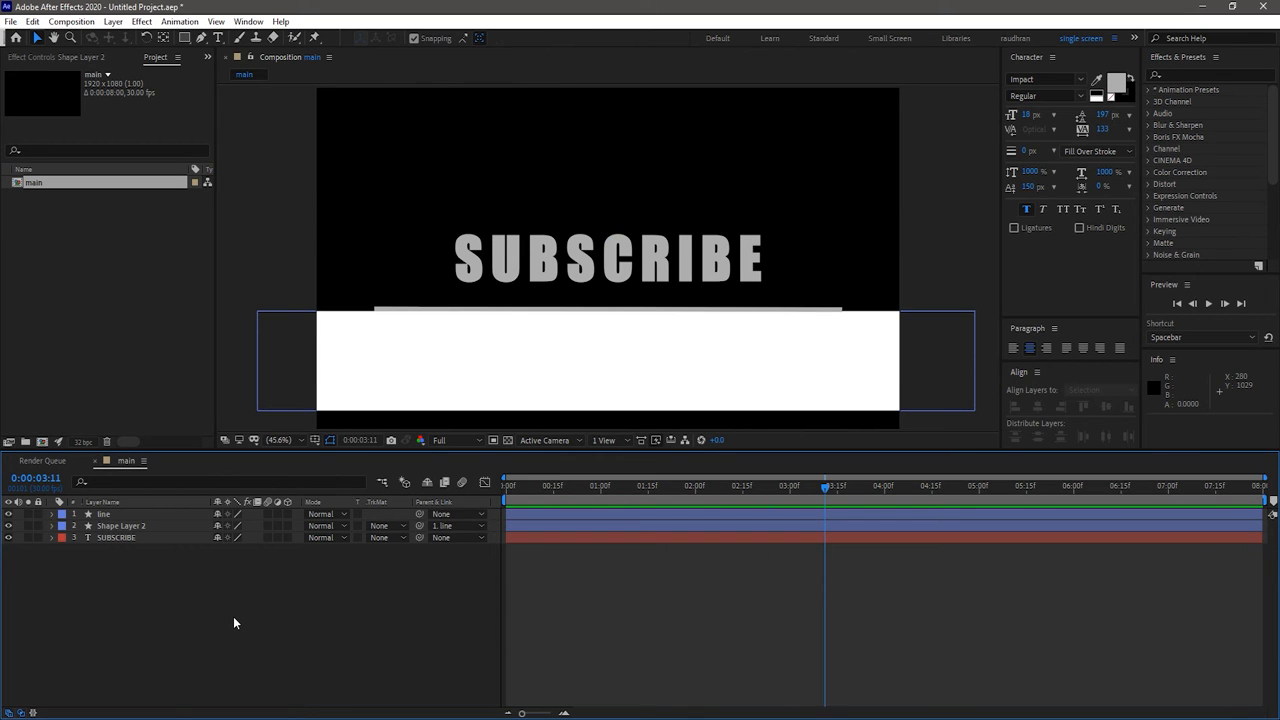
left_click(505, 485)
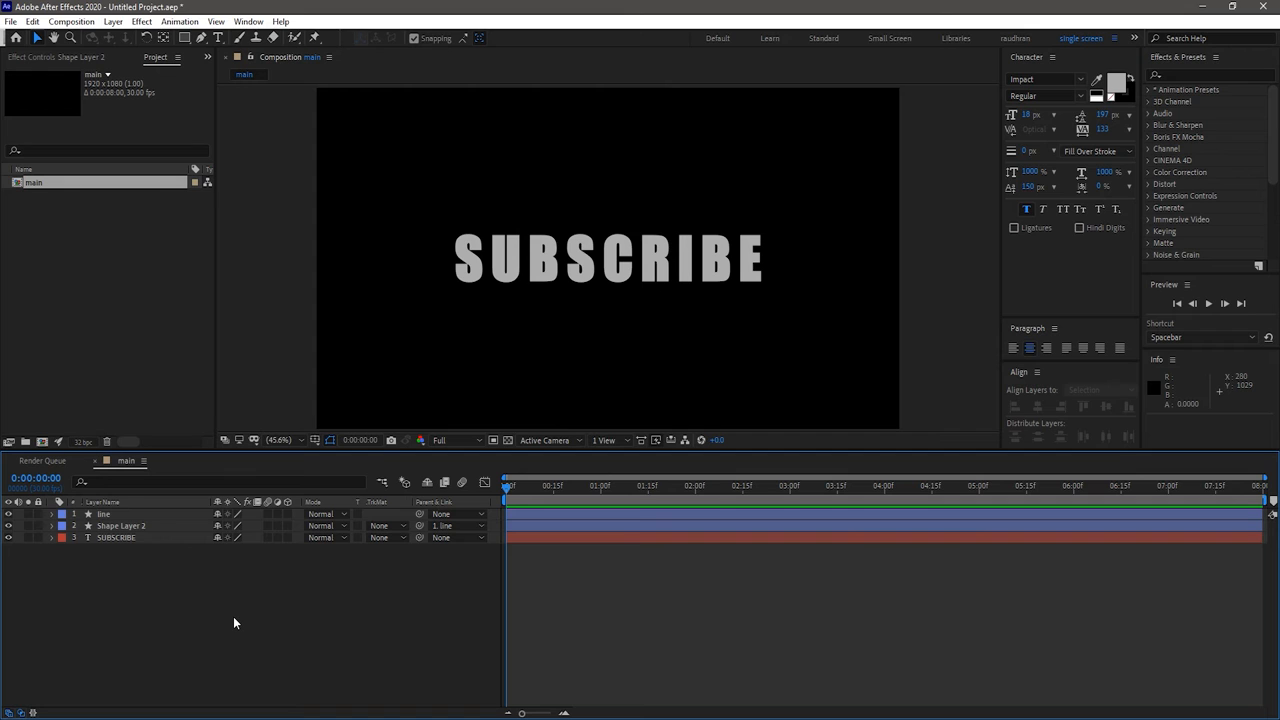
left_click(385, 537)
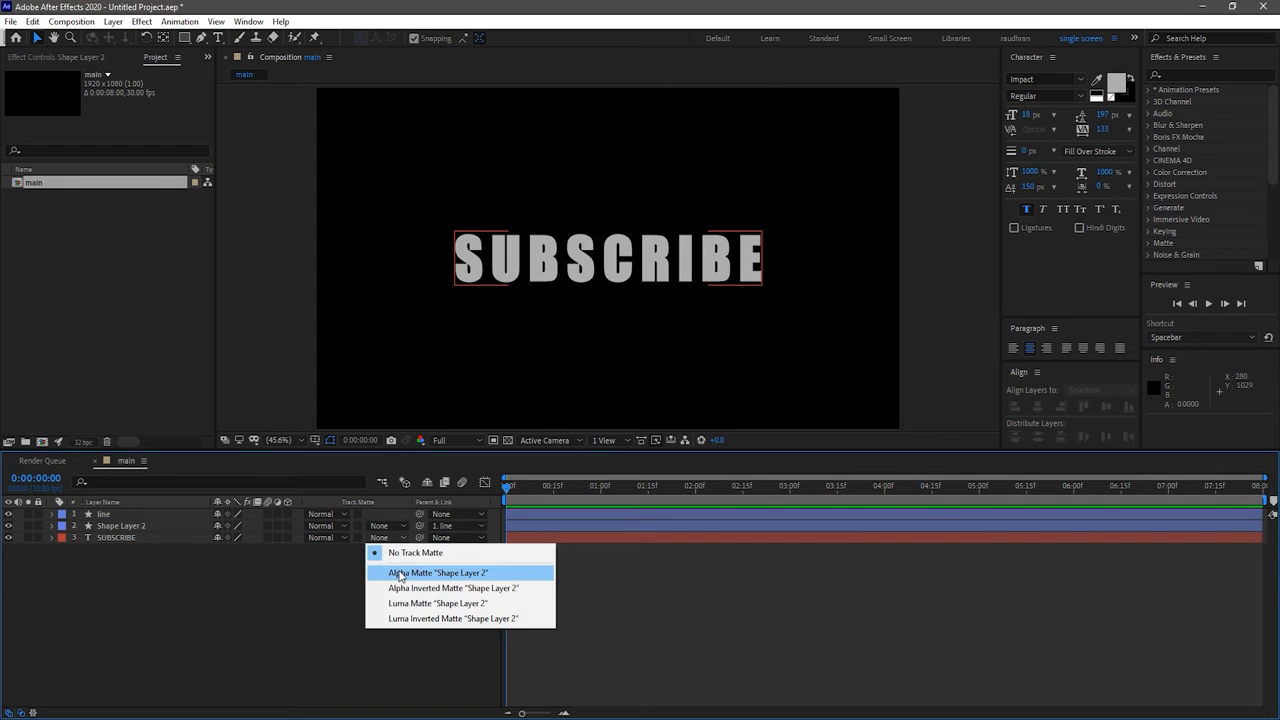
left_click(437, 572)
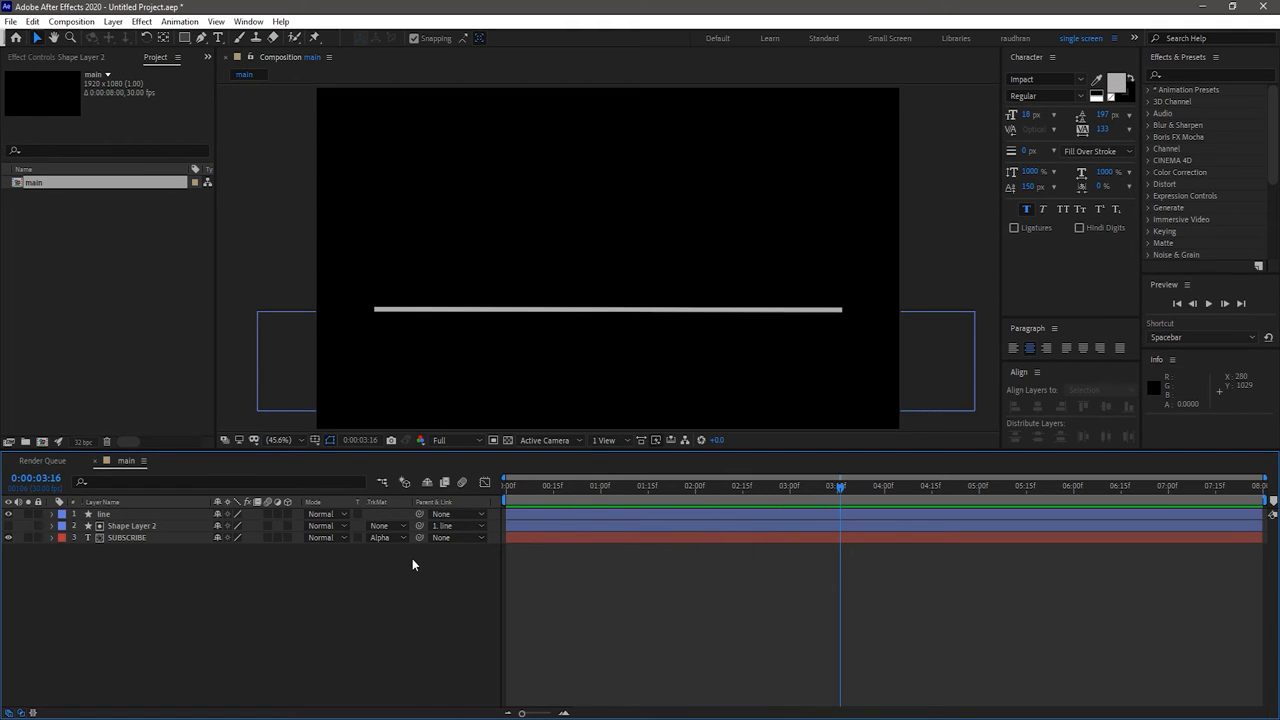
left_click_drag(838, 485, 745, 485)
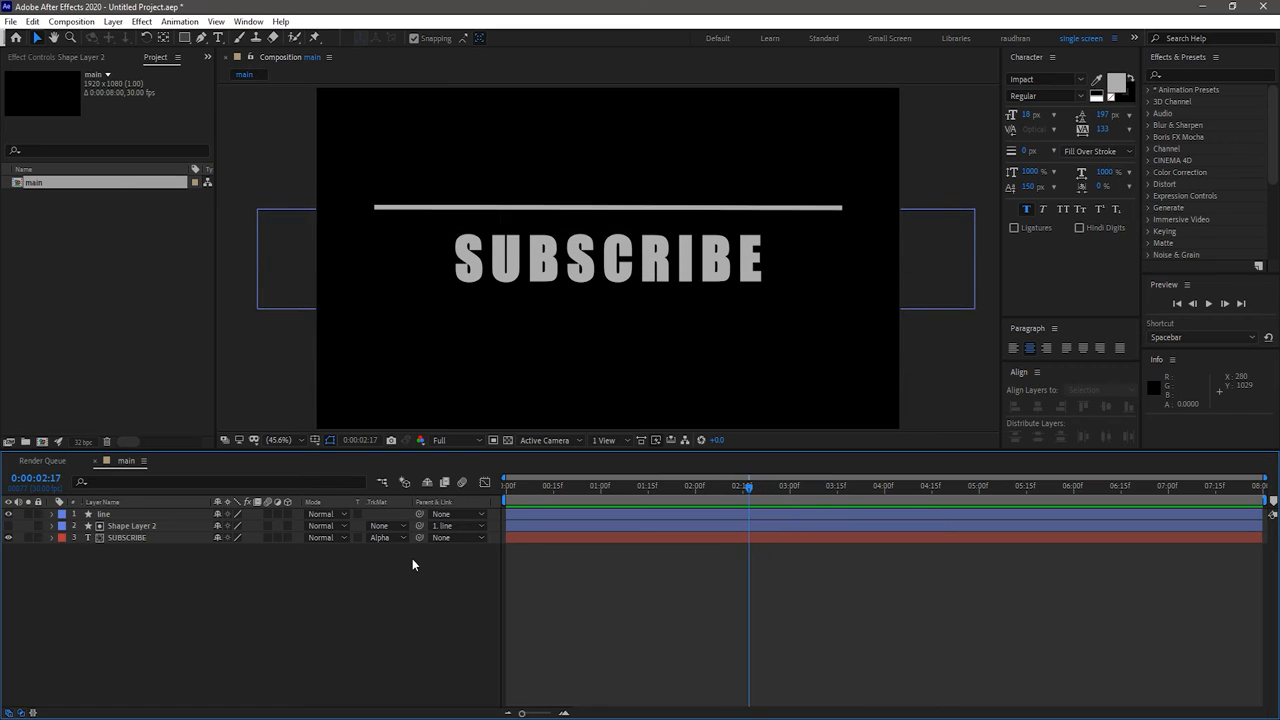
left_click(743, 485)
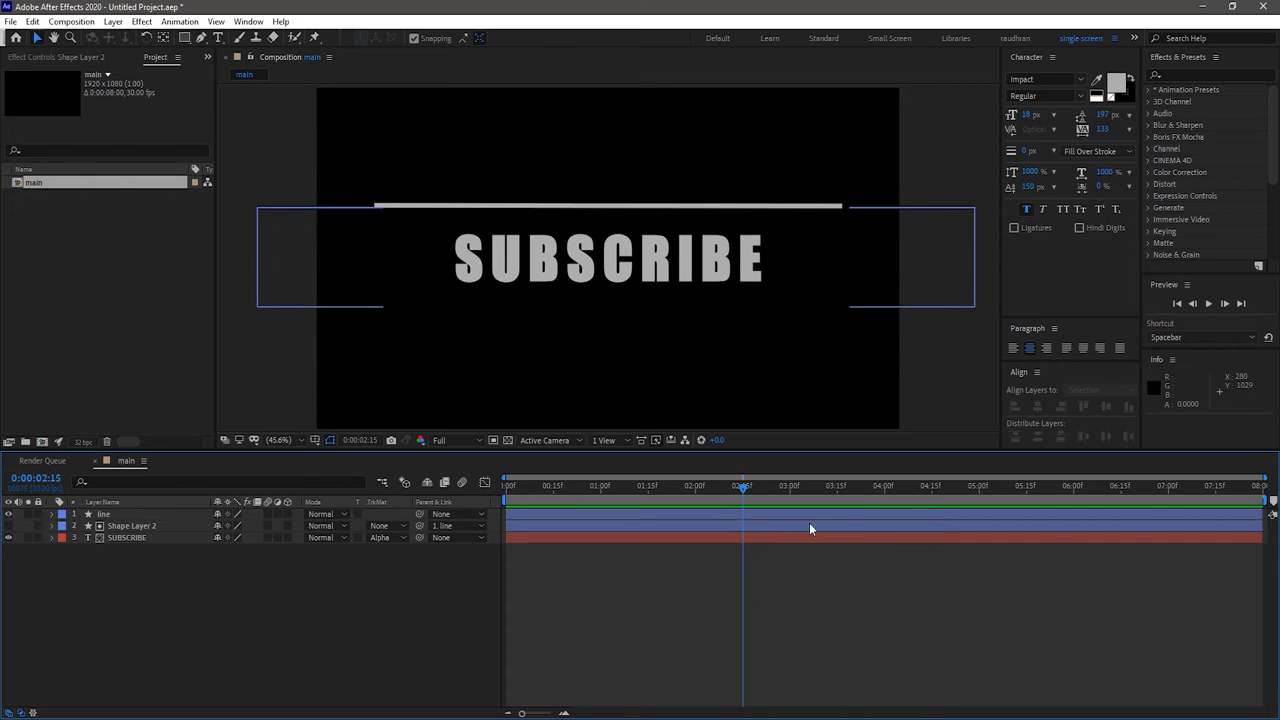
Duplicate the SUBSCRIBE matte and text pair, change the word to LIKE, and shift it later.
left_click(131, 525)
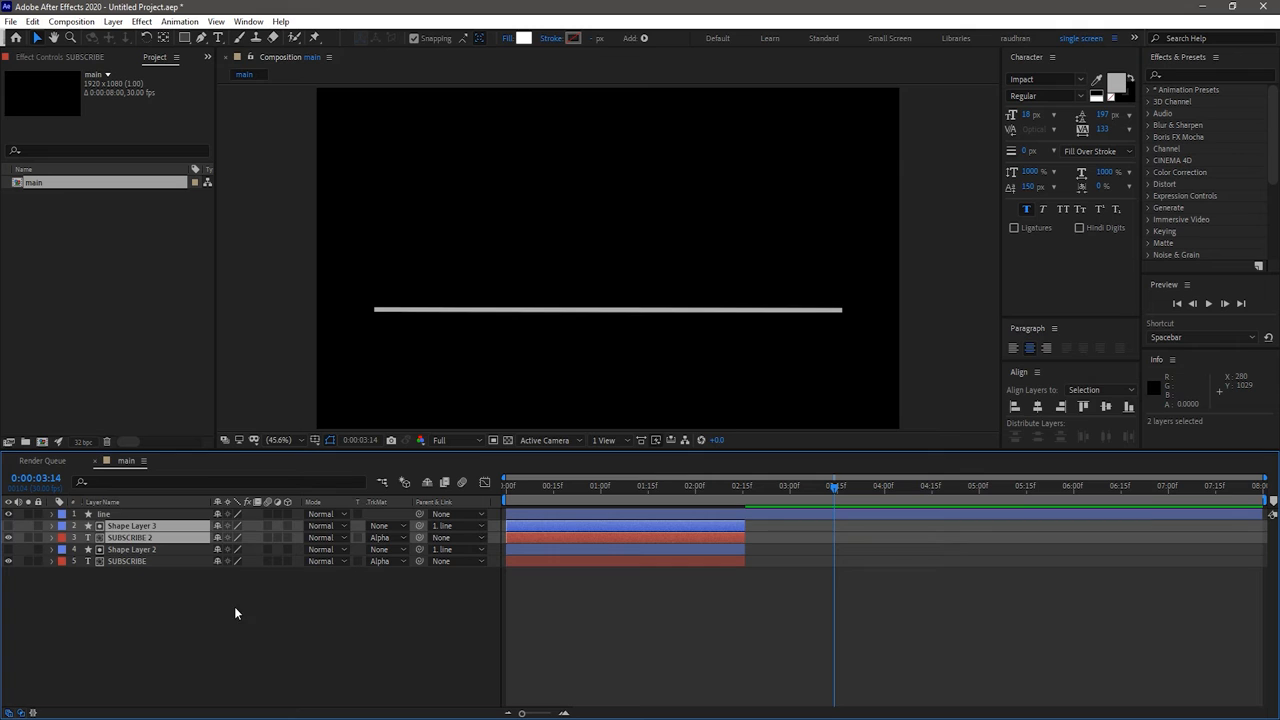
left_click(127, 537)
type("LIKE")
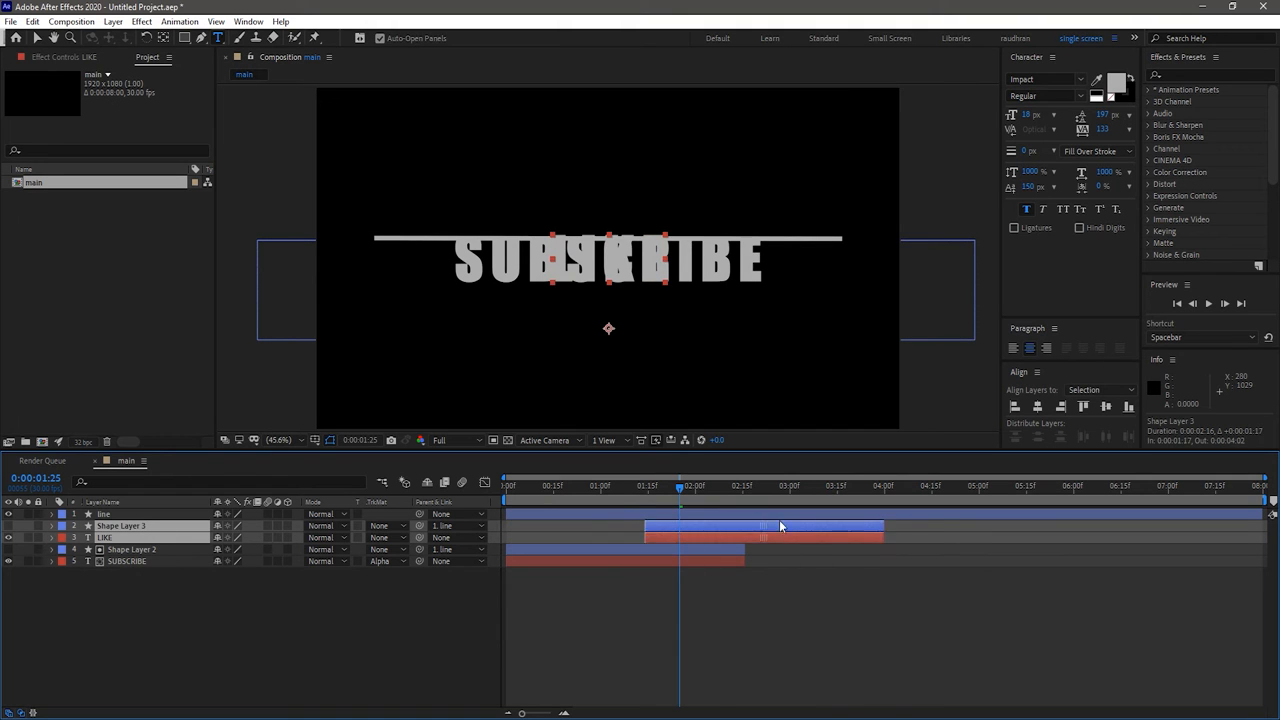
left_click_drag(765, 525, 865, 525)
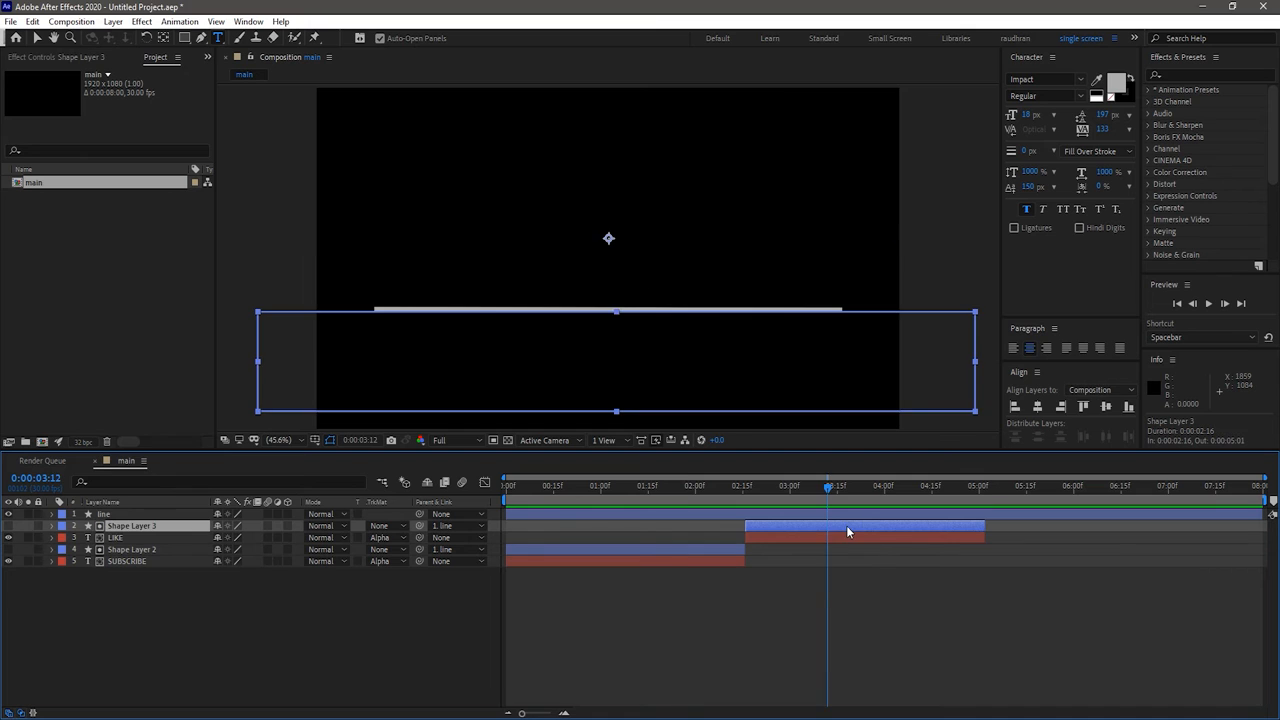
Unparent the LIKE matte, move the rectangle above the line, and re-parent it to the line.
left_click_drag(828, 494, 745, 494)
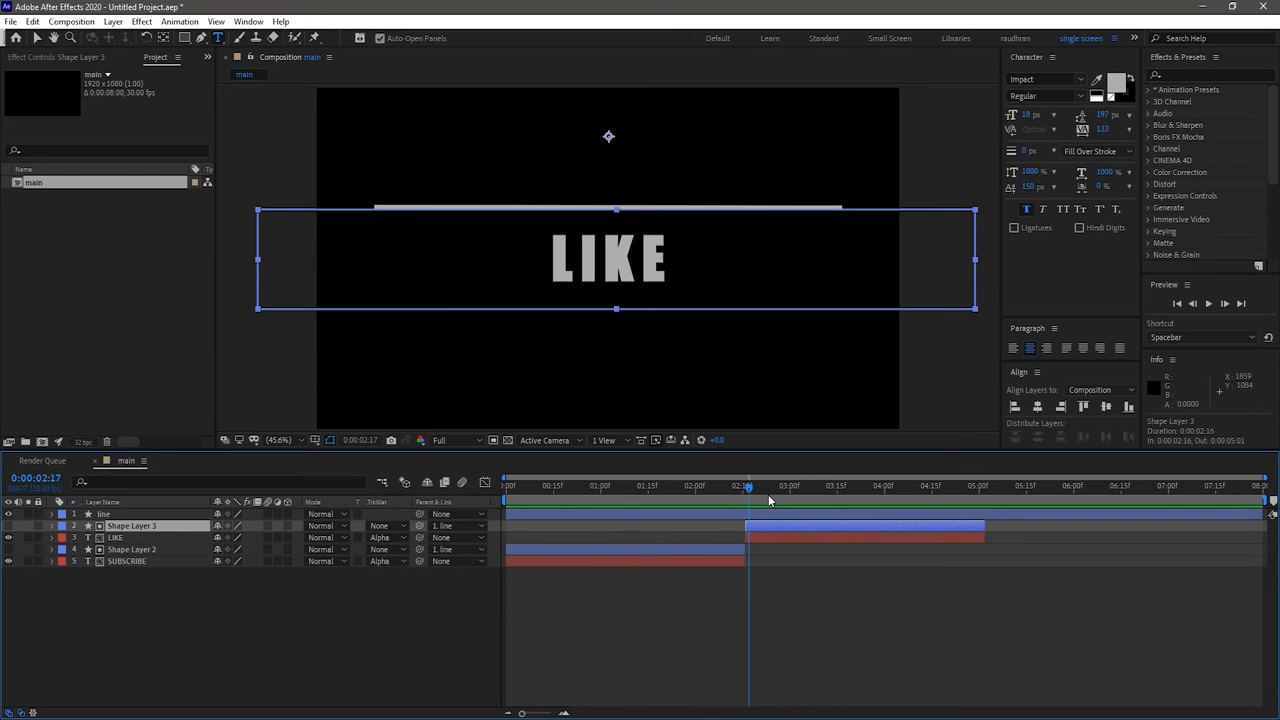
left_click(455, 525)
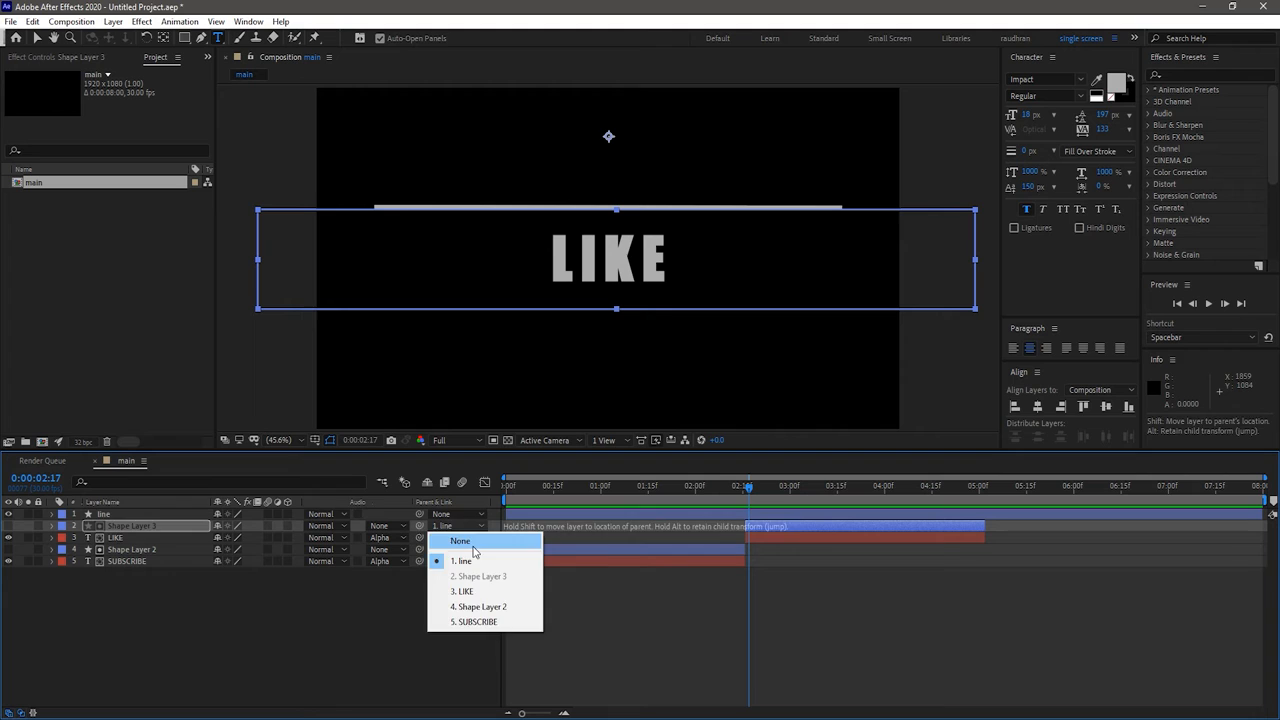
left_click(460, 541)
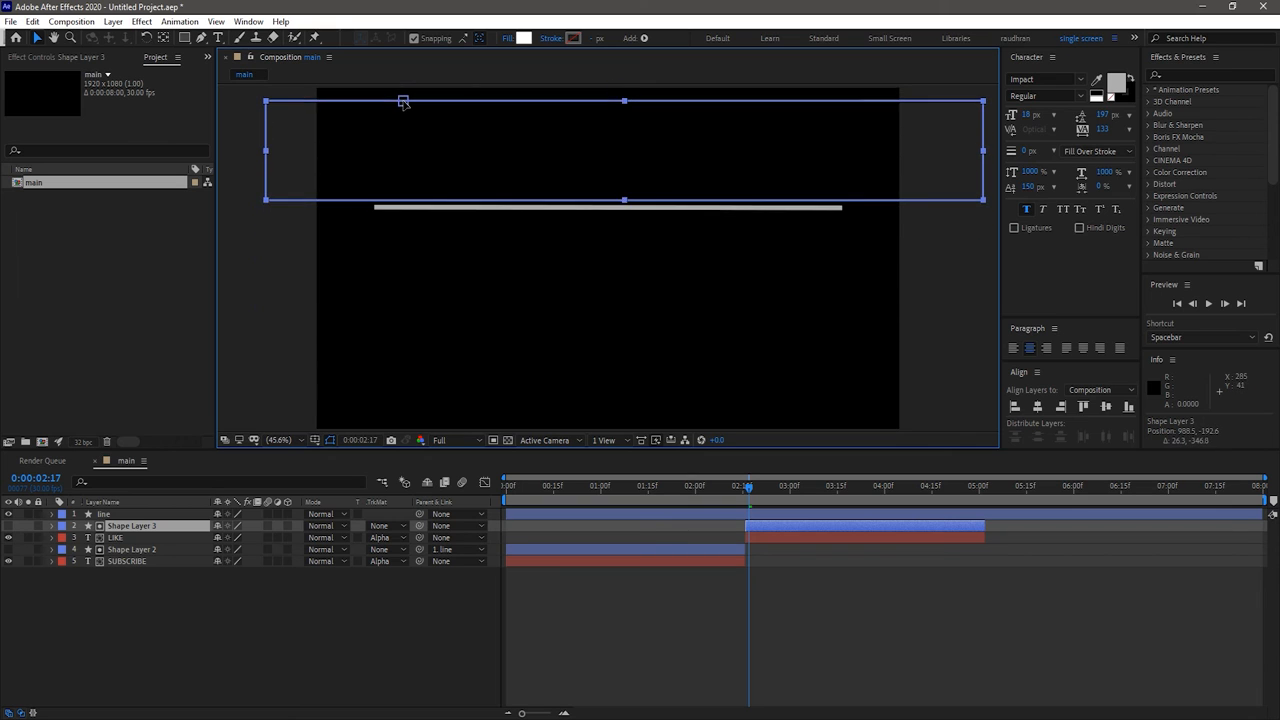
left_click_drag(403, 101, 389, 107)
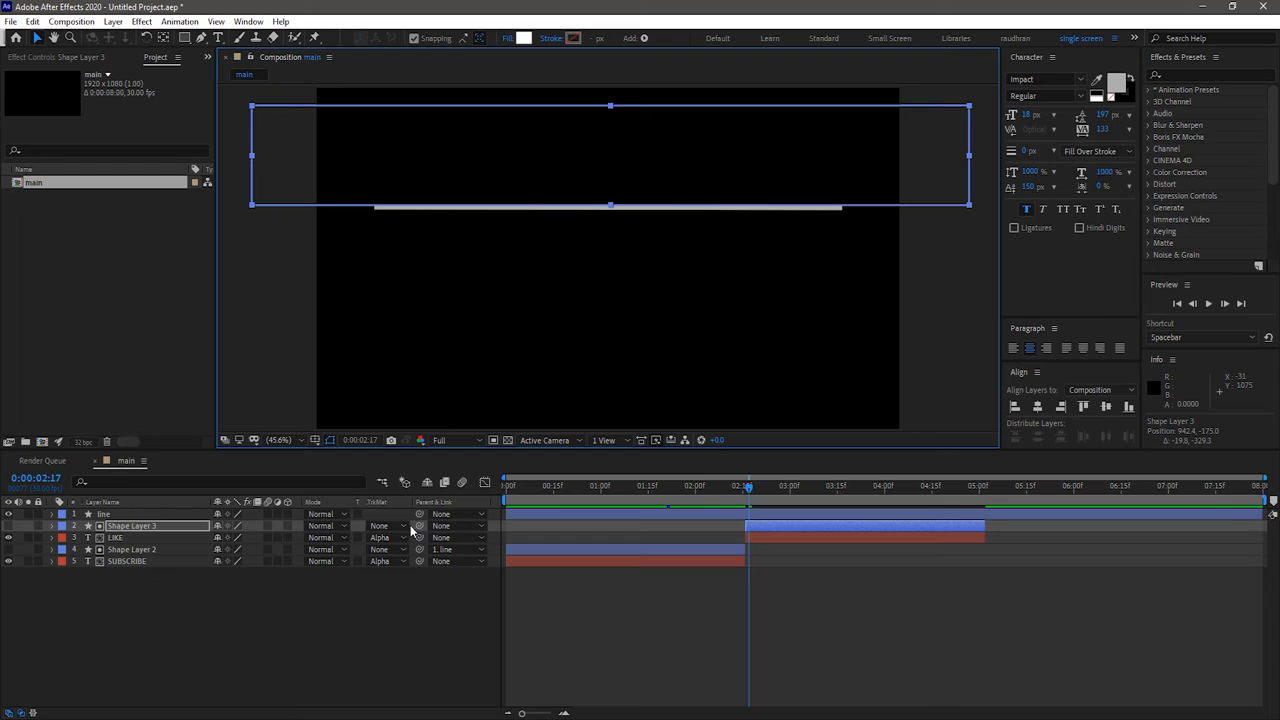
left_click(458, 526)
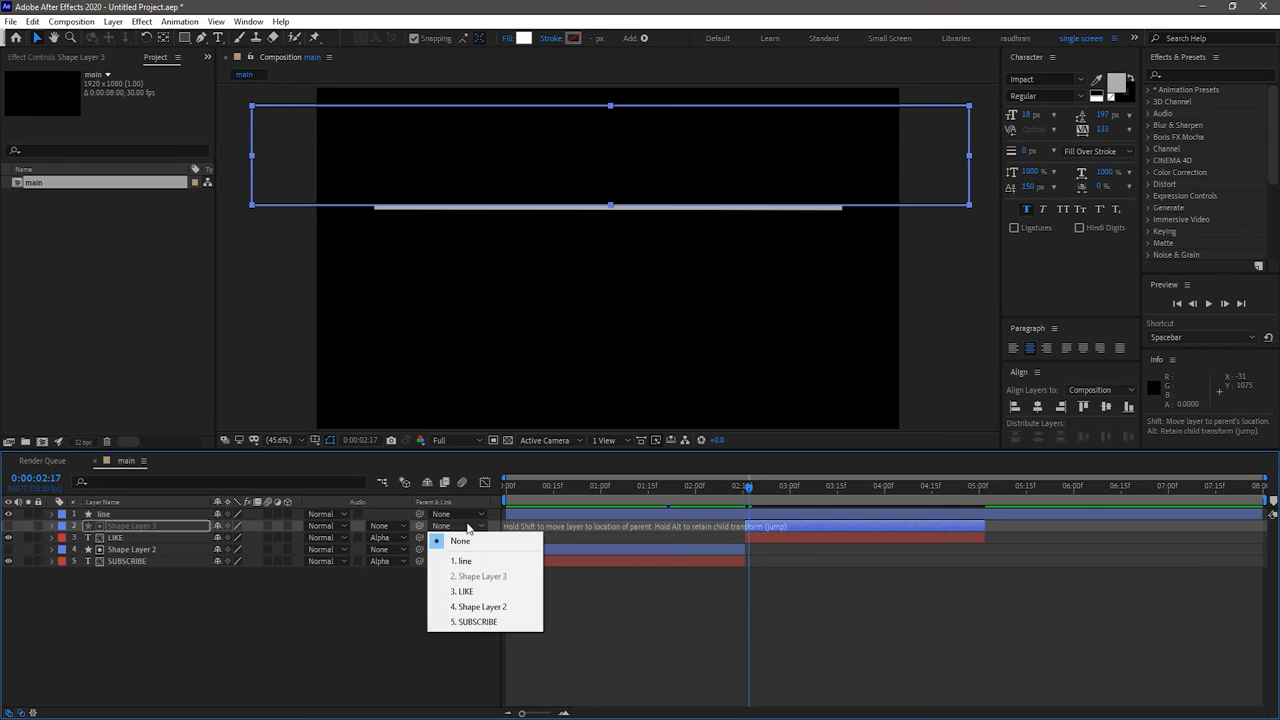
left_click(462, 560)
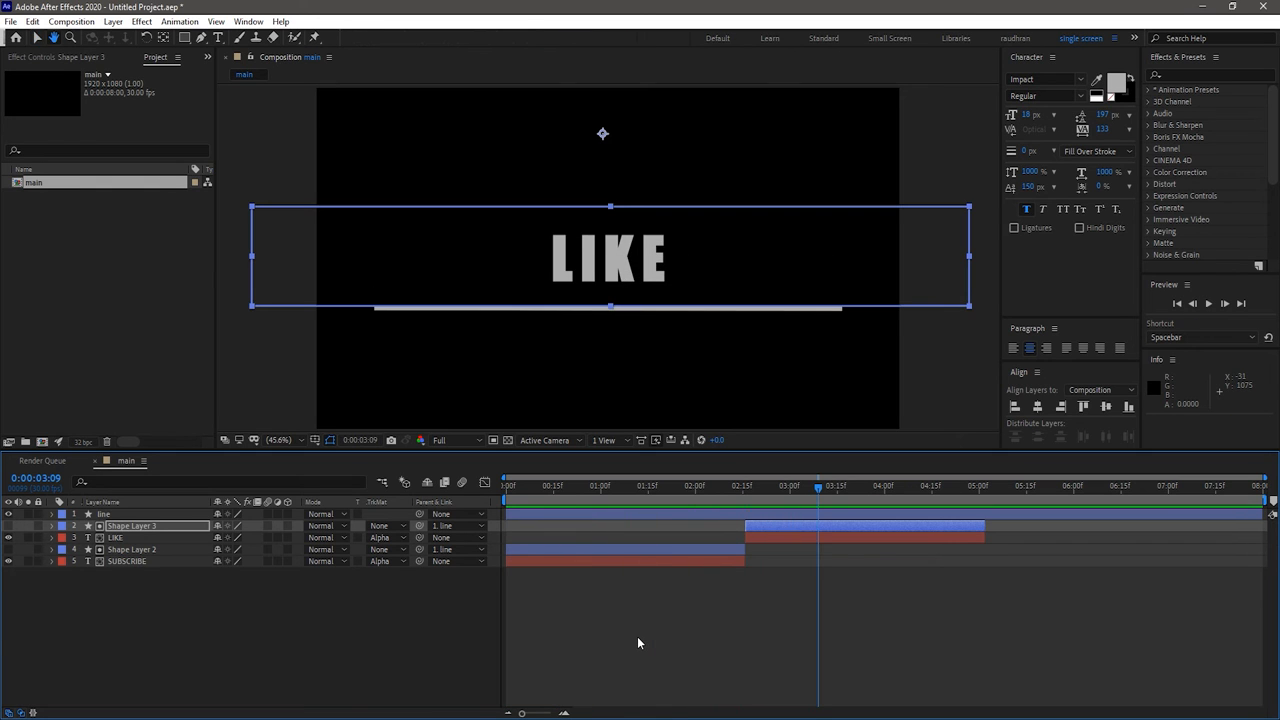
Trim SUBSCRIBE to end at 3:00, shift LIKE to 2:00, and duplicate the SUBSCRIBE pair.
left_click(759, 486)
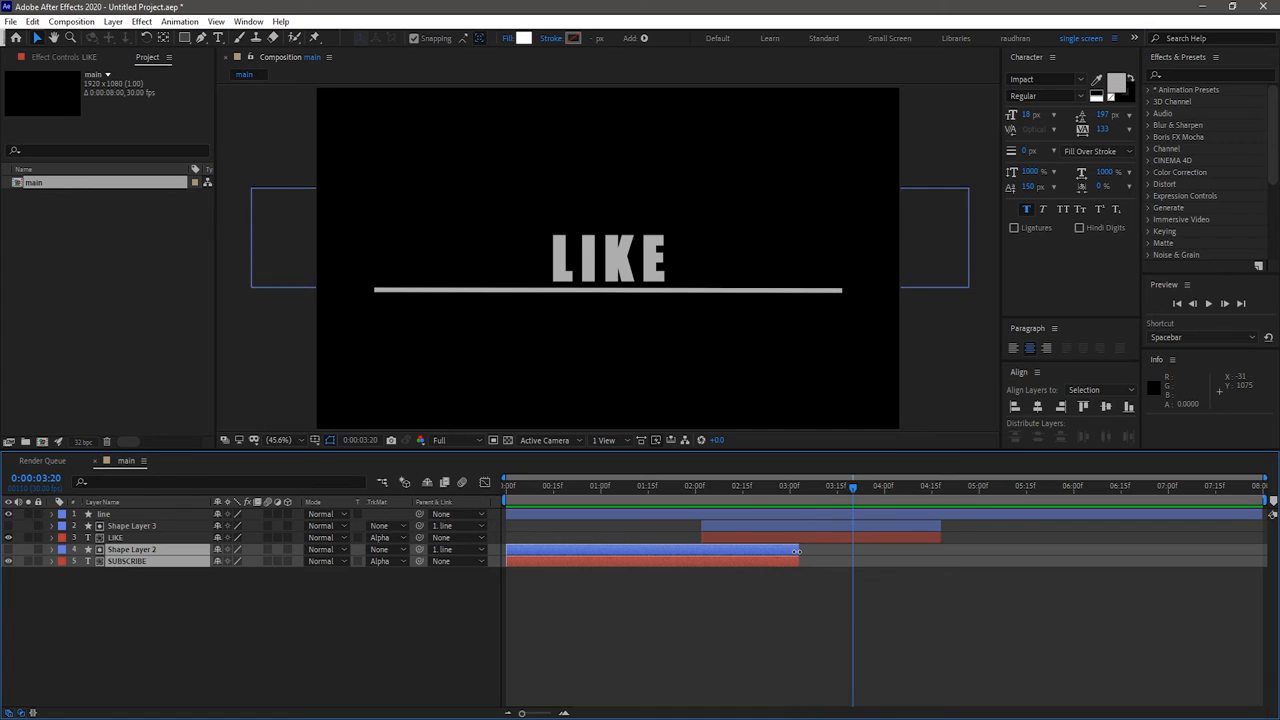
left_click(700, 486)
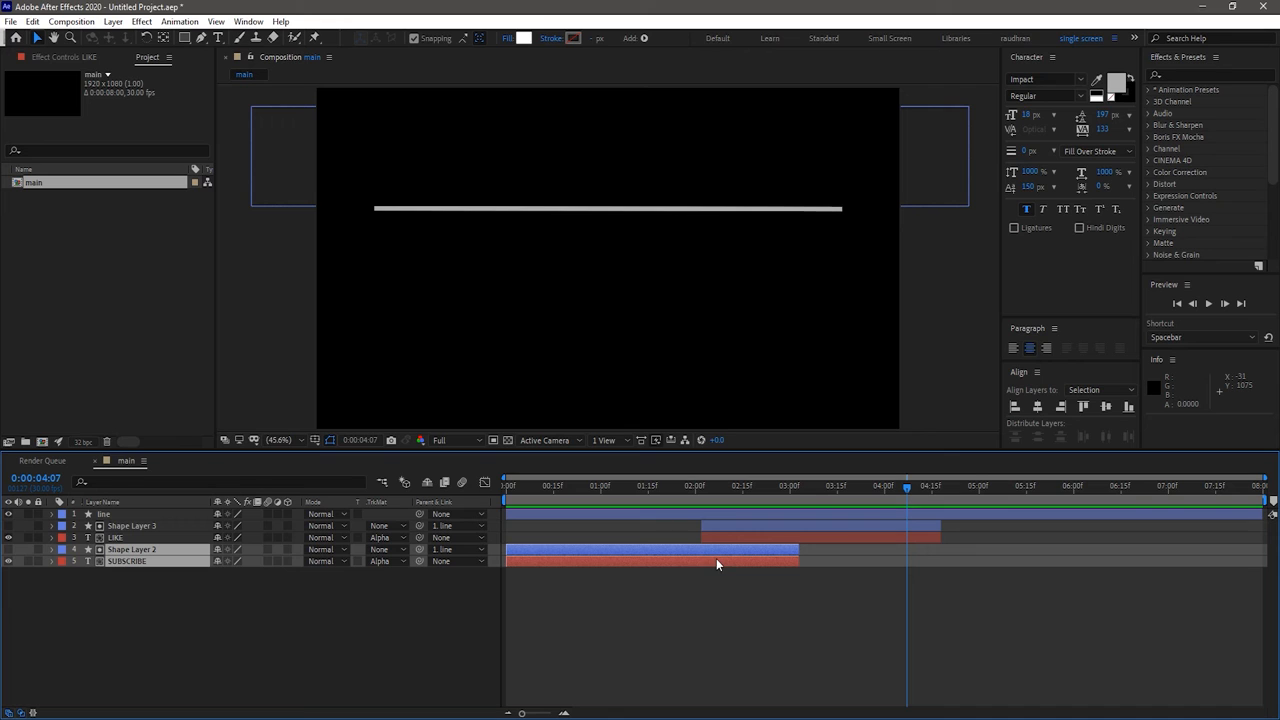
left_click(255, 614)
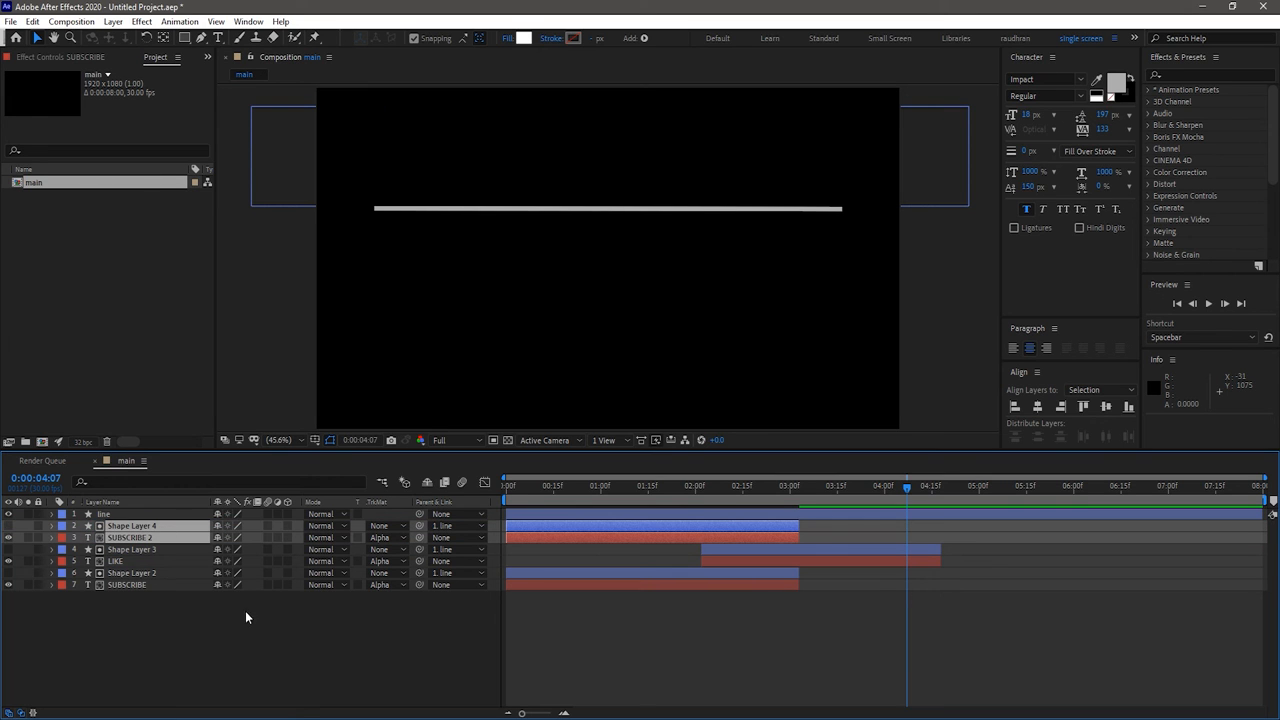
Change the copied word to SHARE, start its layers at 3:15, and preview the animation.
left_click(130, 537)
type("SHARE")
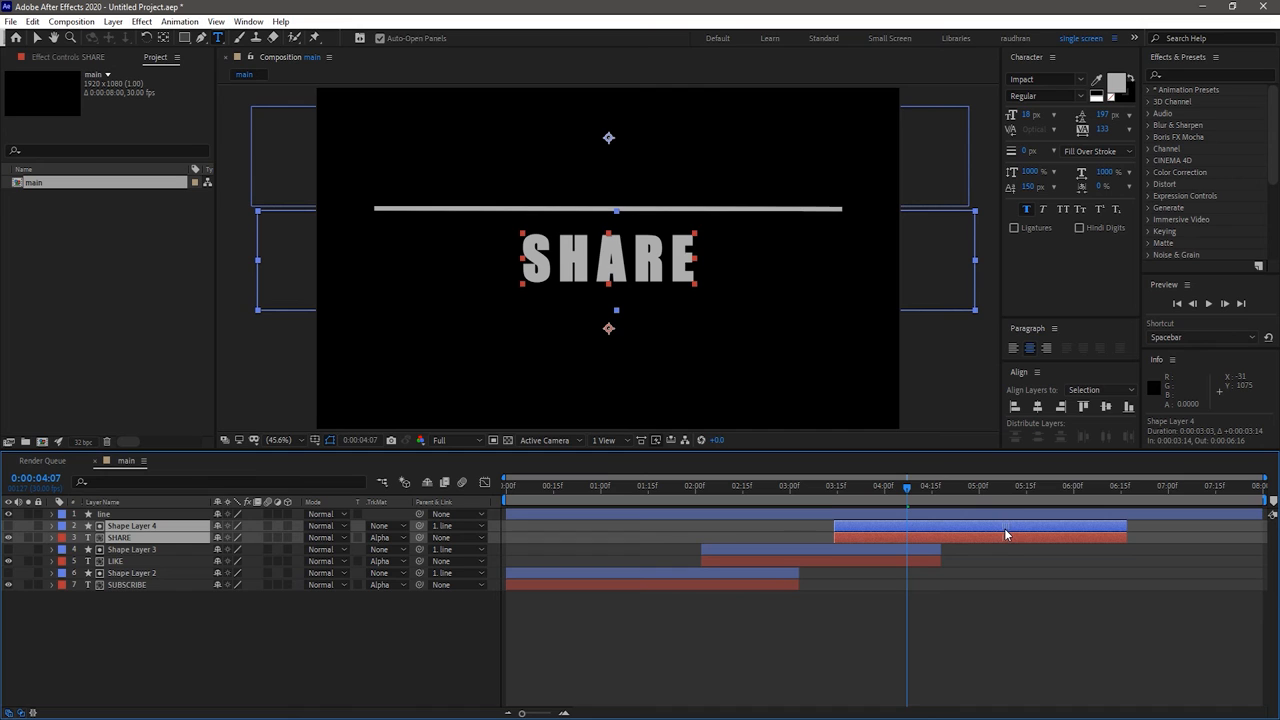
left_click(670, 485)
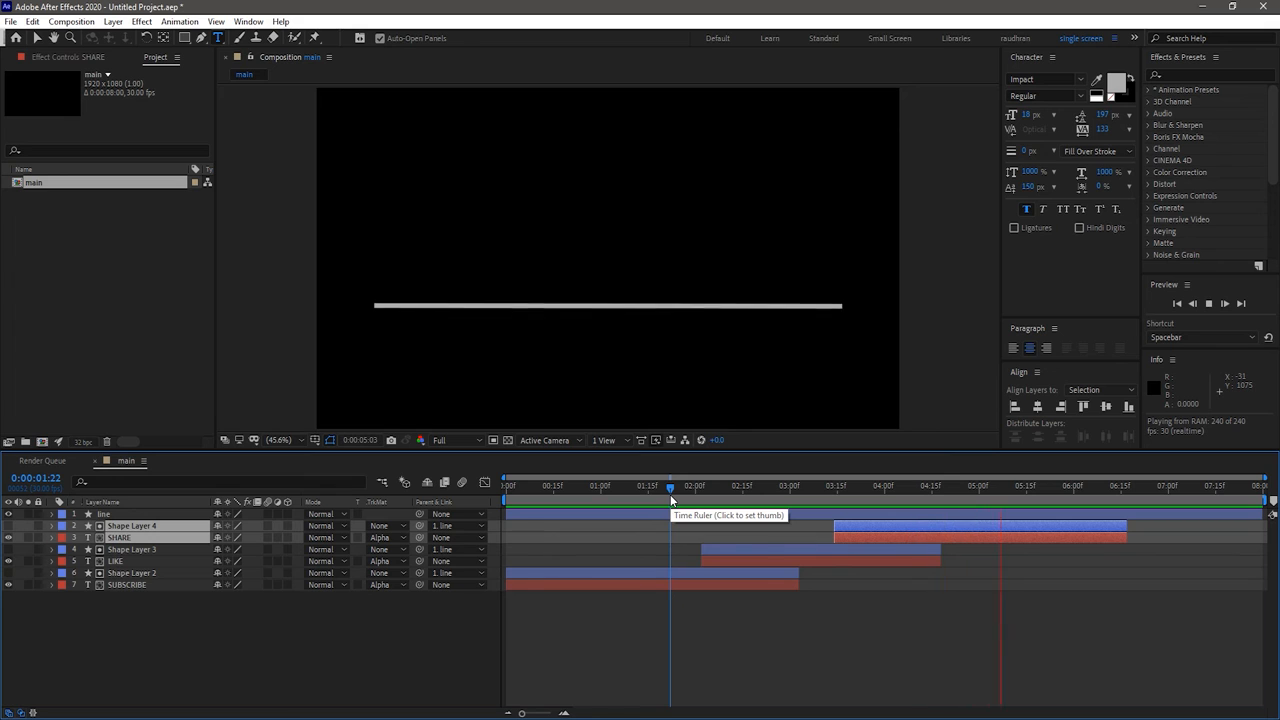
left_click(1108, 486)
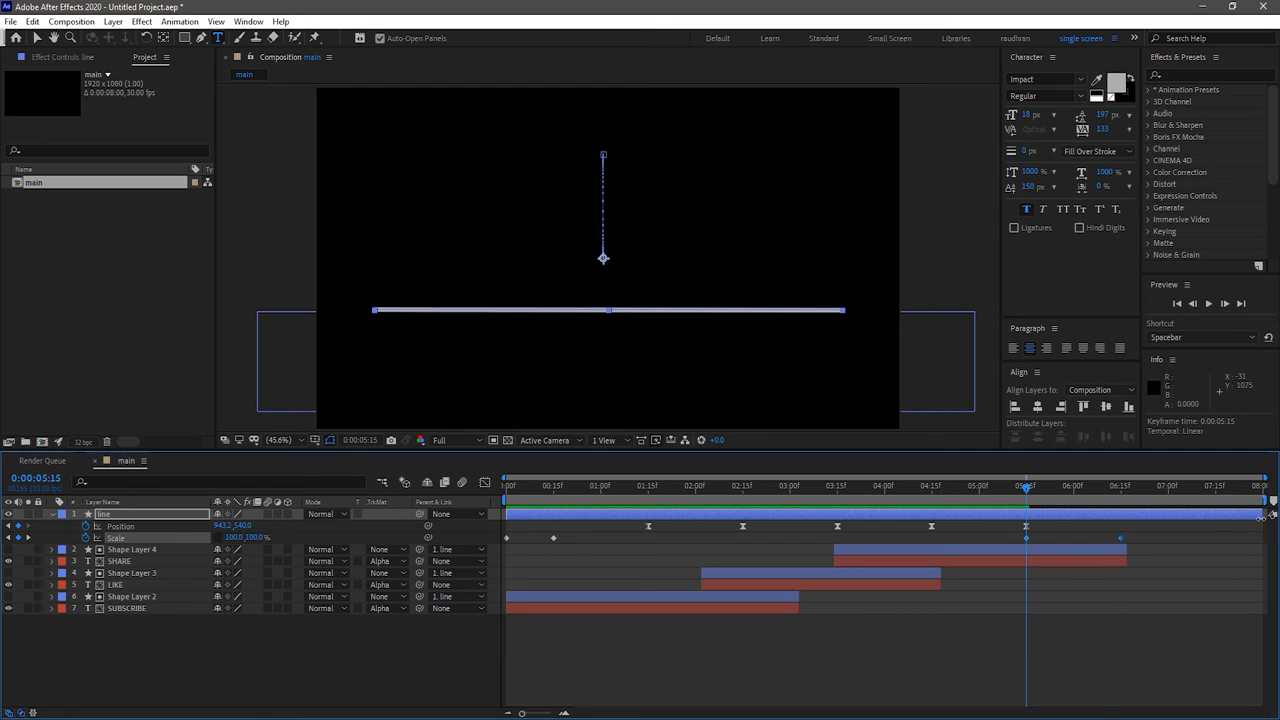
Start all layers at 1:00 and move the line's collapsing Scale keyframes near the end.
left_click_drag(1258, 513, 1125, 513)
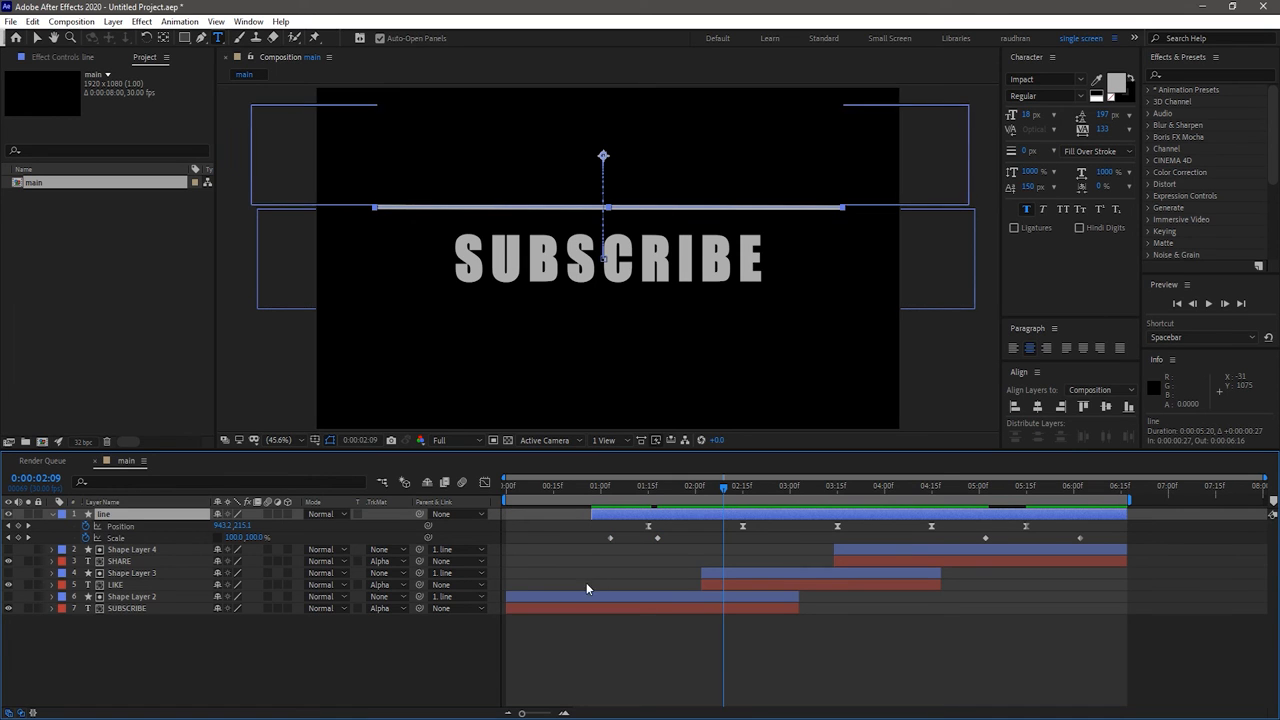
left_click(132, 596)
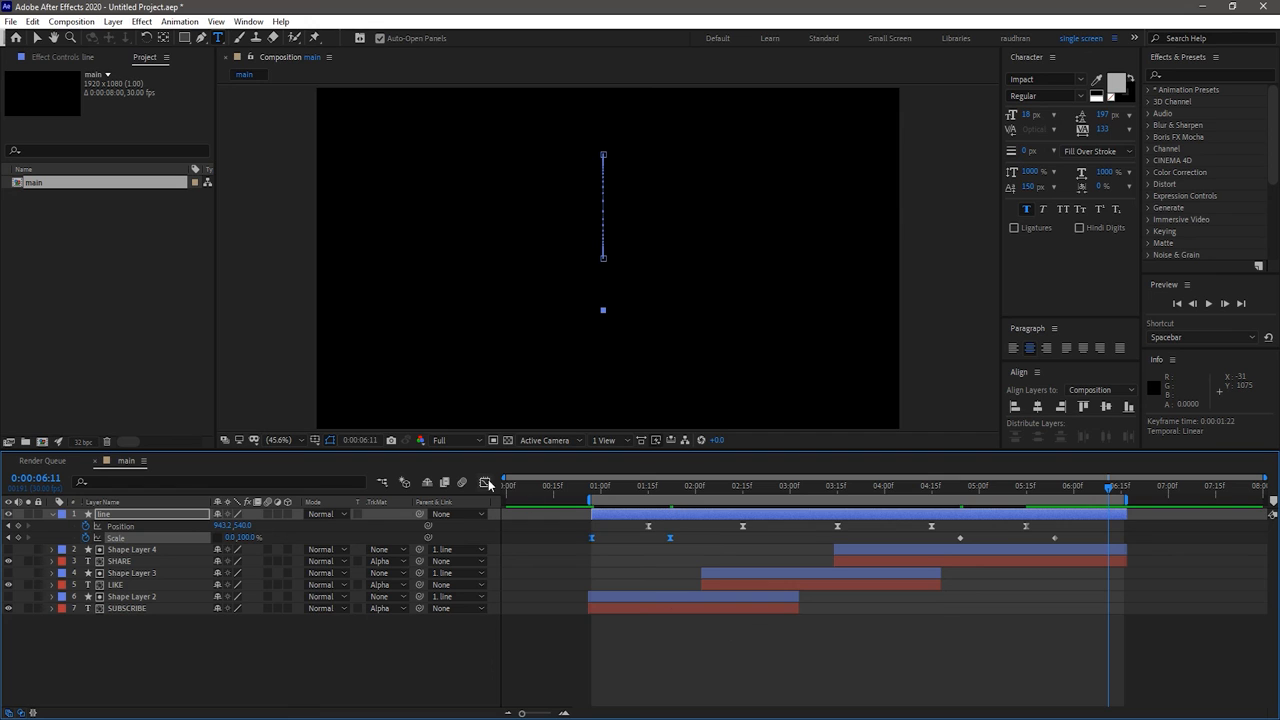
Adjust speed-curve influence on the line's Scale keyframes in the Graph Editor.
left_click(485, 483)
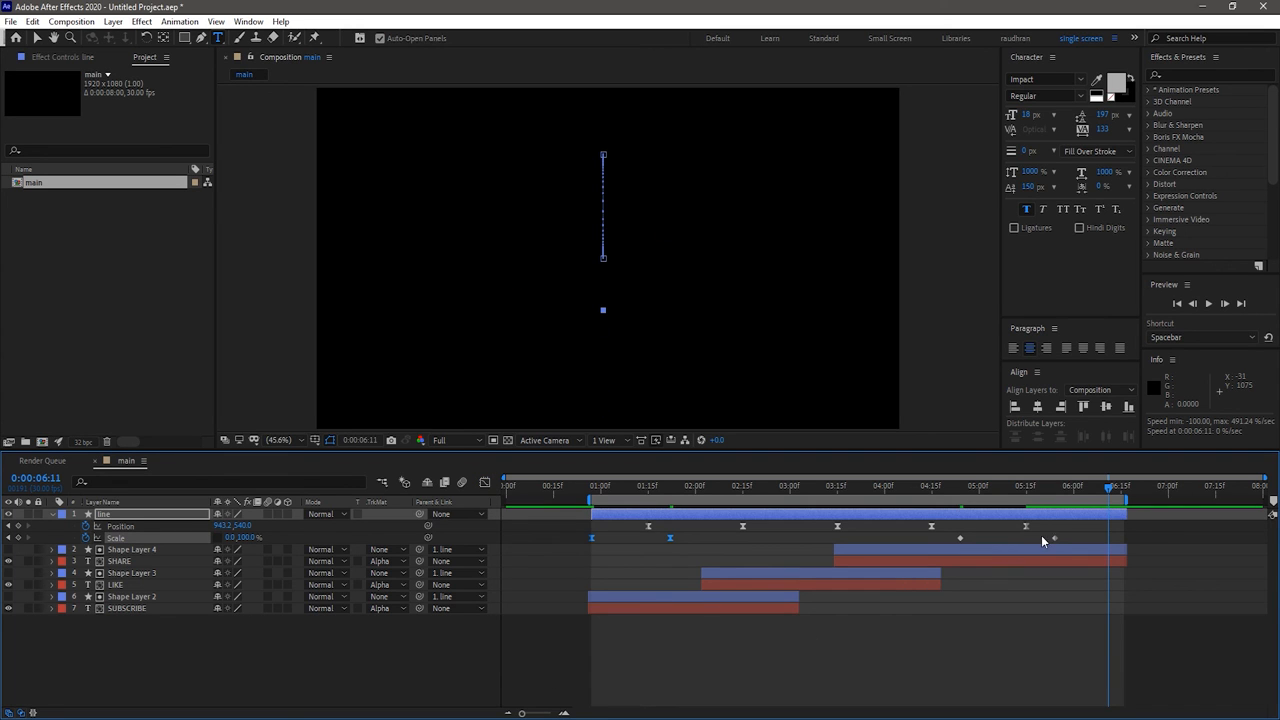
left_click(1053, 538)
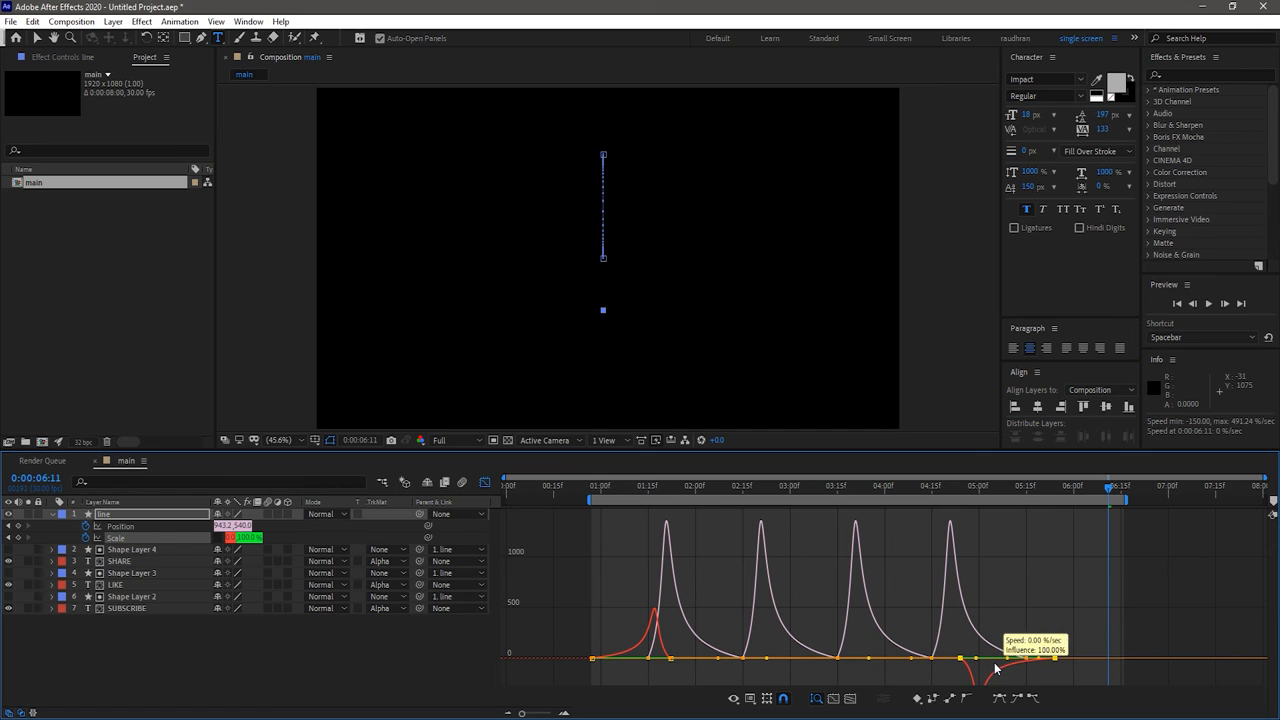
left_click(485, 483)
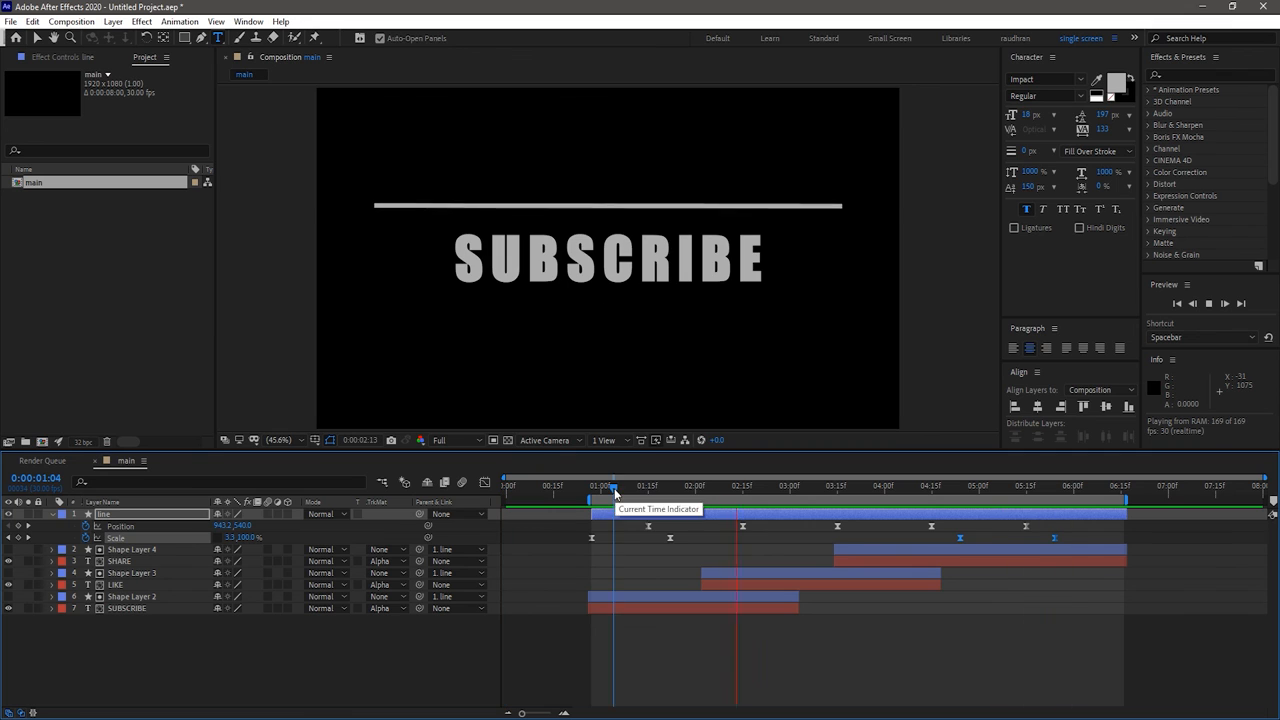
Add a bounce Position keyframe a few frames past the SUBSCRIBE-to-LIKE transition.
left_click(745, 486)
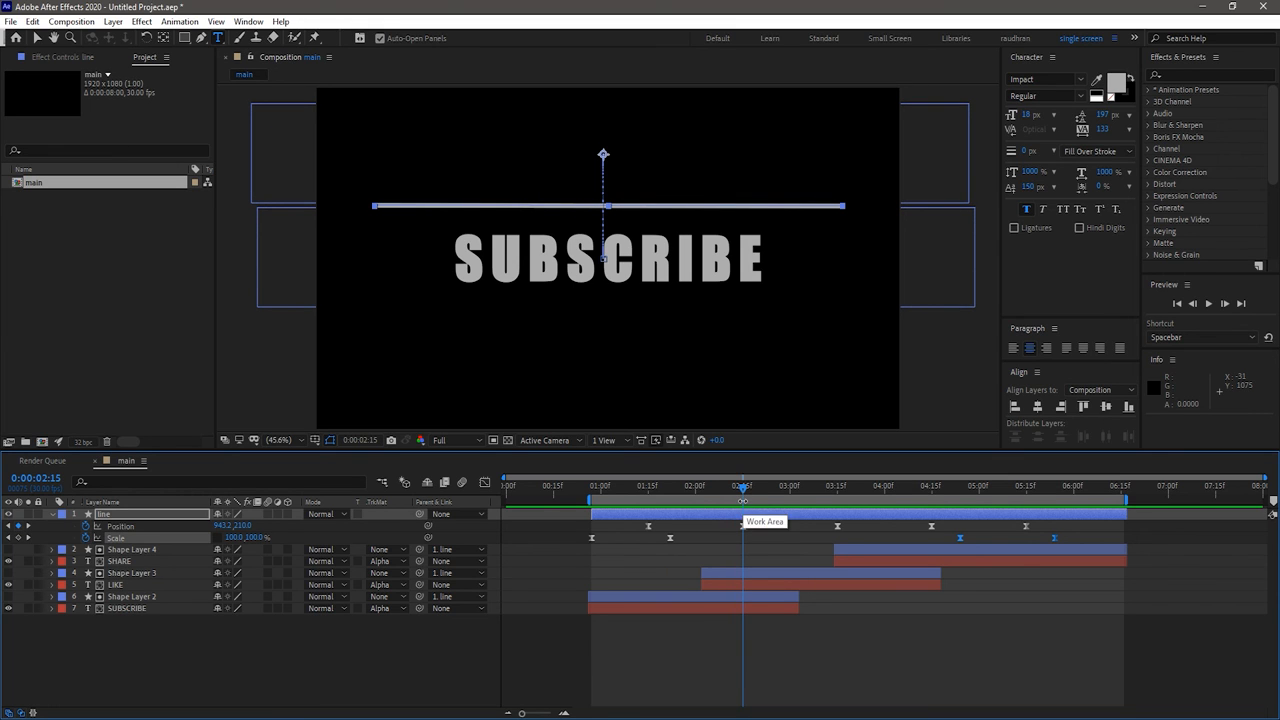
mouse_move(760, 490)
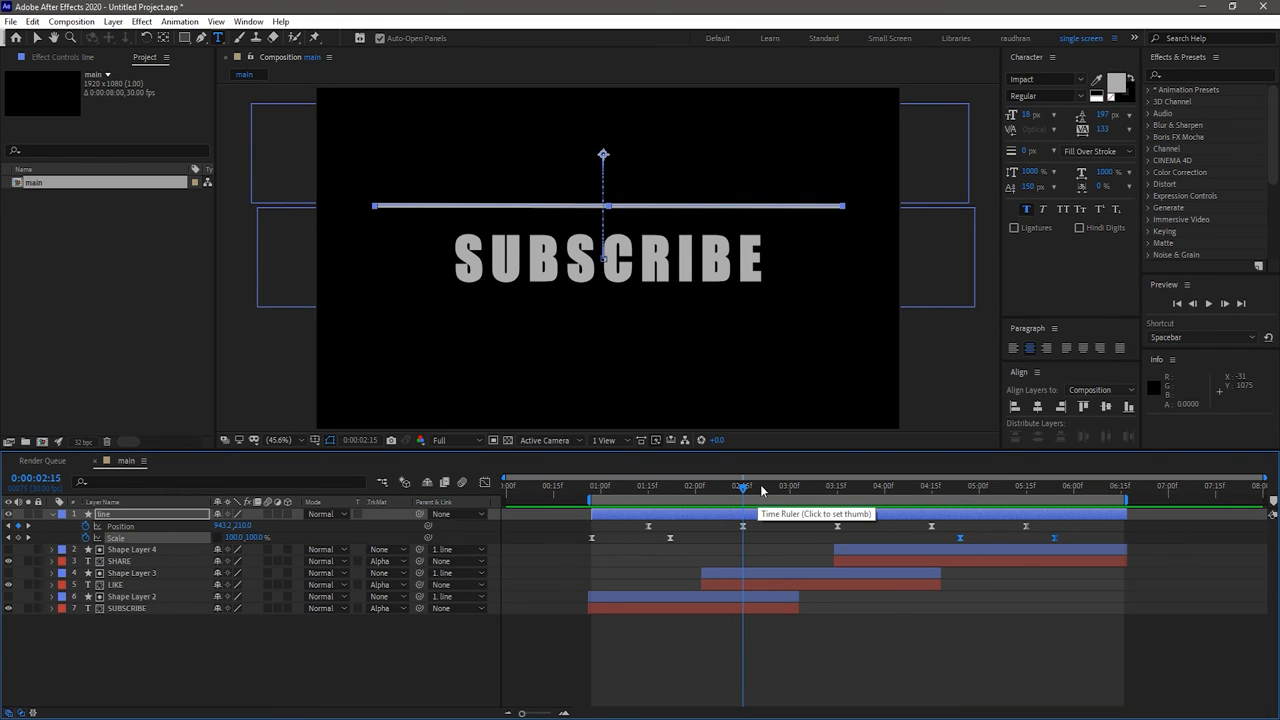
left_click(760, 489)
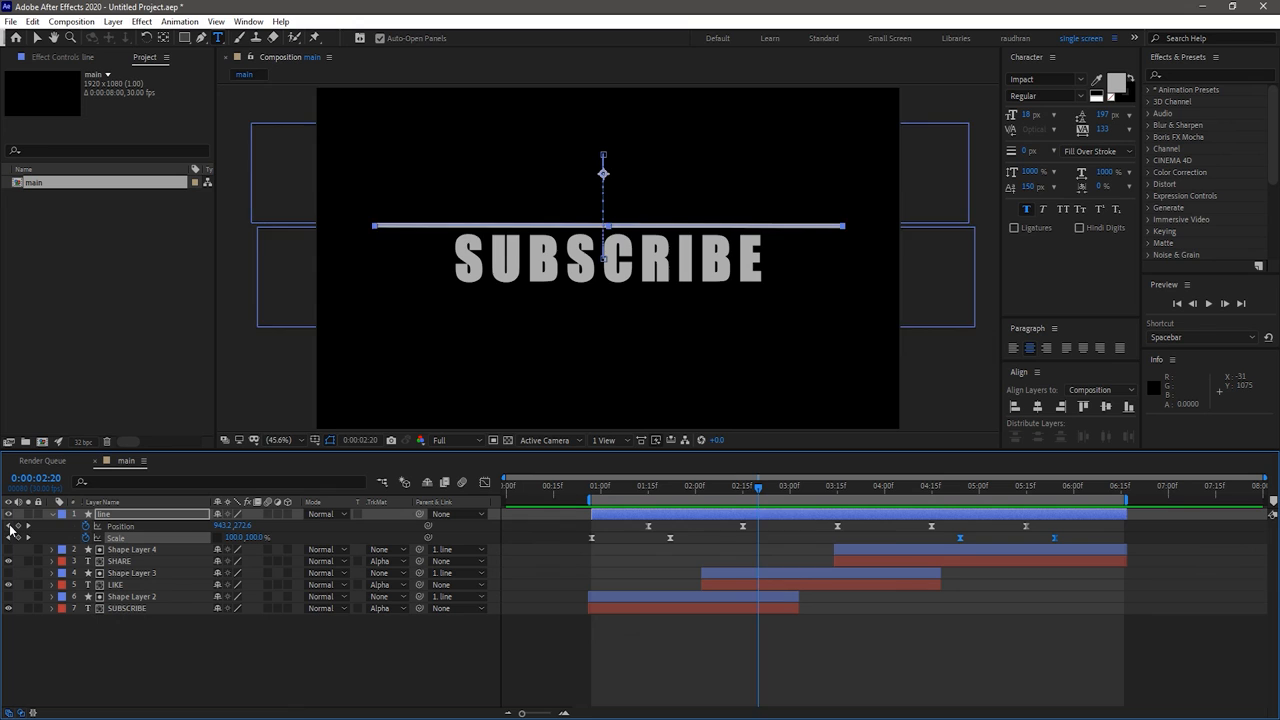
left_click(836, 485)
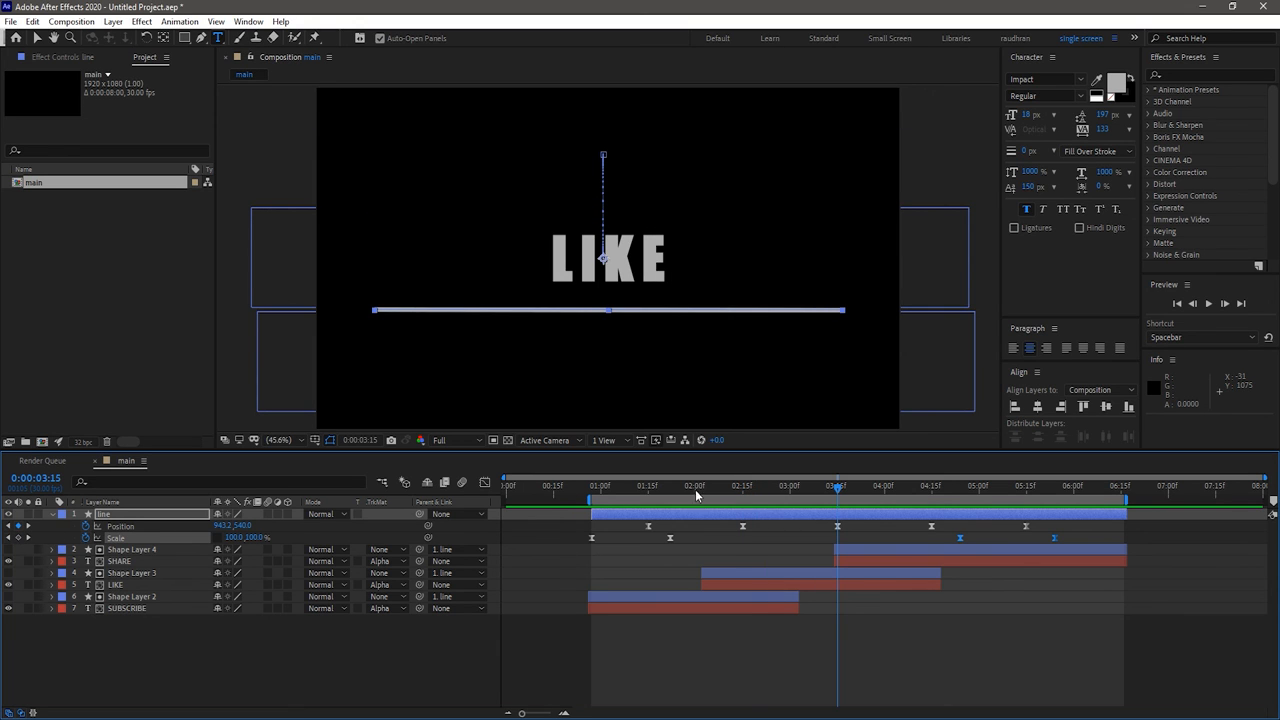
Add a bounce Position keyframe after the SHARE transition and play back the animation.
left_click(759, 486)
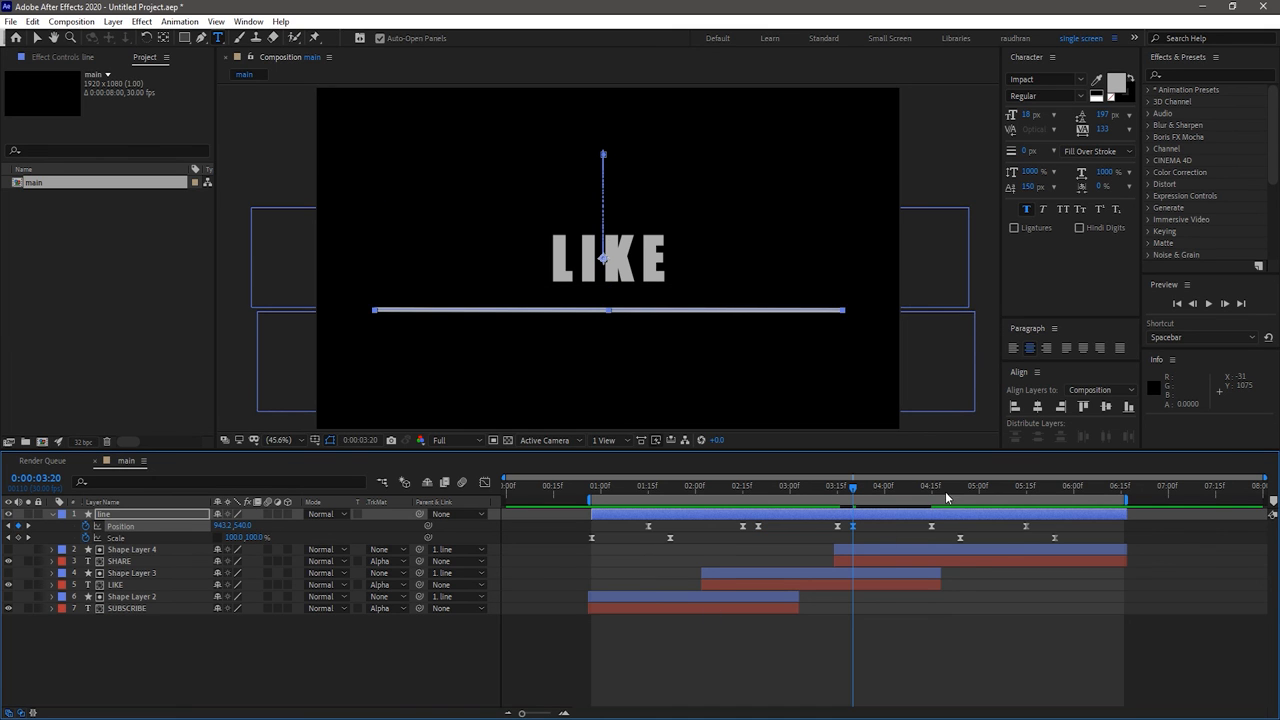
left_click(947, 486)
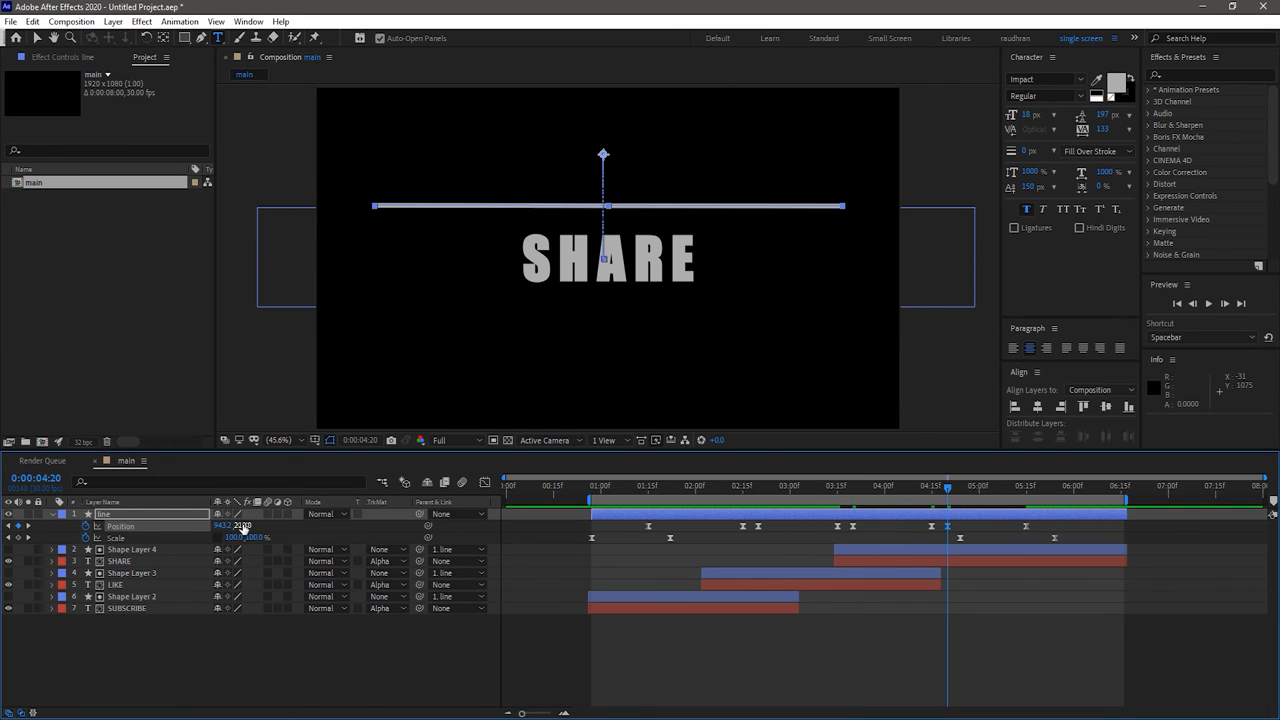
left_click(1057, 486)
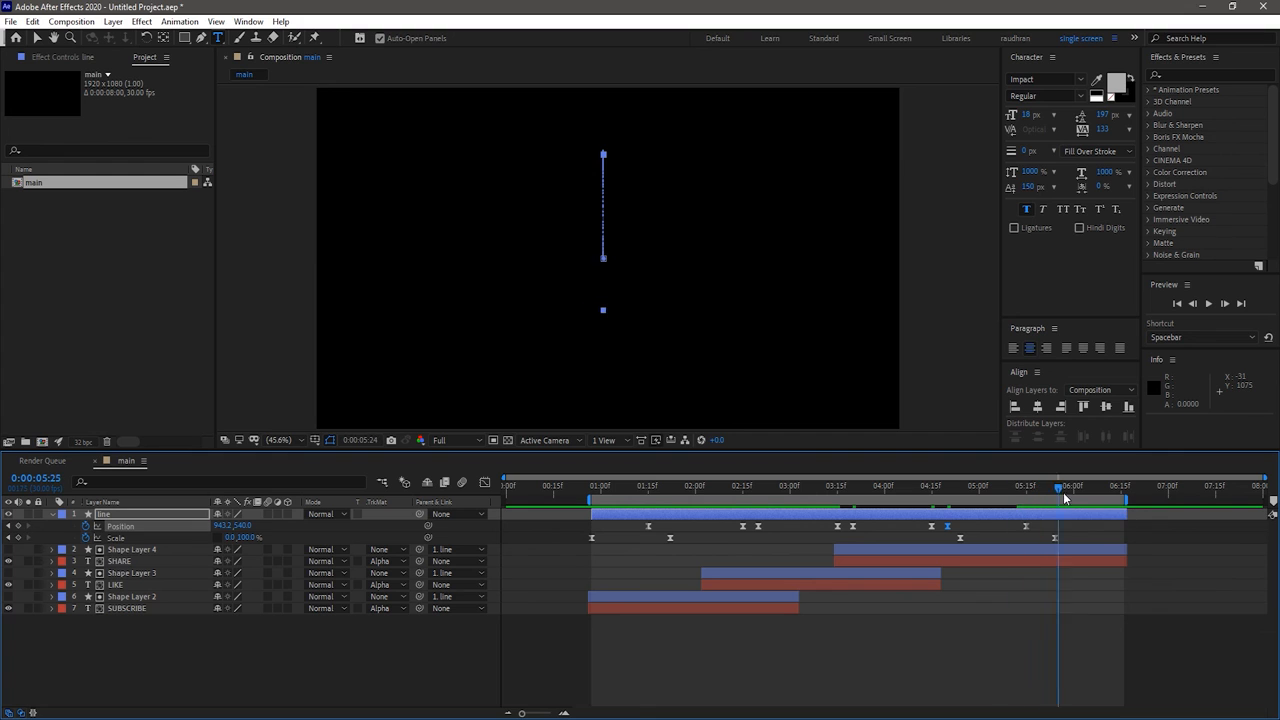
key("space")
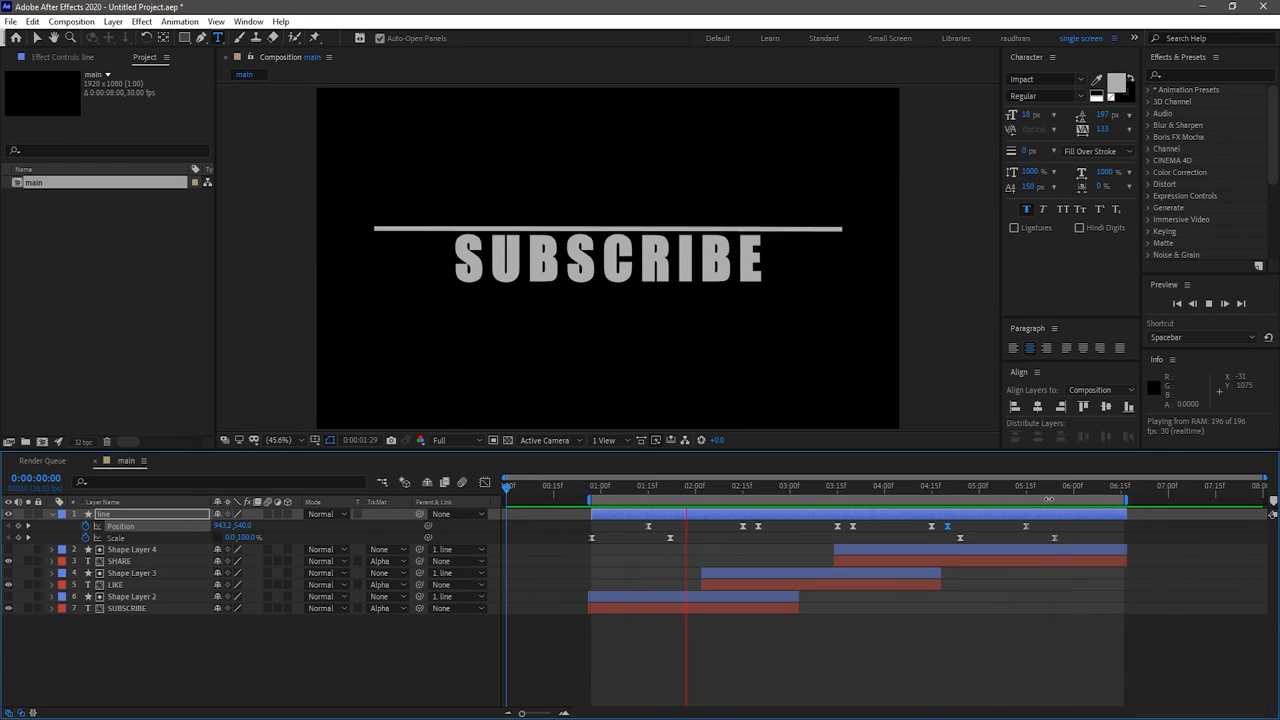